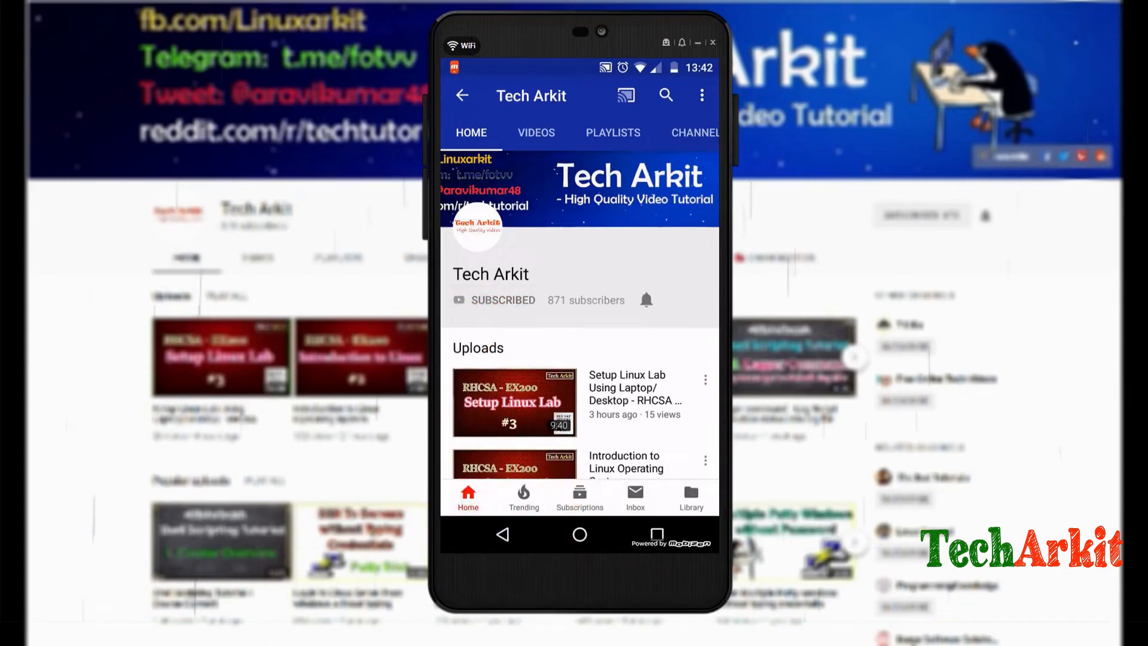
# - Cancel the typed tutorial title line with Ctrl+C without running it
pyautogui.click(645, 300)
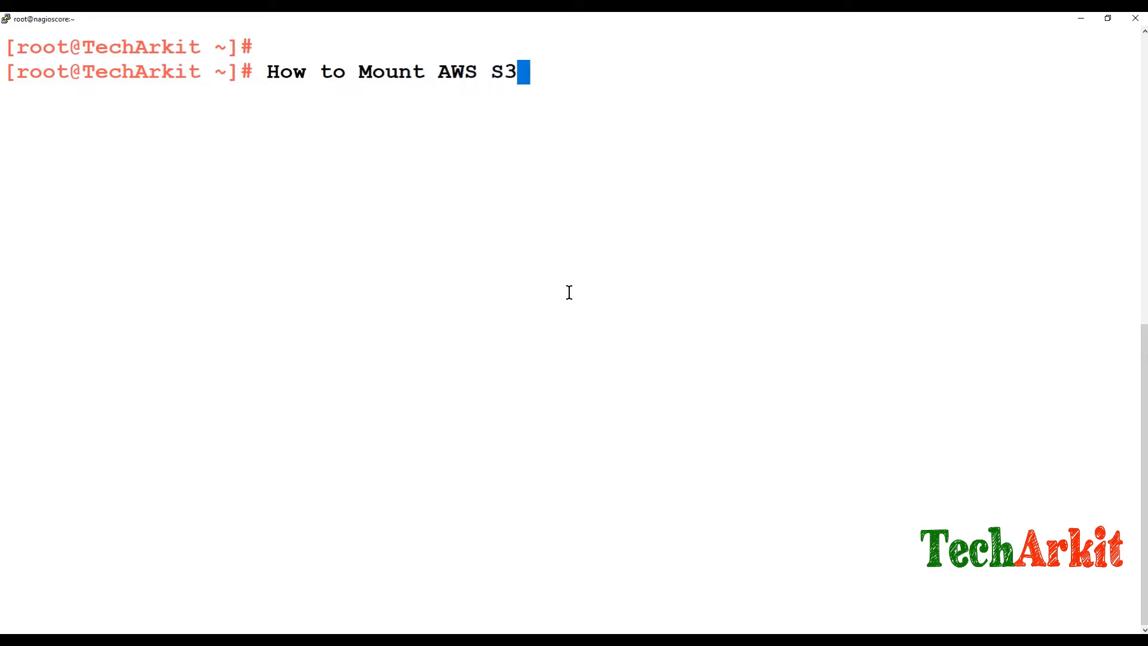
pyautogui.write('bucket i')
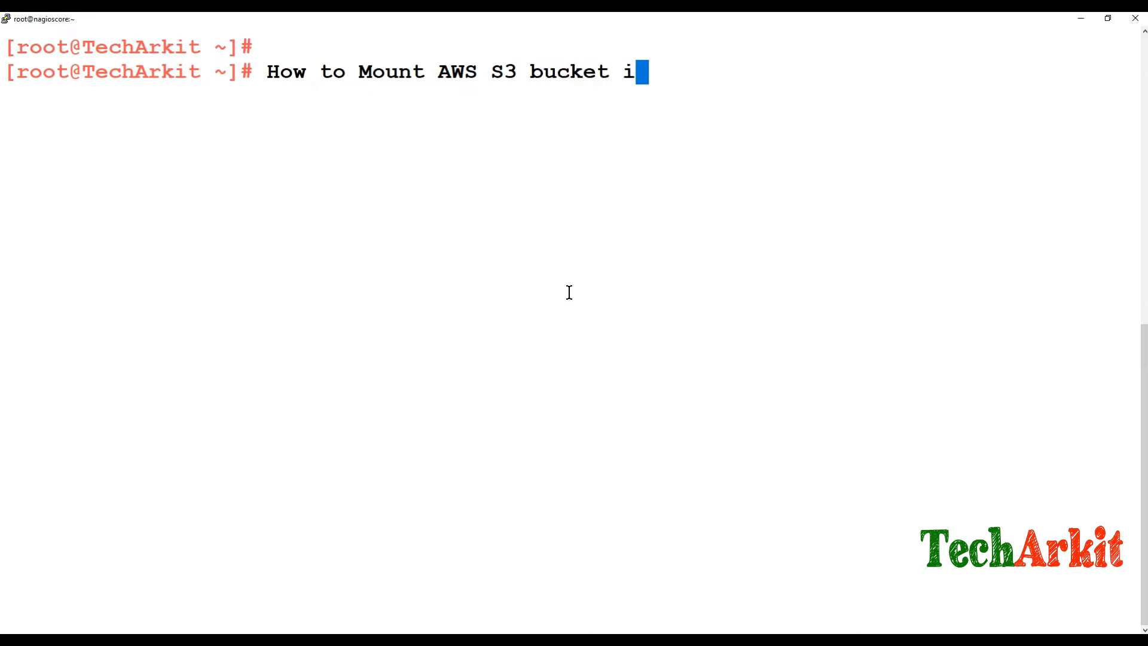
pyautogui.write('n Lin')
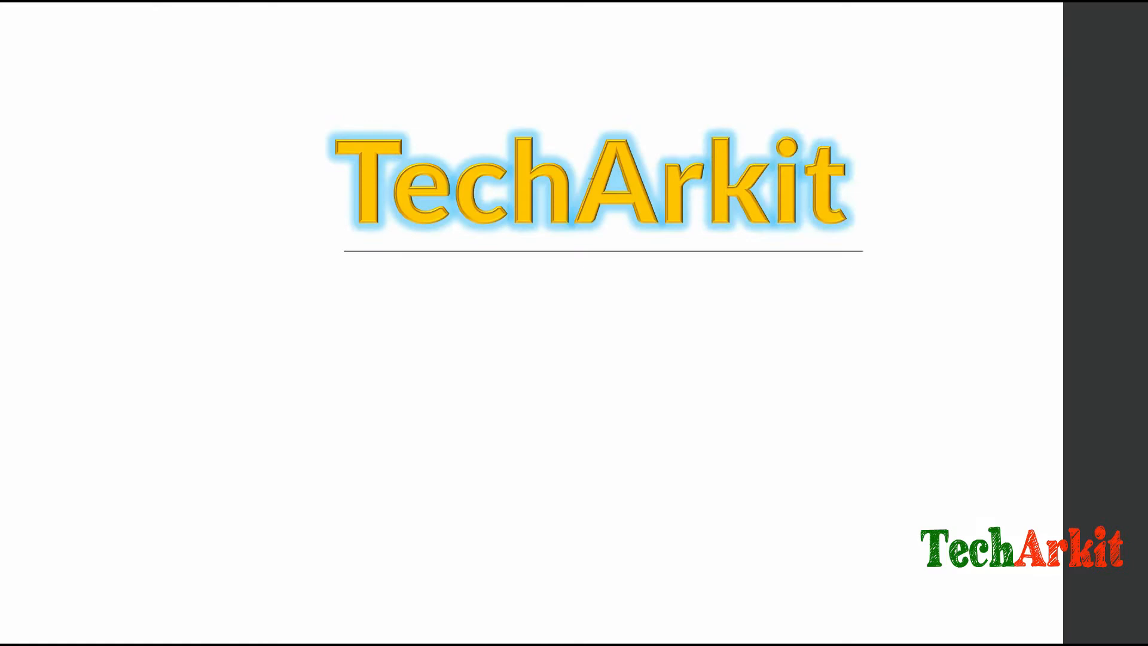
pyautogui.write('-High Quality Tech Video Tutorial')
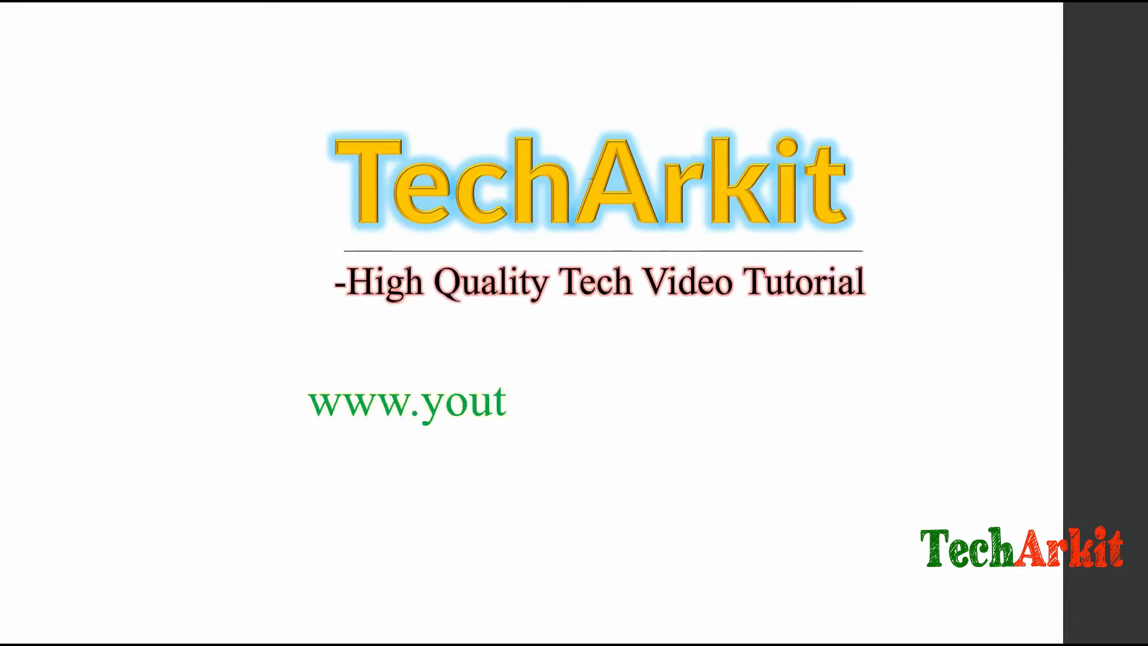
pyautogui.write('ube.com/TechArkit')
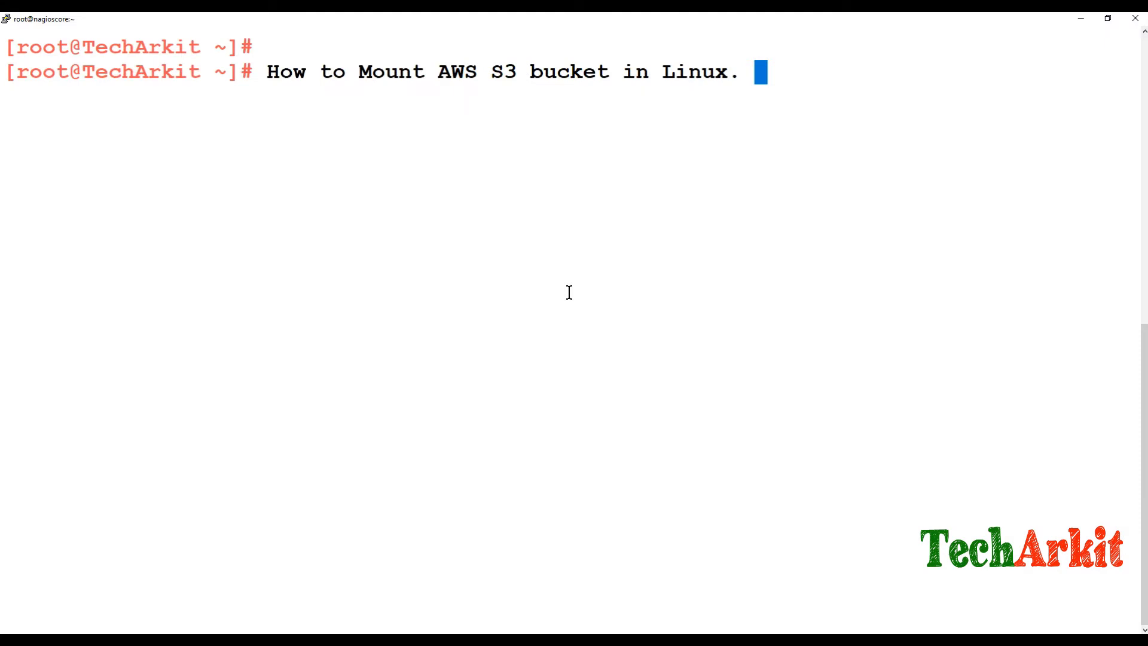
pyautogui.press('ctrl+c')
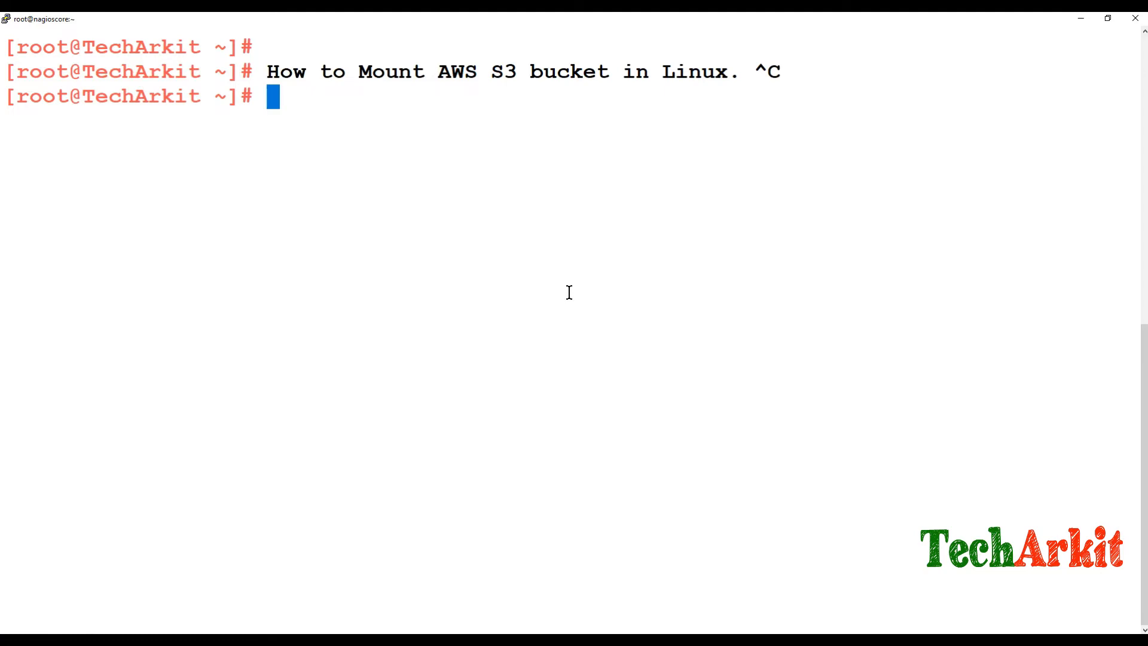
# - Cancel the typed 'S3fs' line and clear the terminal
pyautogui.write('S3')
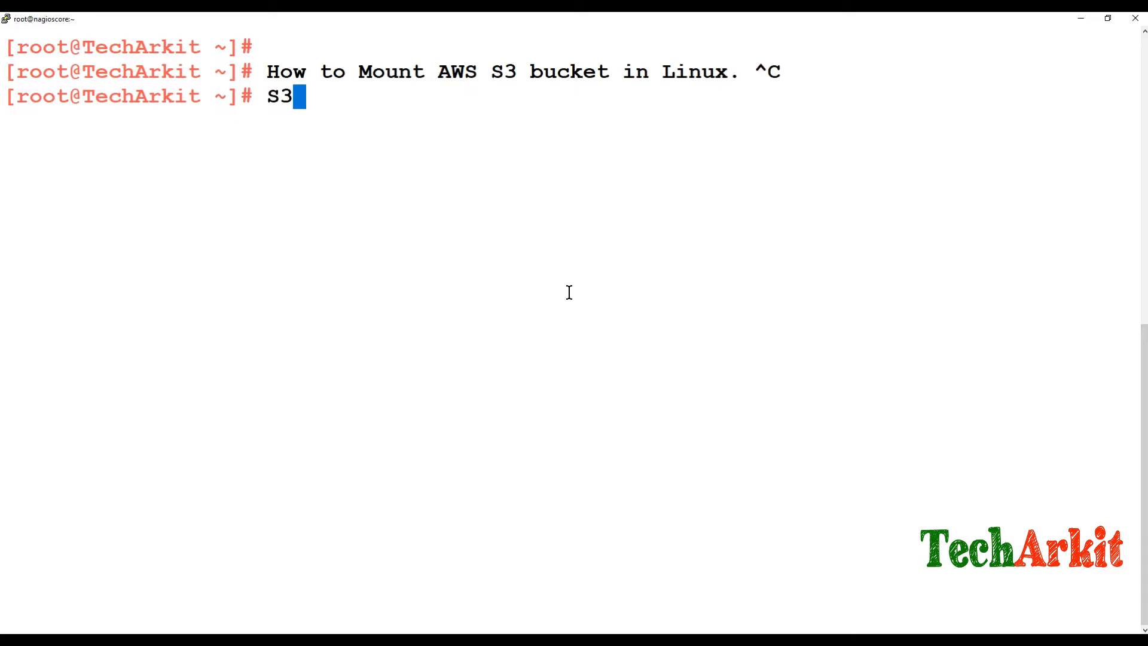
pyautogui.write('fs')
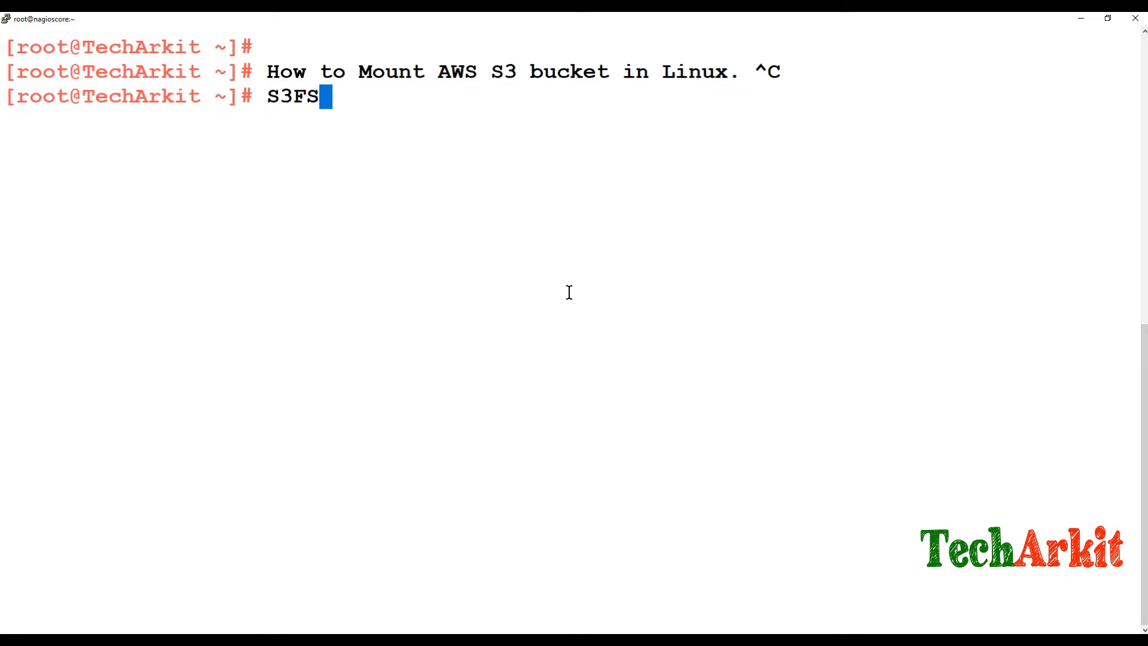
pyautogui.press('ctrl+c')
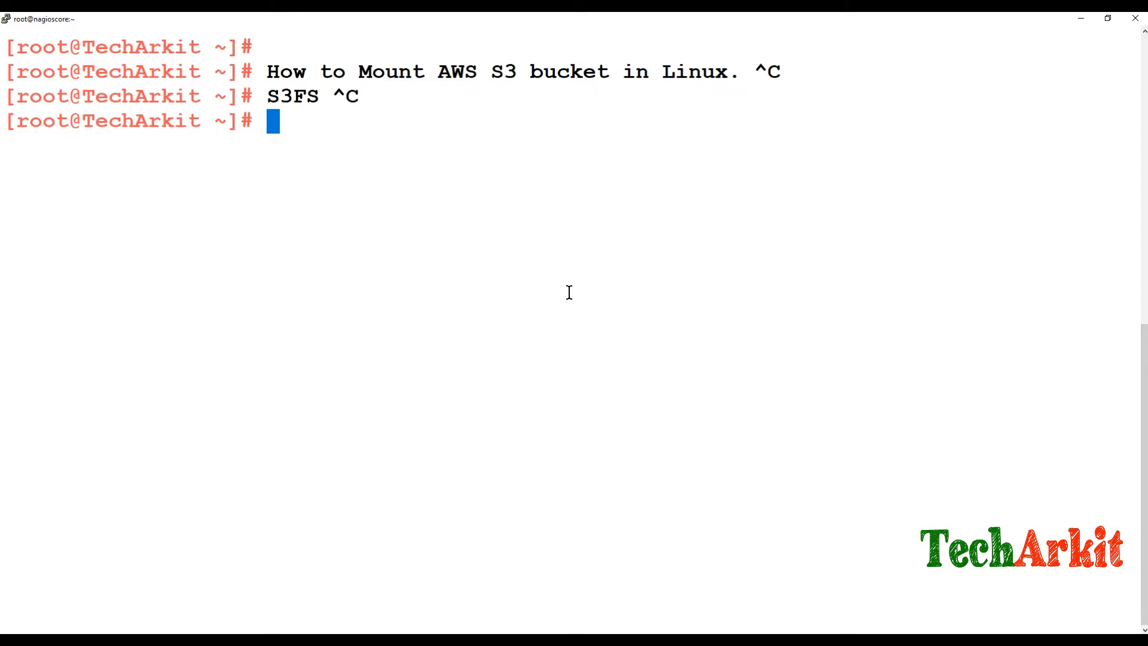
pyautogui.write('c')
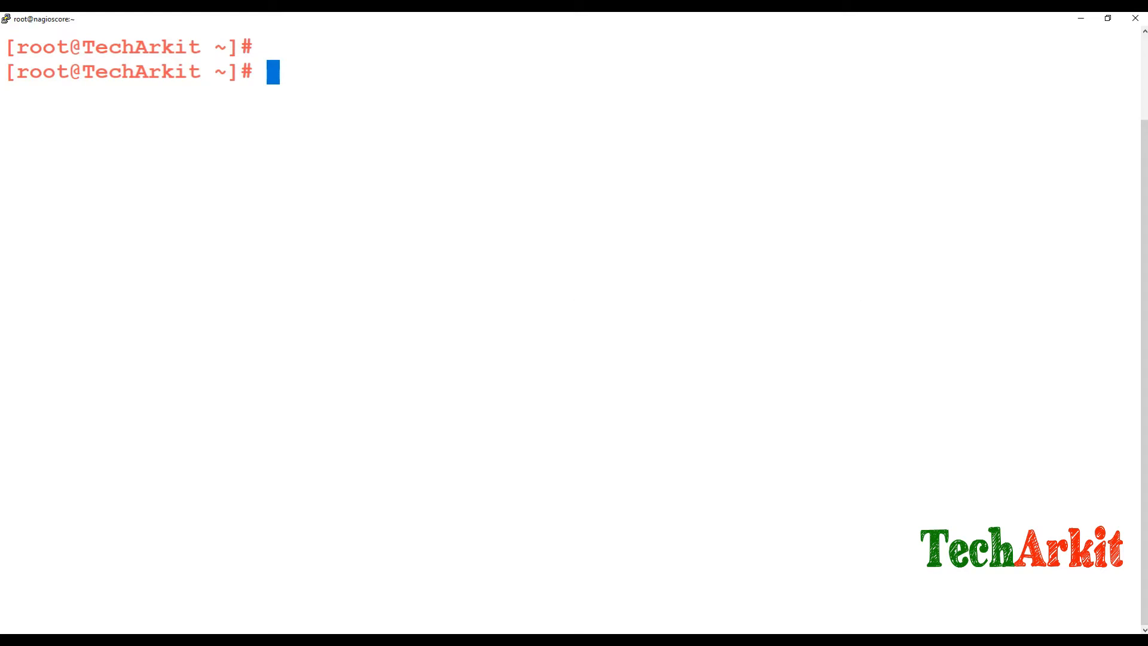
pyautogui.moveTo(534, 147)
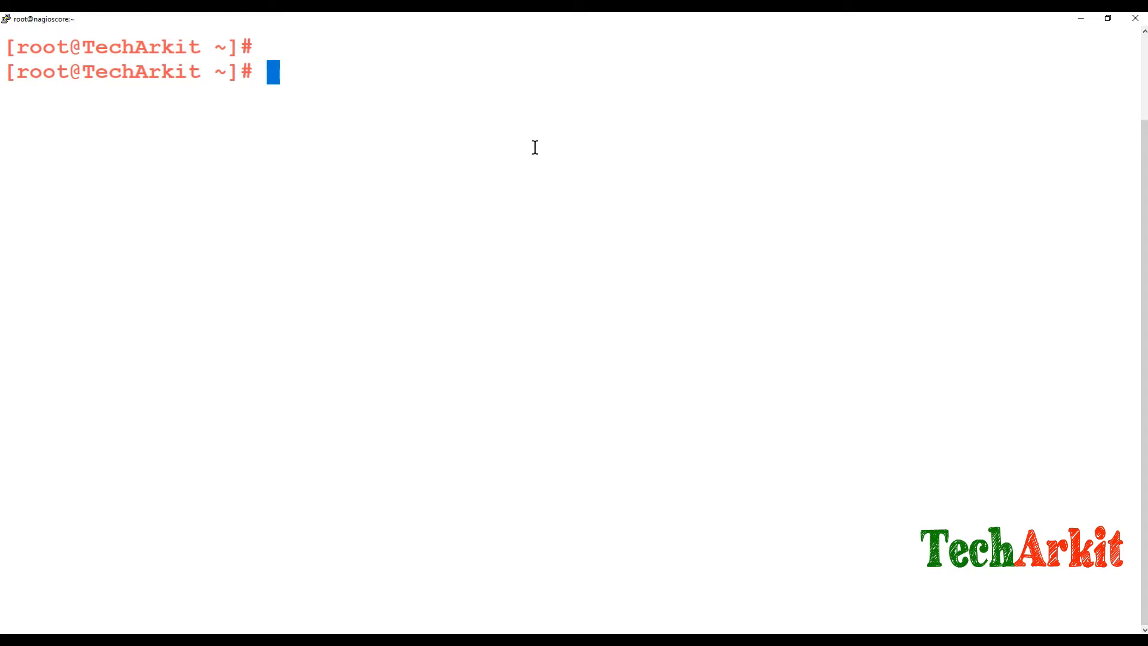
# - Remove fuse and fuse-s3fs with yum, confirm with y, then clear the screen
pyautogui.write('yum')
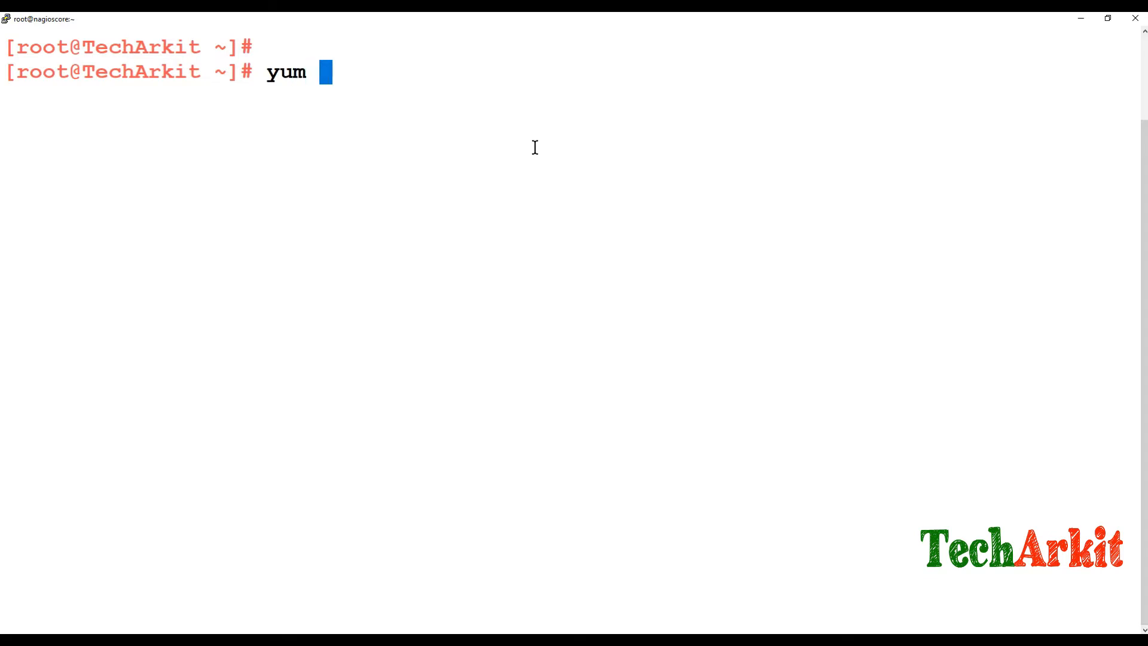
pyautogui.write('remove f')
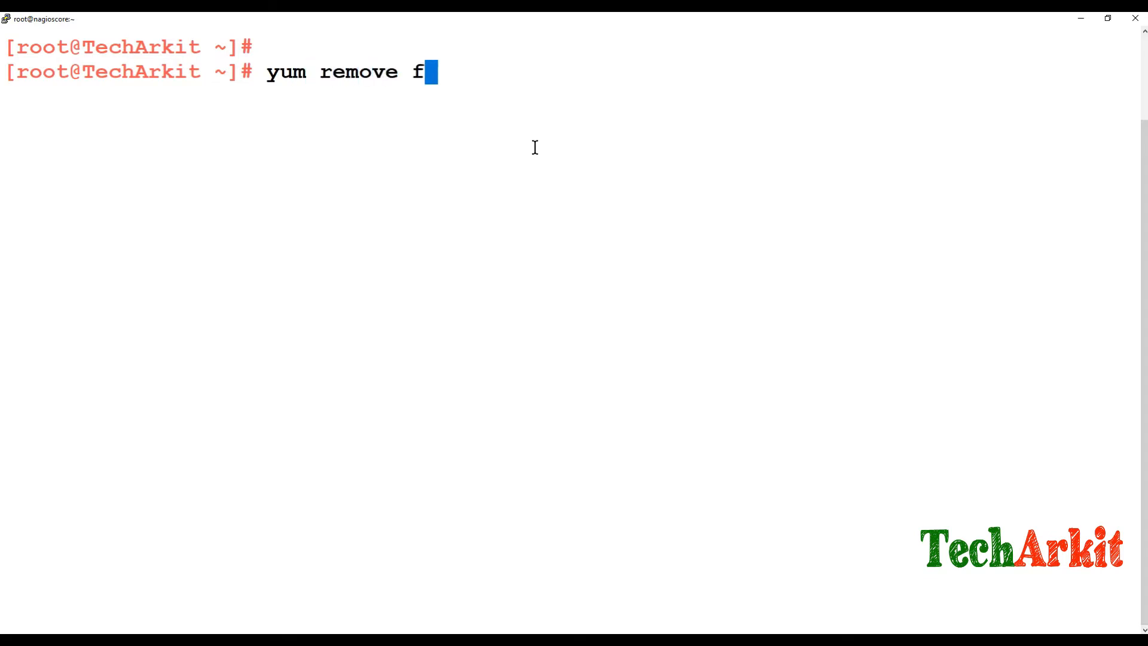
pyautogui.write('use fuse')
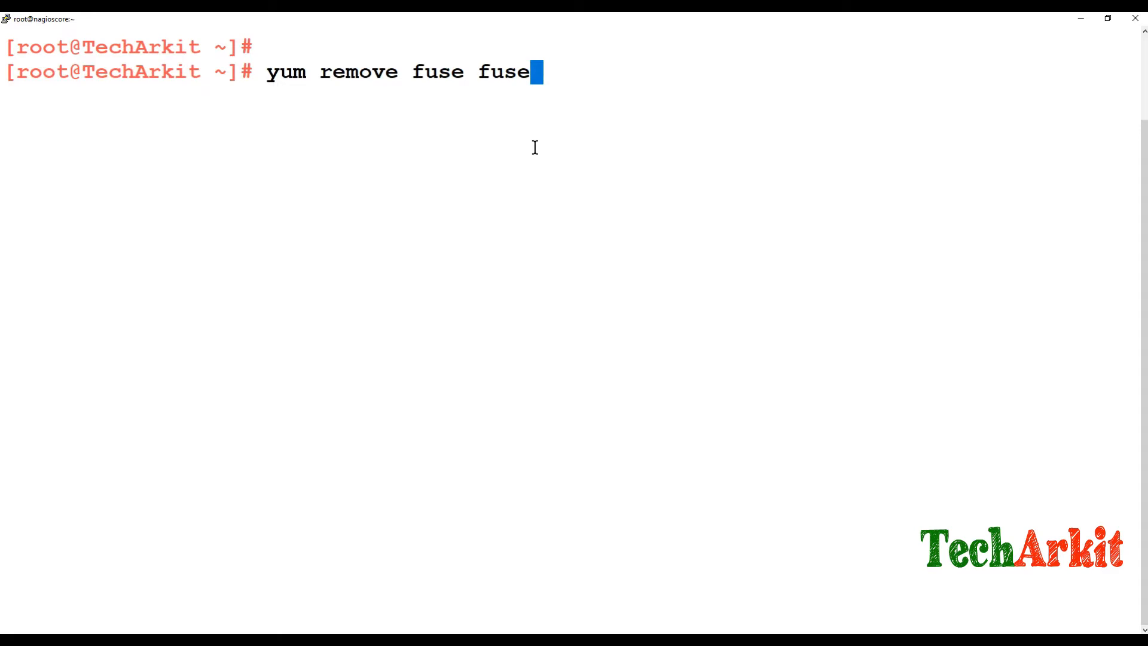
pyautogui.write('-s3fs')
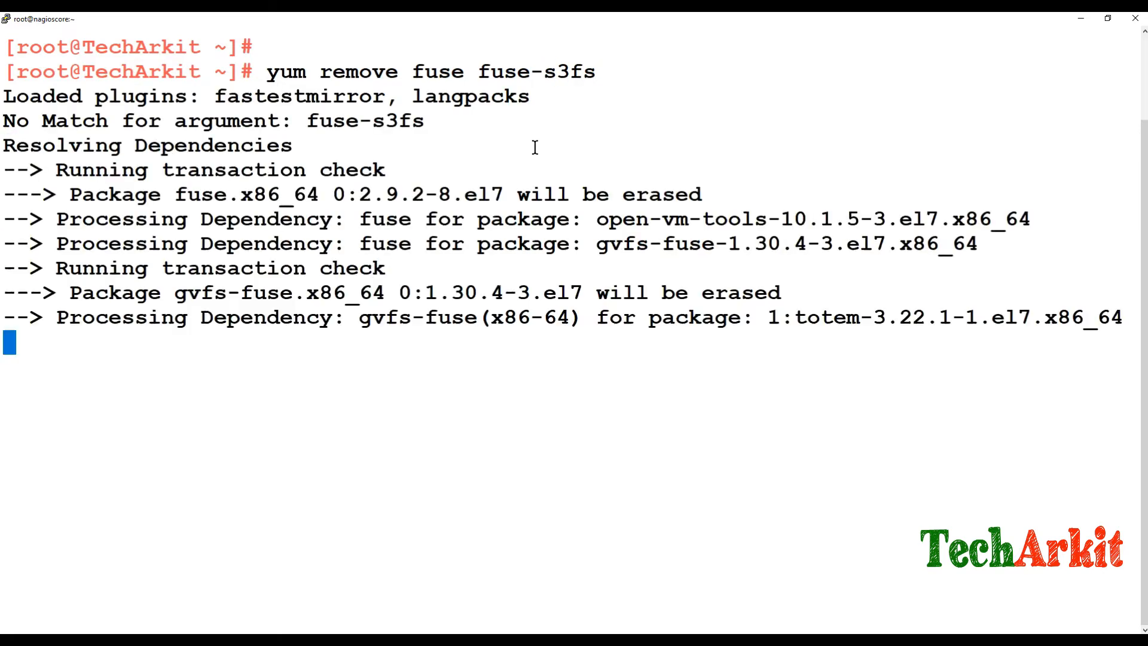
pyautogui.scroll(-3)
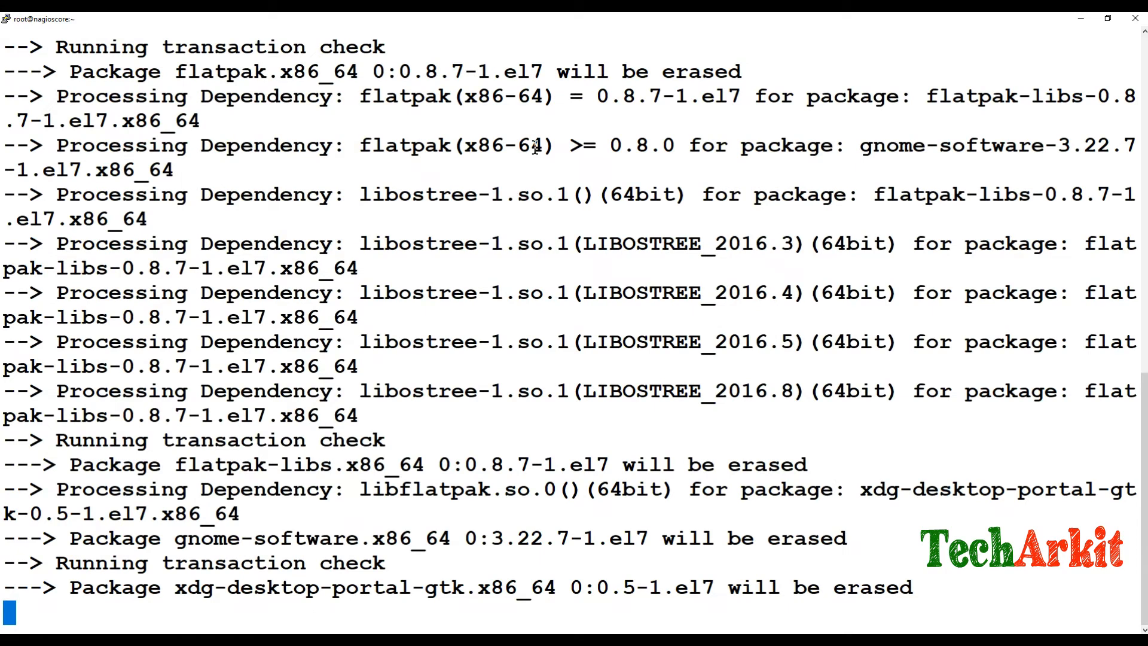
pyautogui.press('Return')
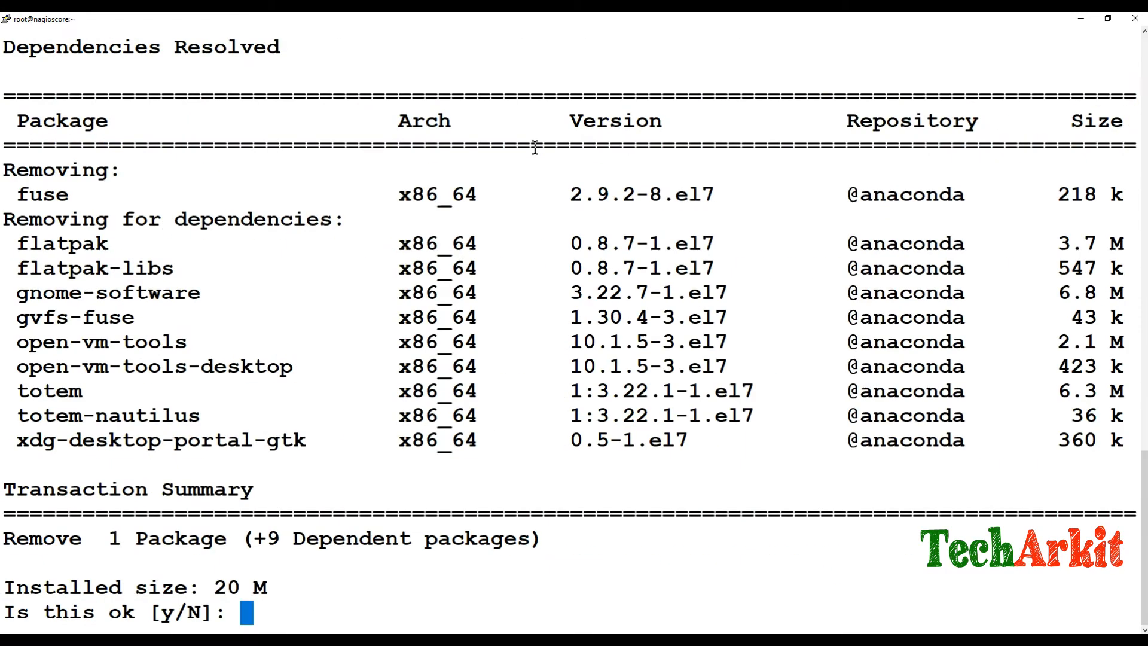
pyautogui.write('y')
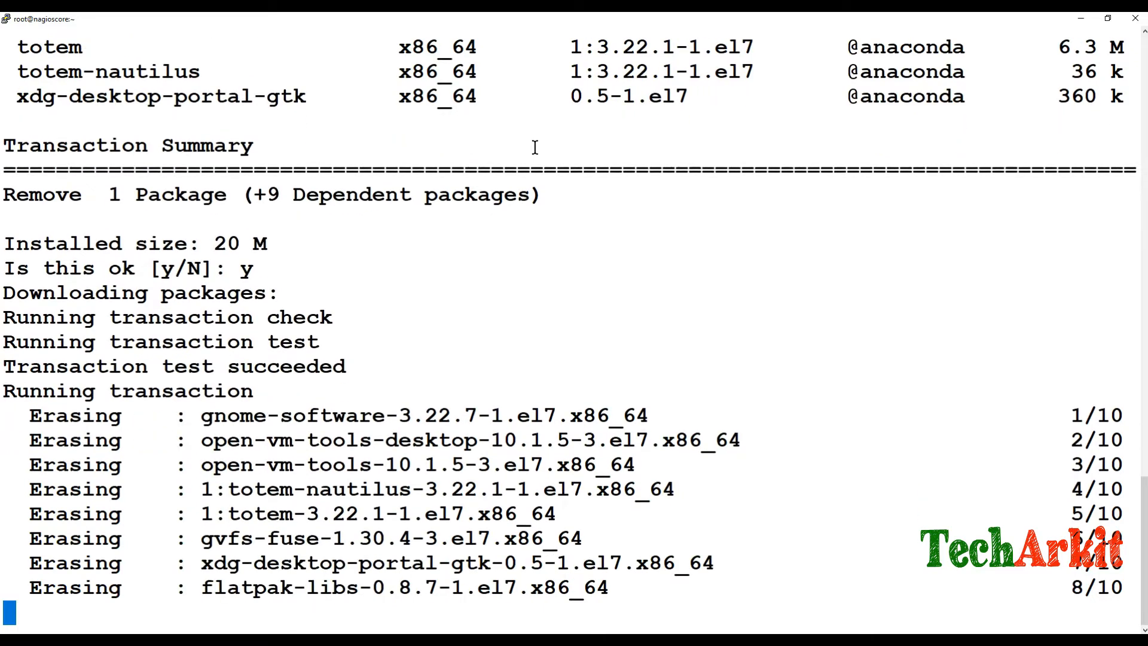
pyautogui.write('cl')
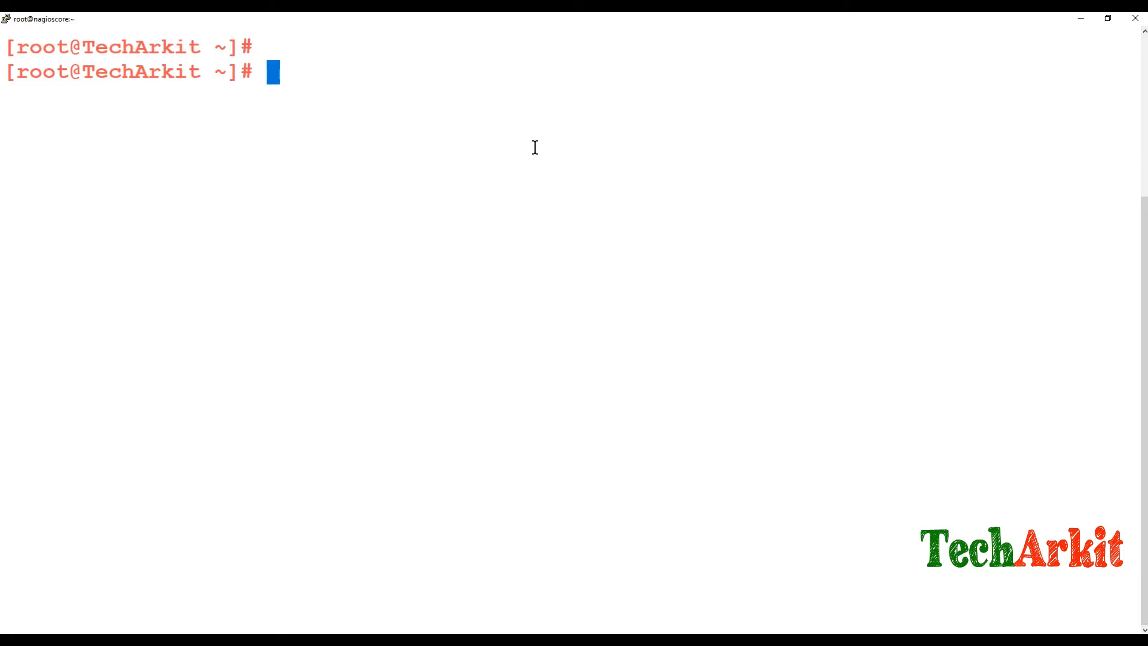
# - Type yum install for gcc, gcc-c++, openssl-devel, libstdc++-devel, curl-devel, libxml2-devel, mailcap, s3fs-fuse, fuse, fuse-devel, fuse-libs
pyautogui.write('yum')
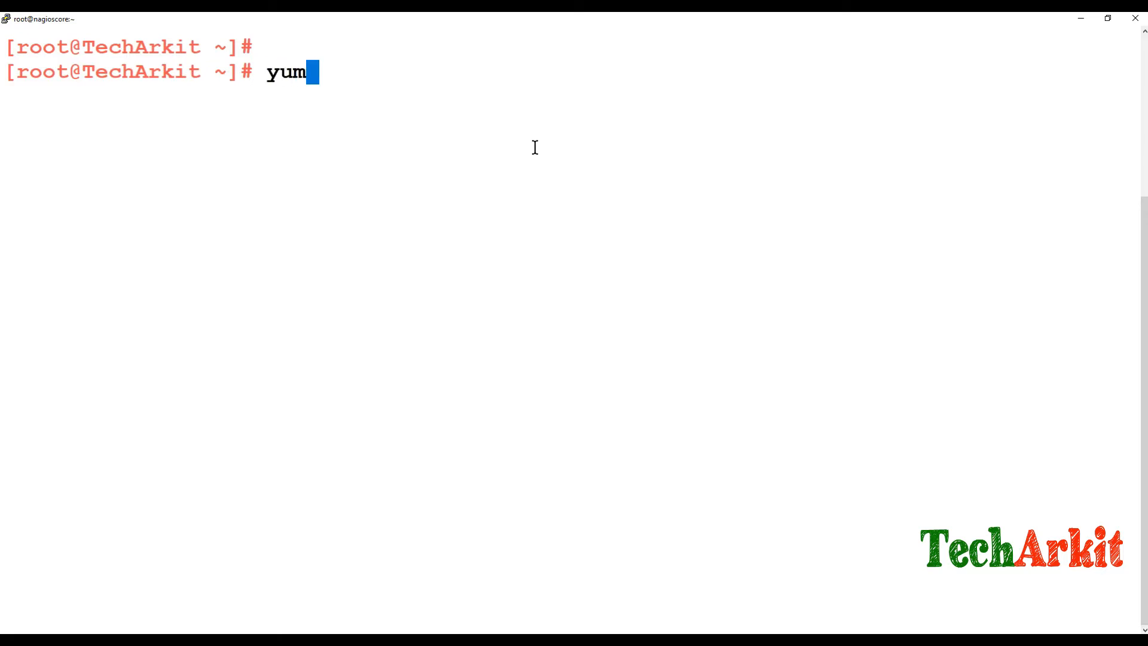
pyautogui.write('install g')
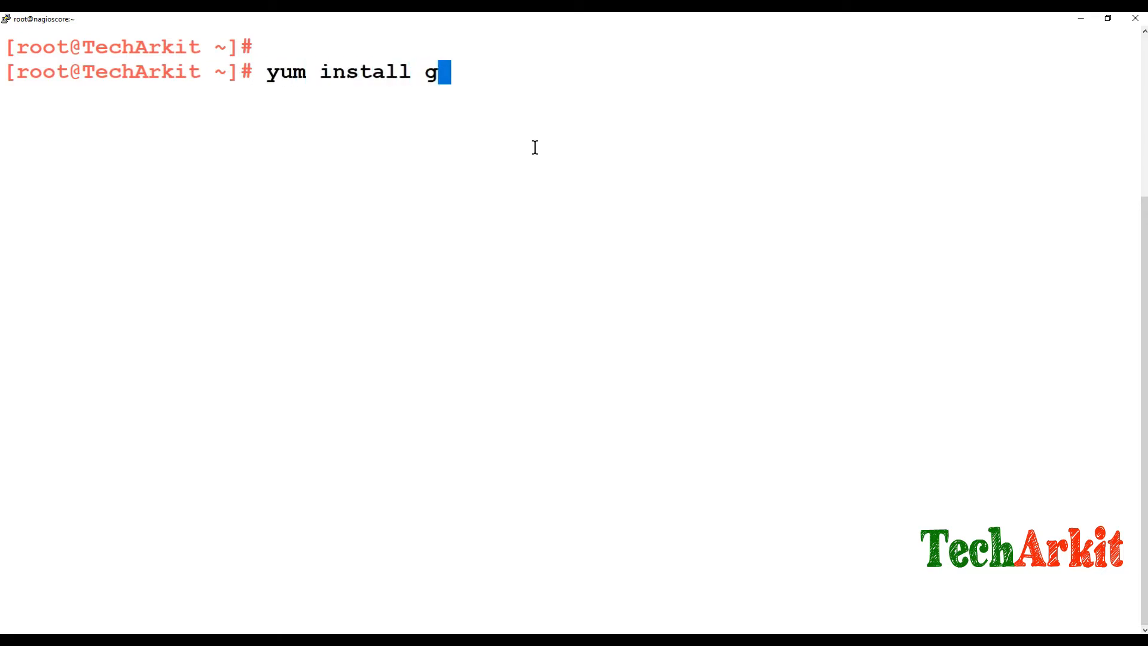
pyautogui.write('cc')
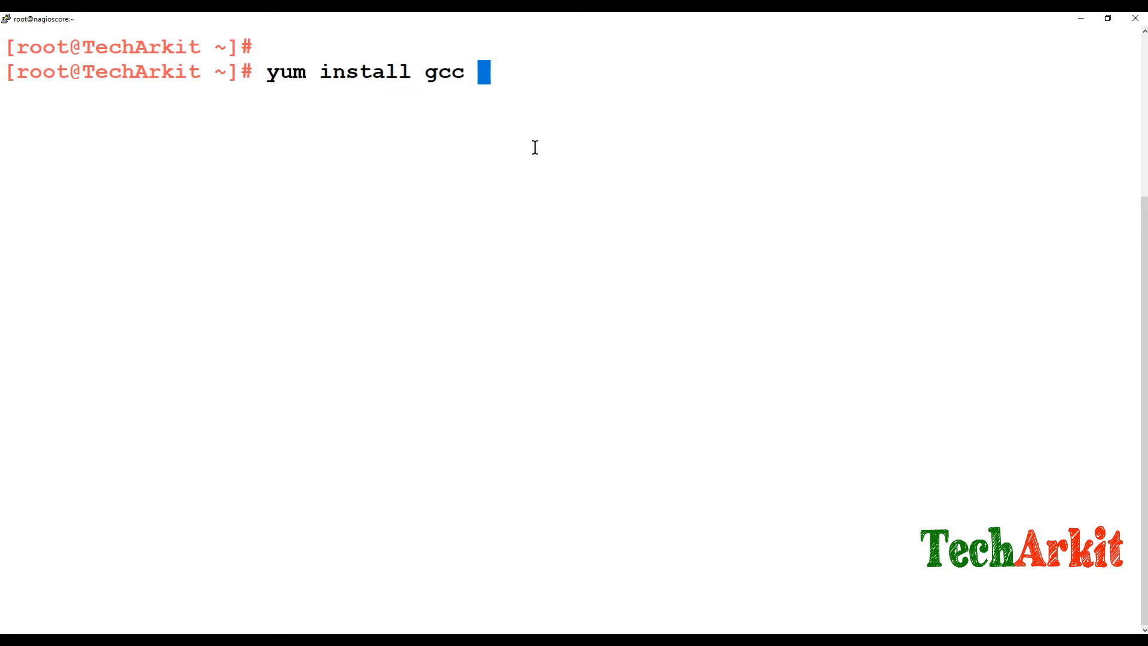
pyautogui.write('g')
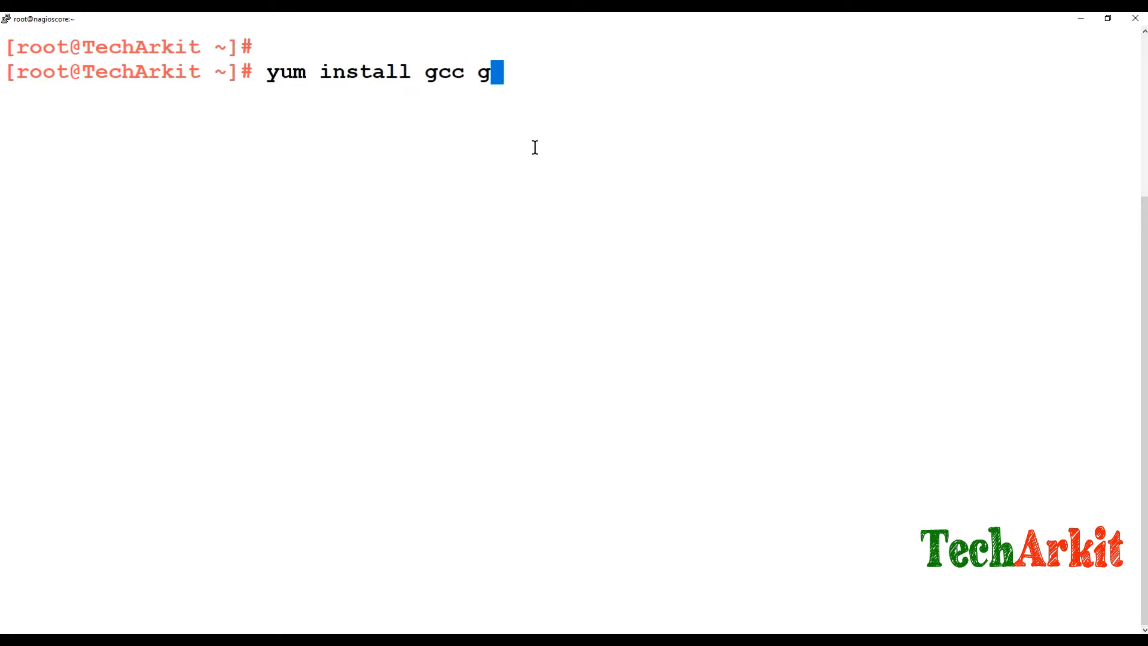
pyautogui.write('cc-c')
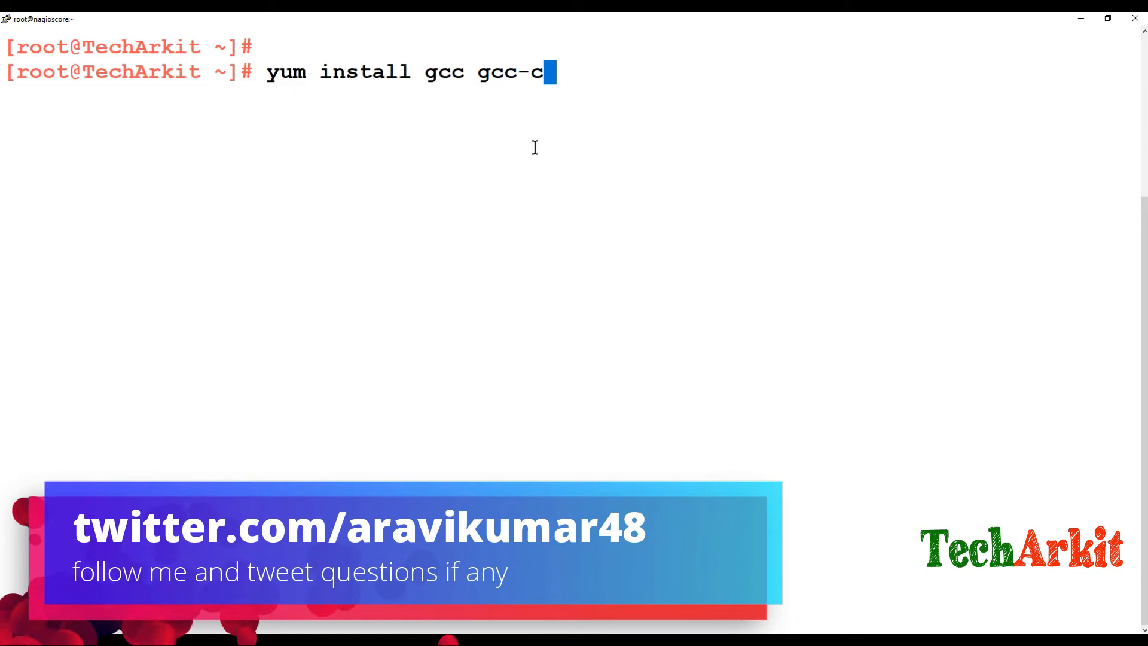
pyautogui.write('++')
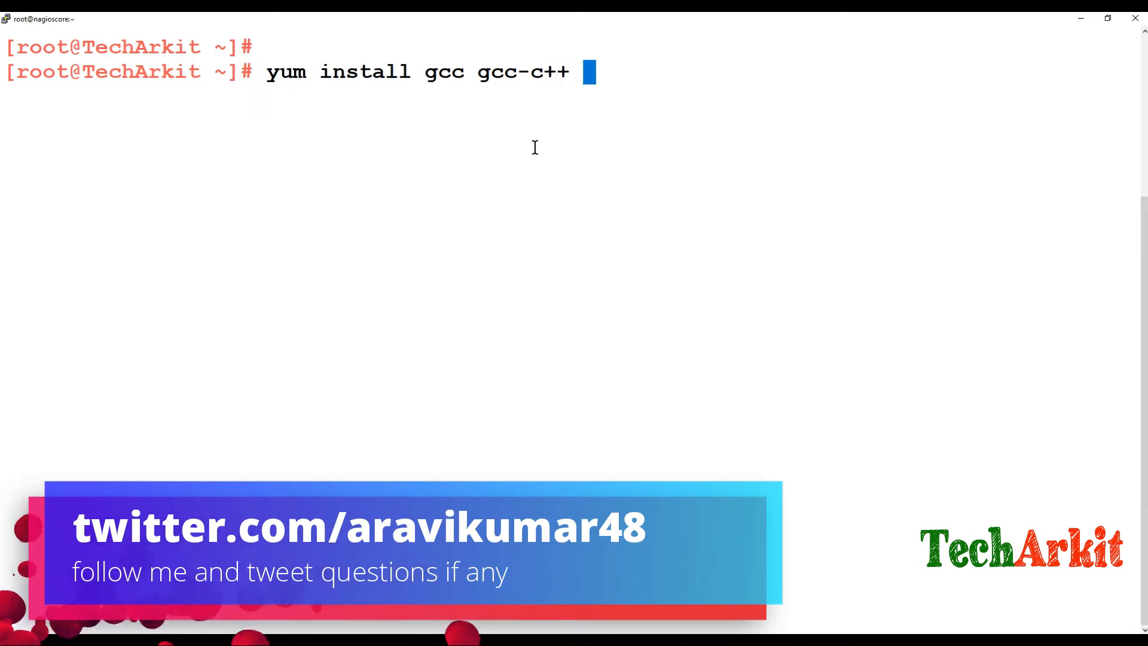
pyautogui.write('openssl')
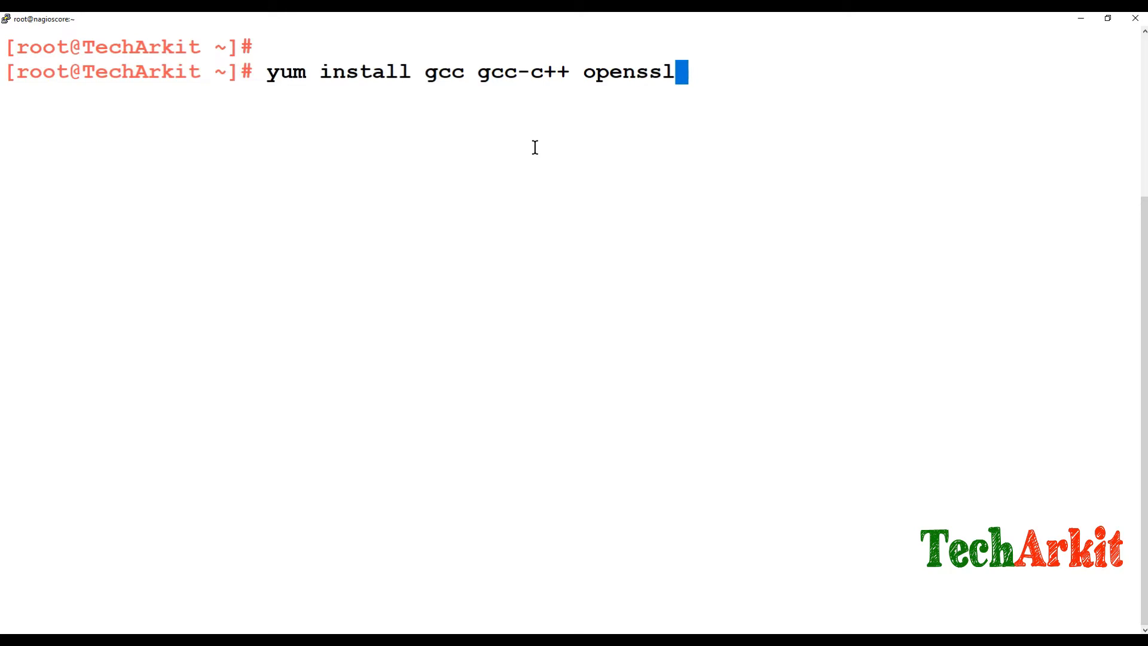
pyautogui.write('-devel l')
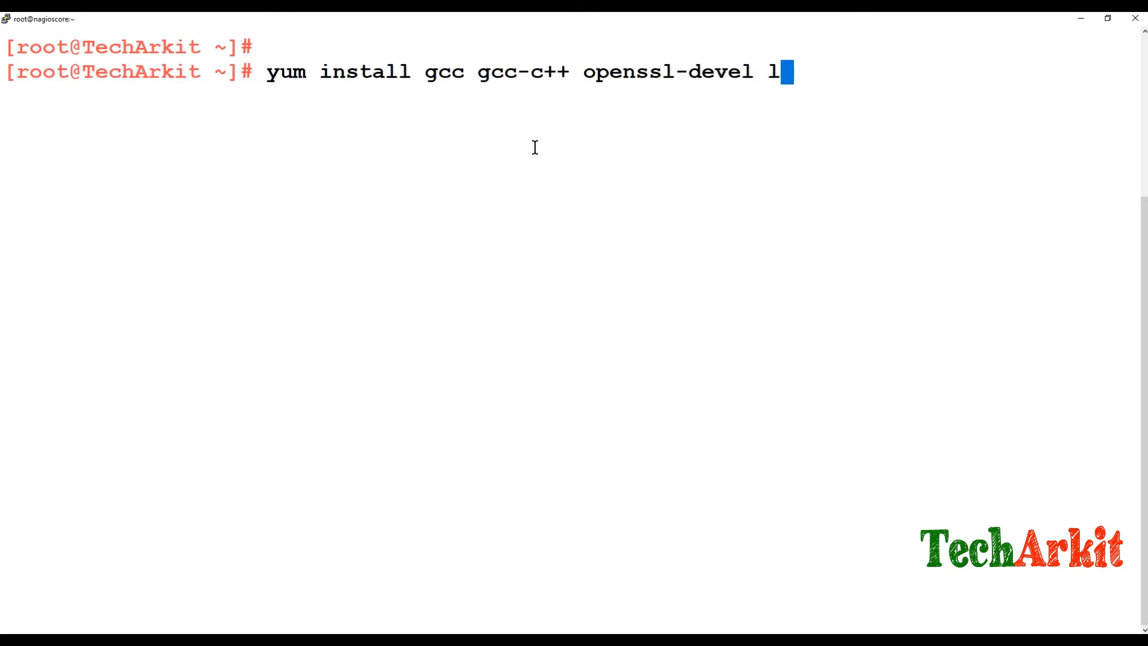
pyautogui.write('ibs')
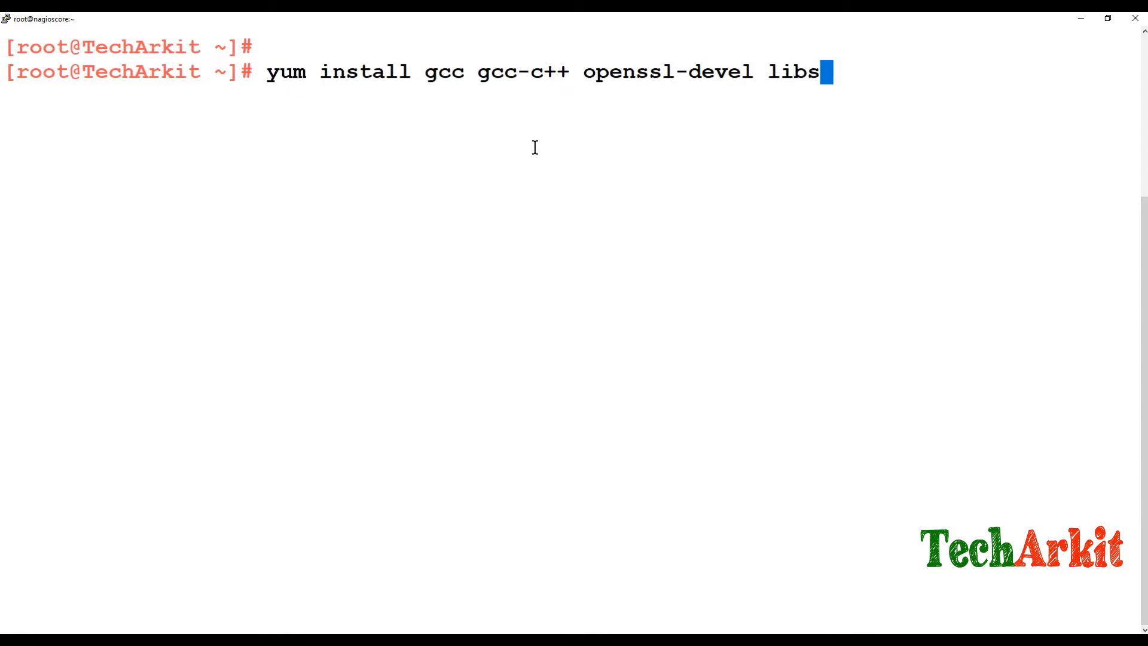
pyautogui.write('tdc++')
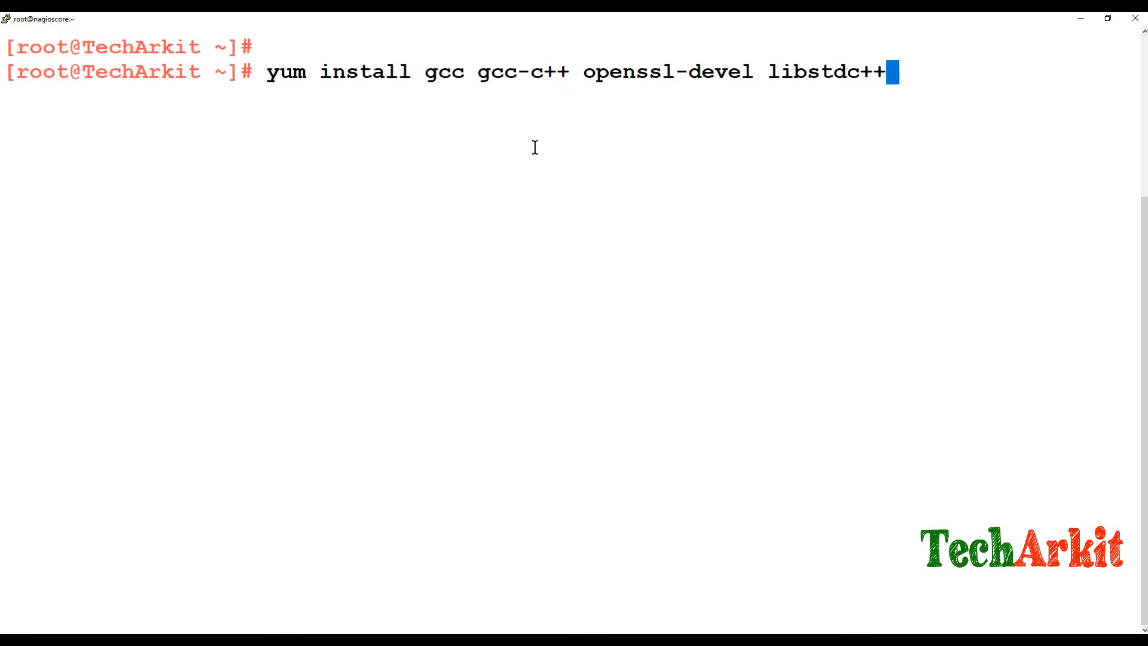
pyautogui.write('-deve')
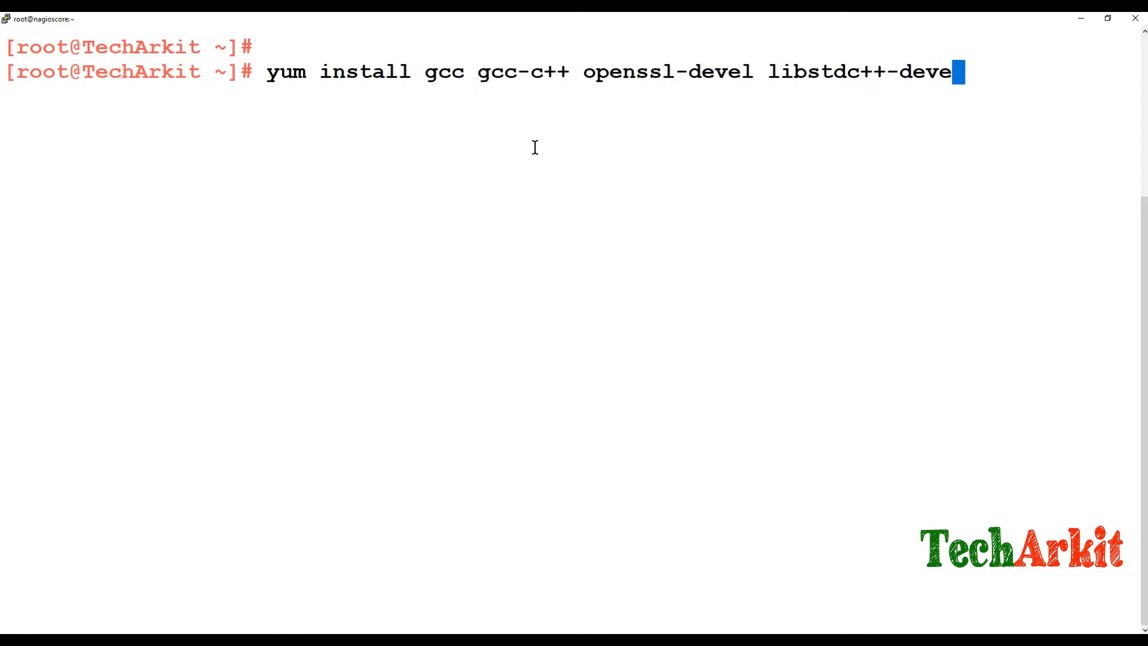
pyautogui.write('curl')
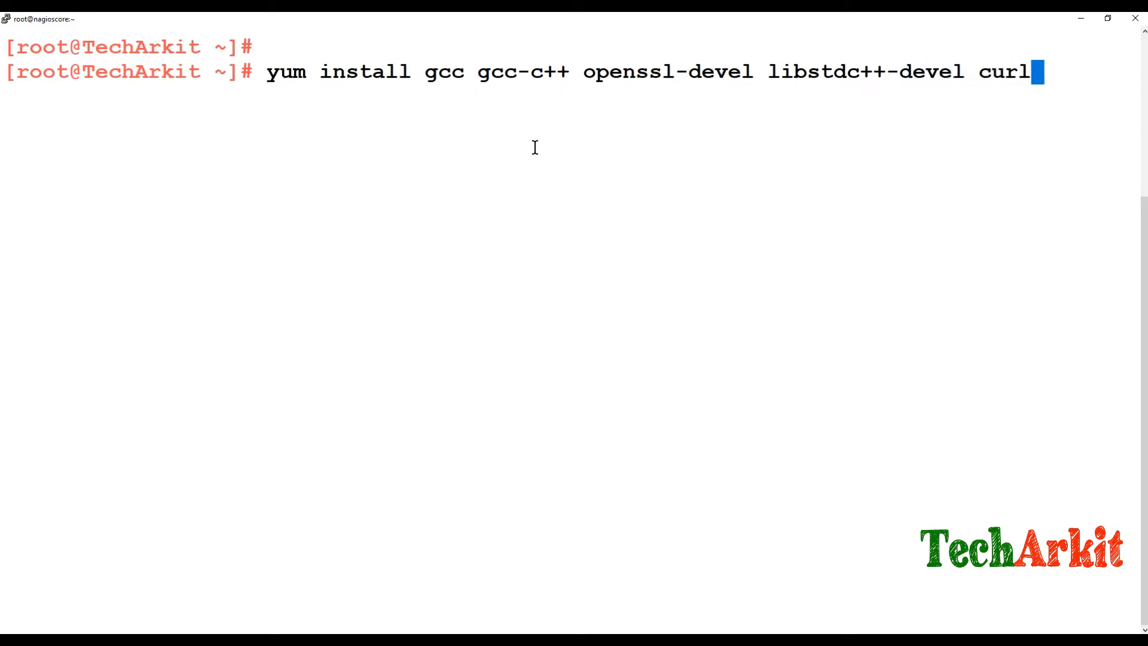
pyautogui.write('-devel')
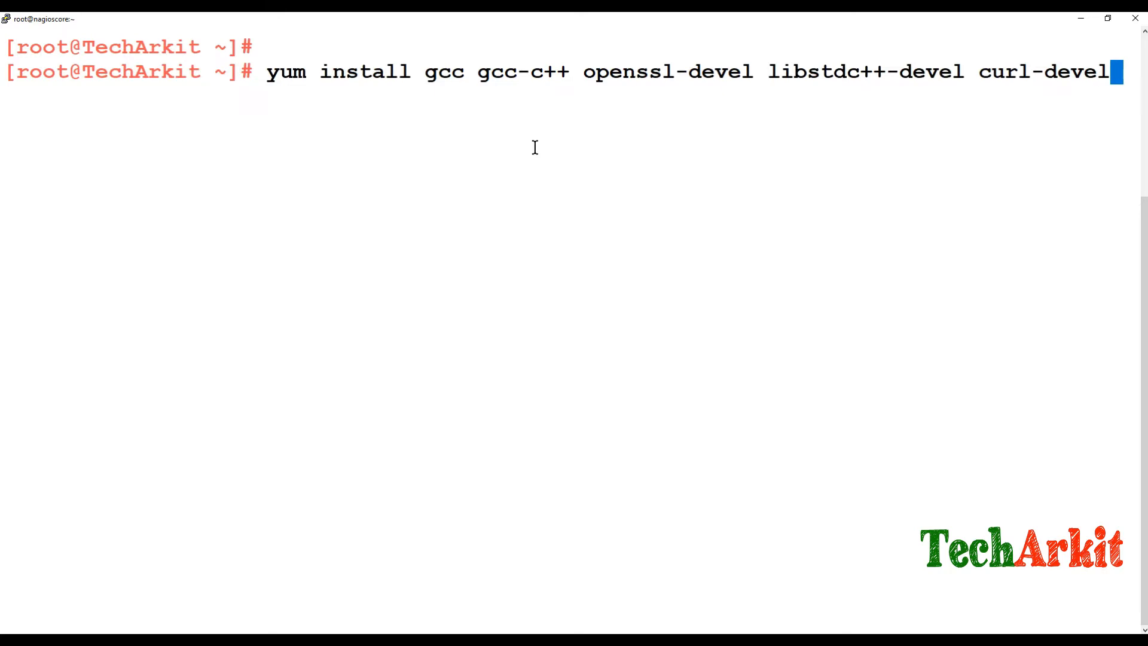
pyautogui.write('lib')
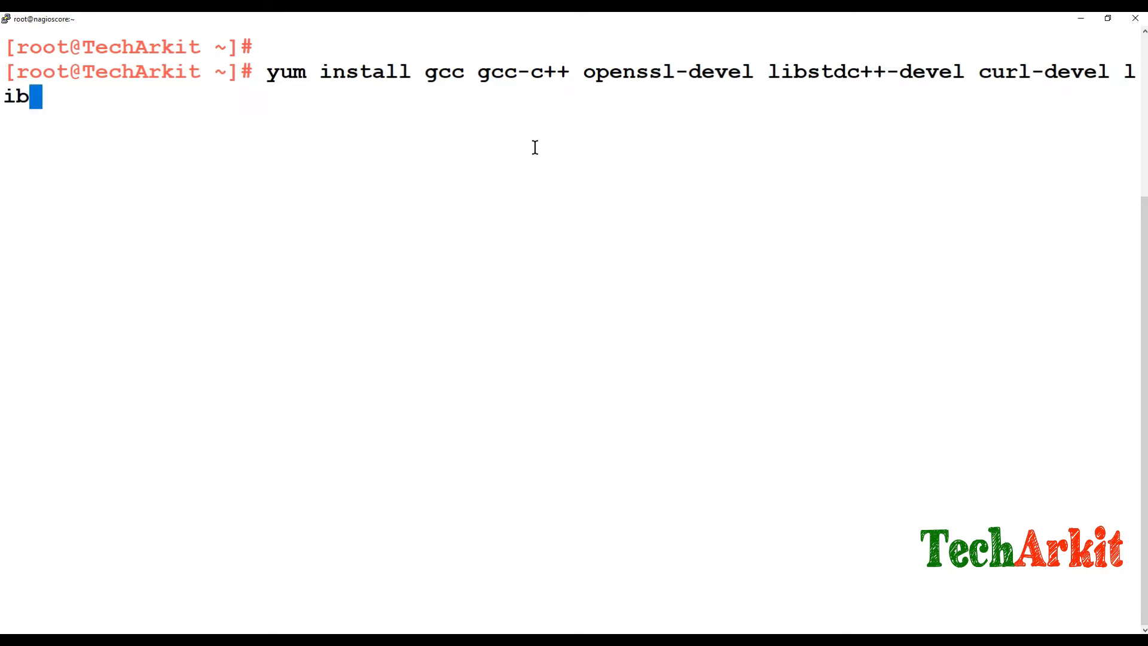
pyautogui.write('xml')
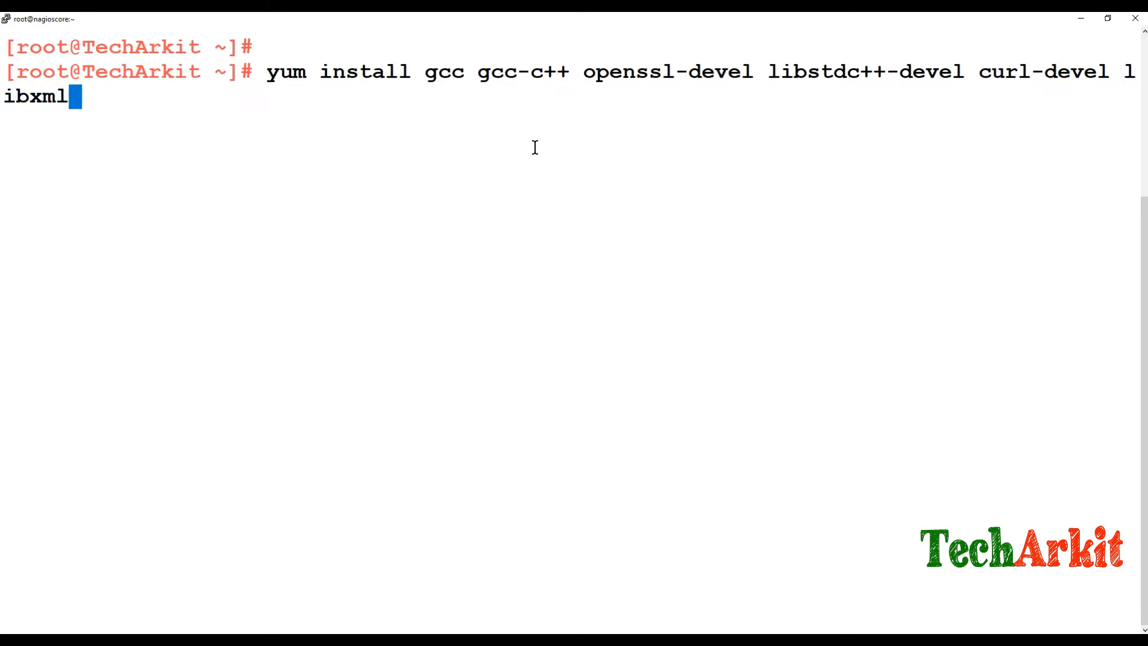
pyautogui.write('2')
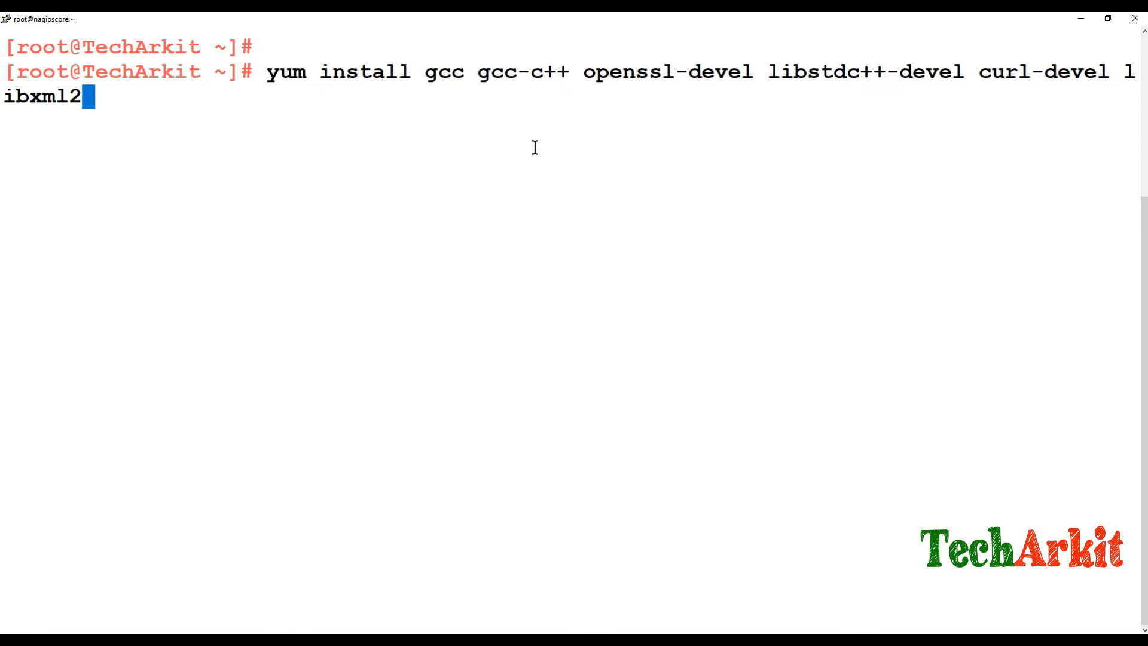
pyautogui.write('-devel')
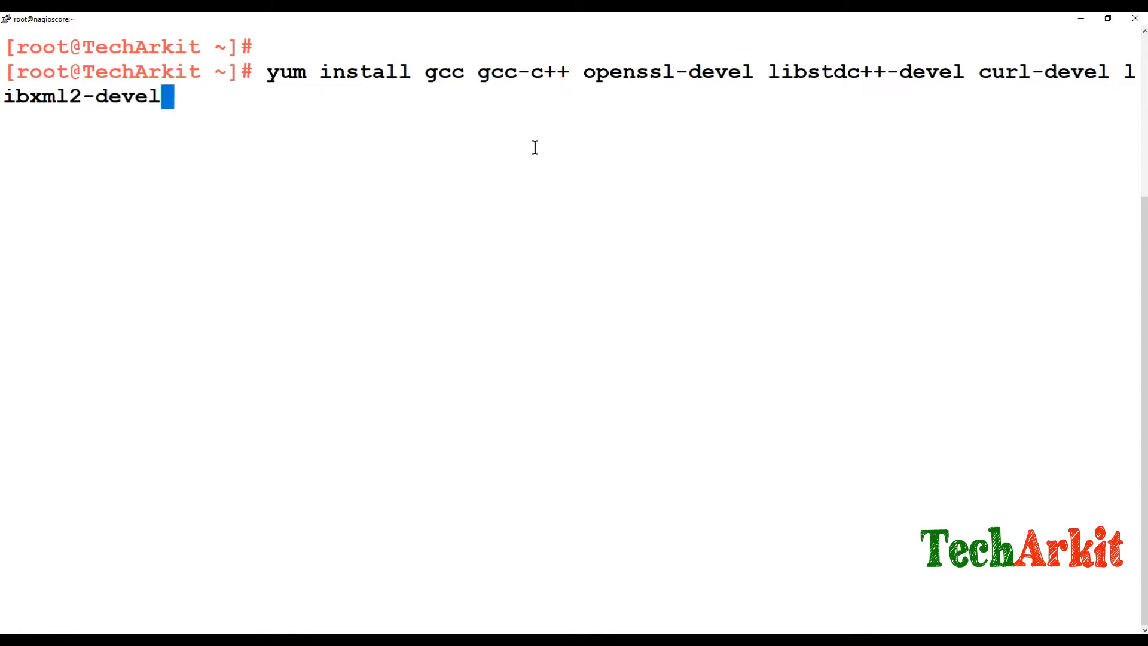
pyautogui.write('mailcap')
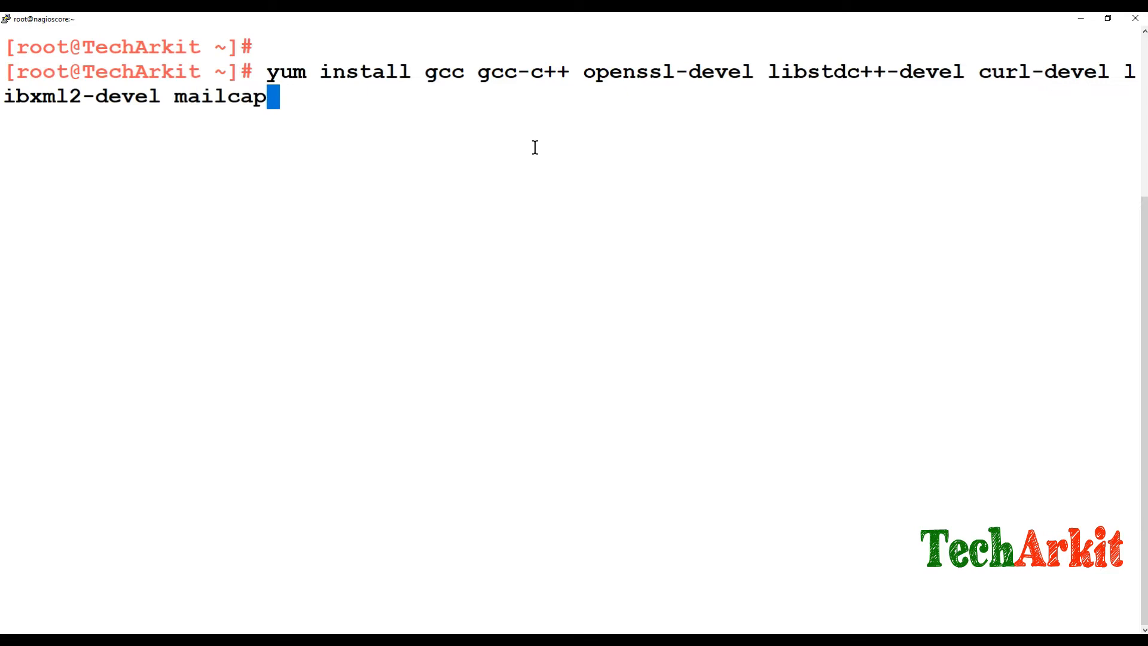
pyautogui.write('s3')
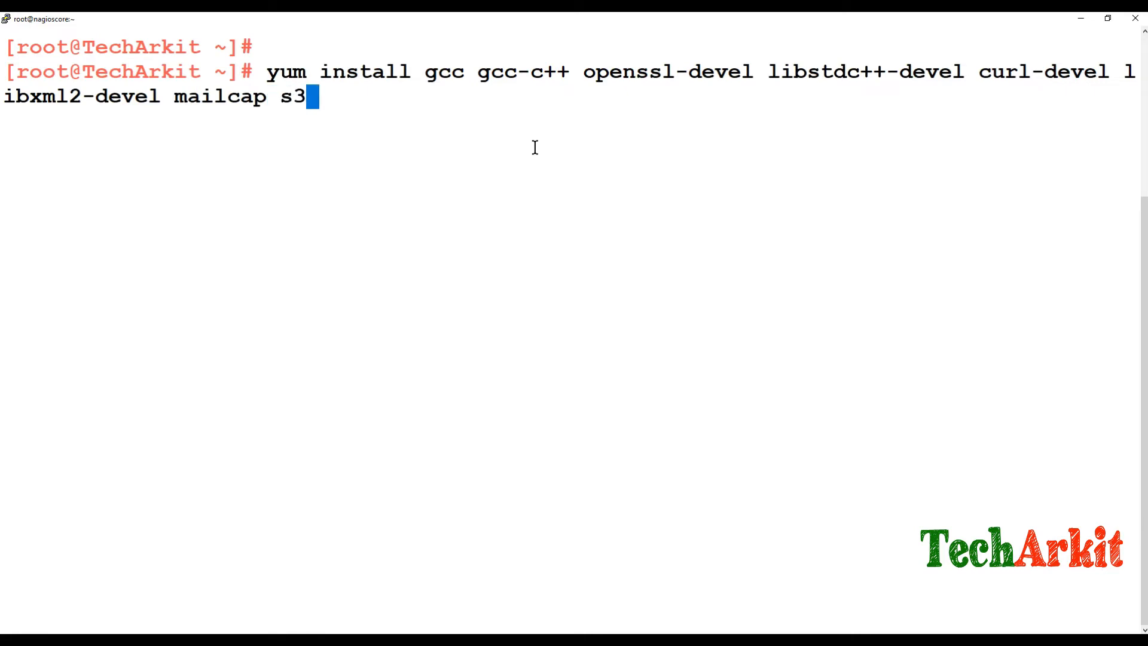
pyautogui.write('fs-f')
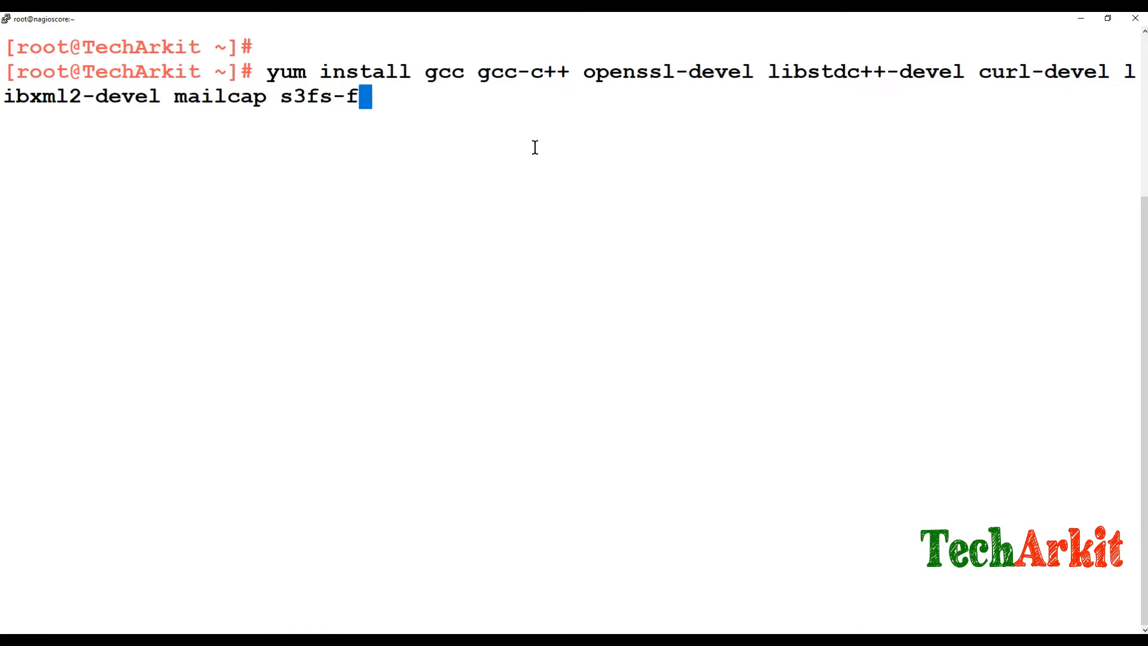
pyautogui.write('use fuse f')
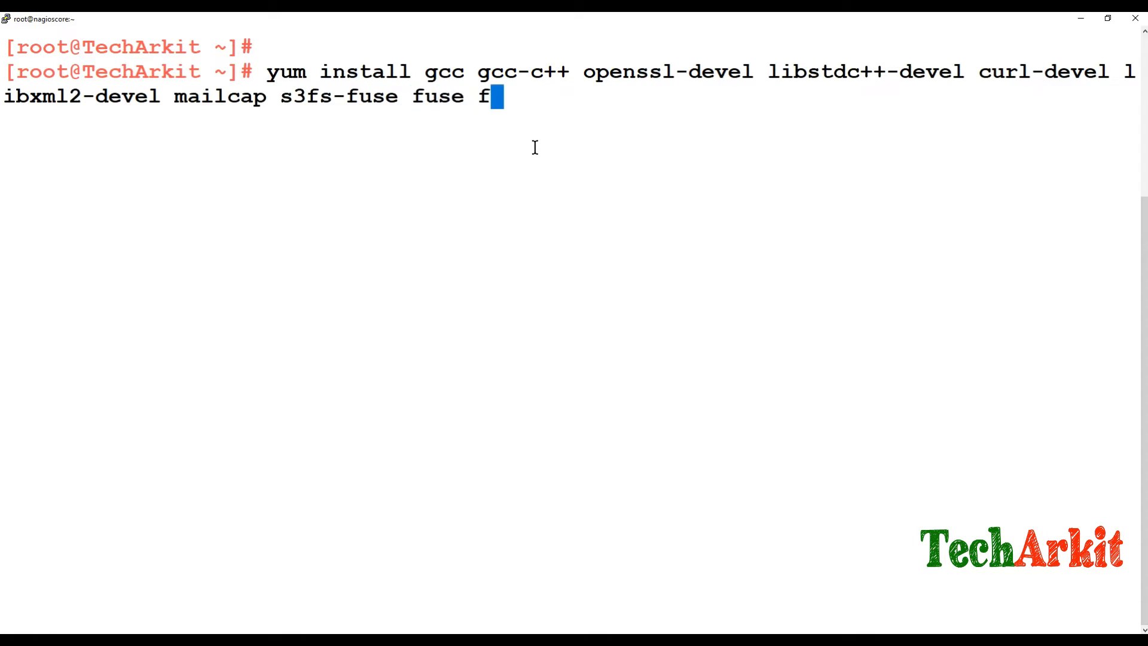
pyautogui.write('use-devel')
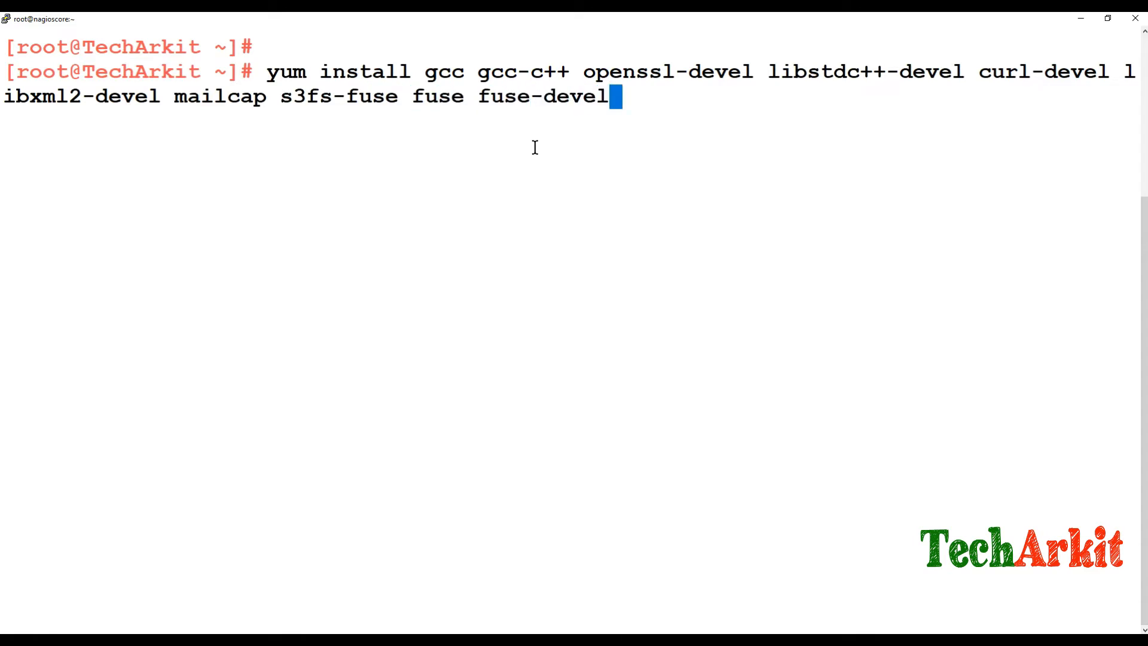
pyautogui.write('fuse')
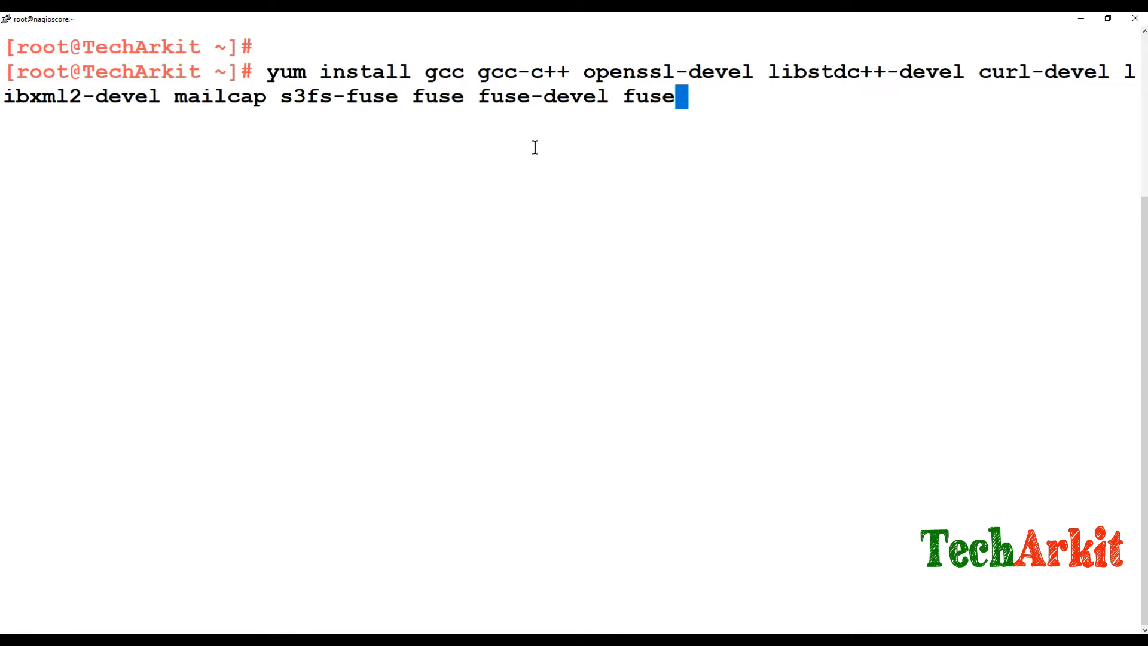
pyautogui.write('-libs')
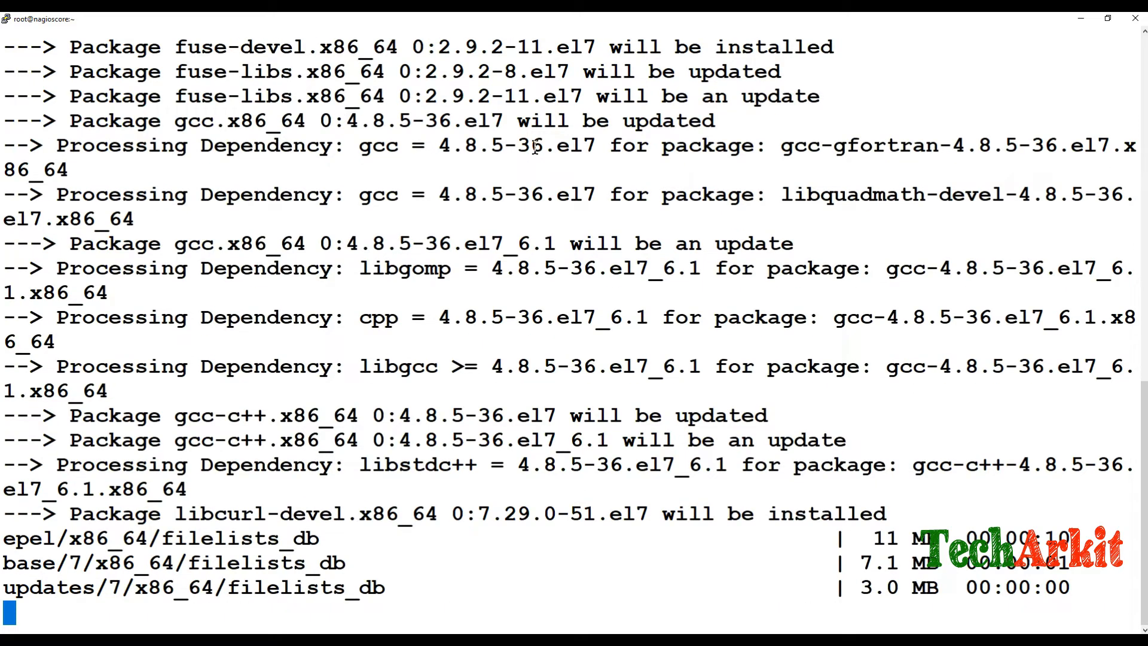
# - Confirm the package install with y, wait for Complete!, then clear
pyautogui.scroll(-3)
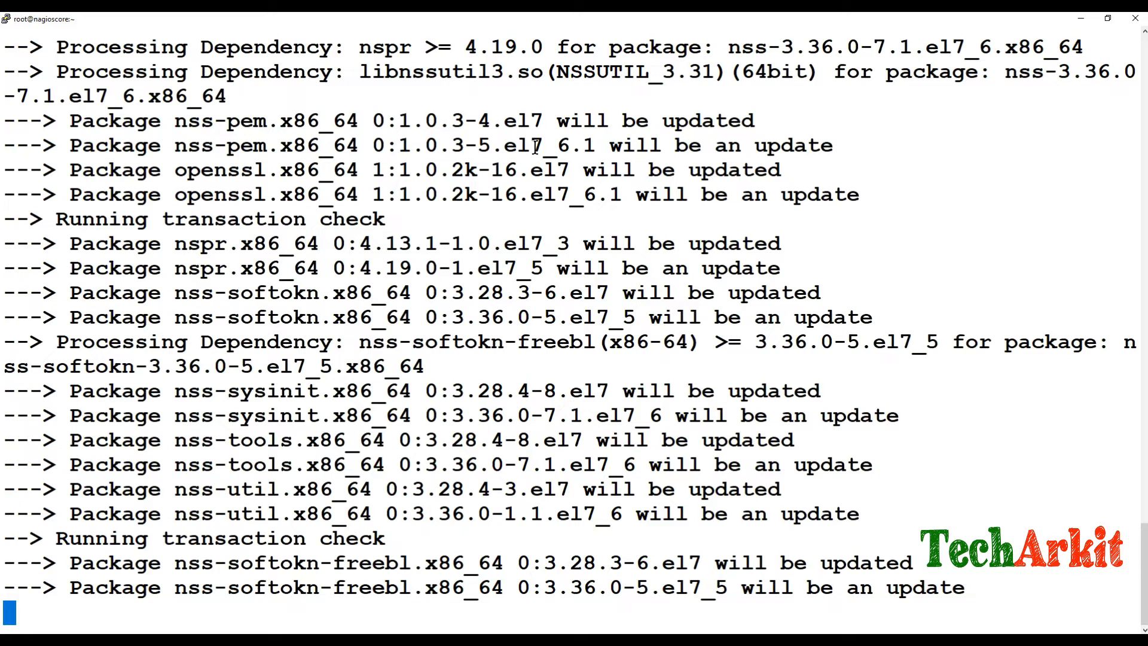
pyautogui.scroll(-3)
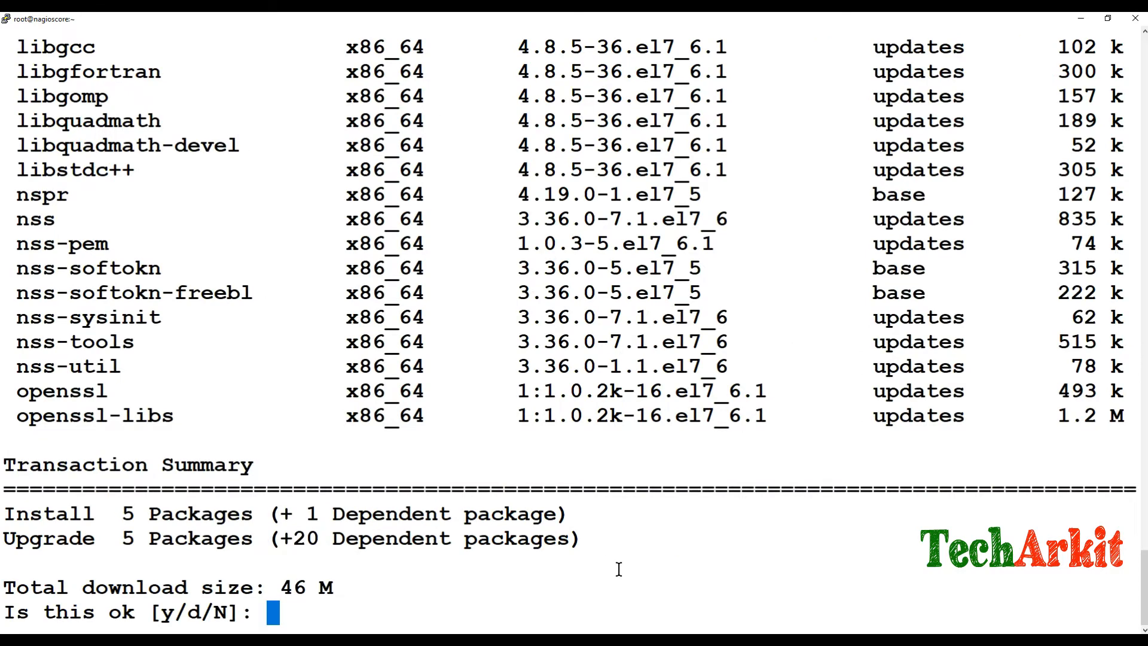
pyautogui.write('y')
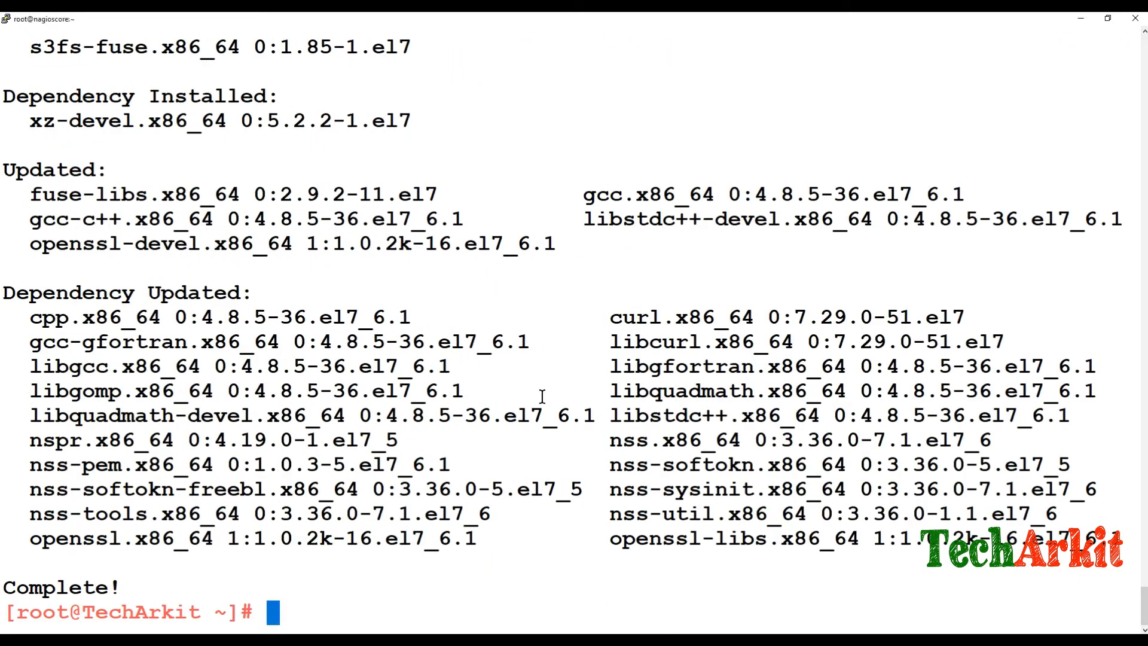
pyautogui.write('clear')
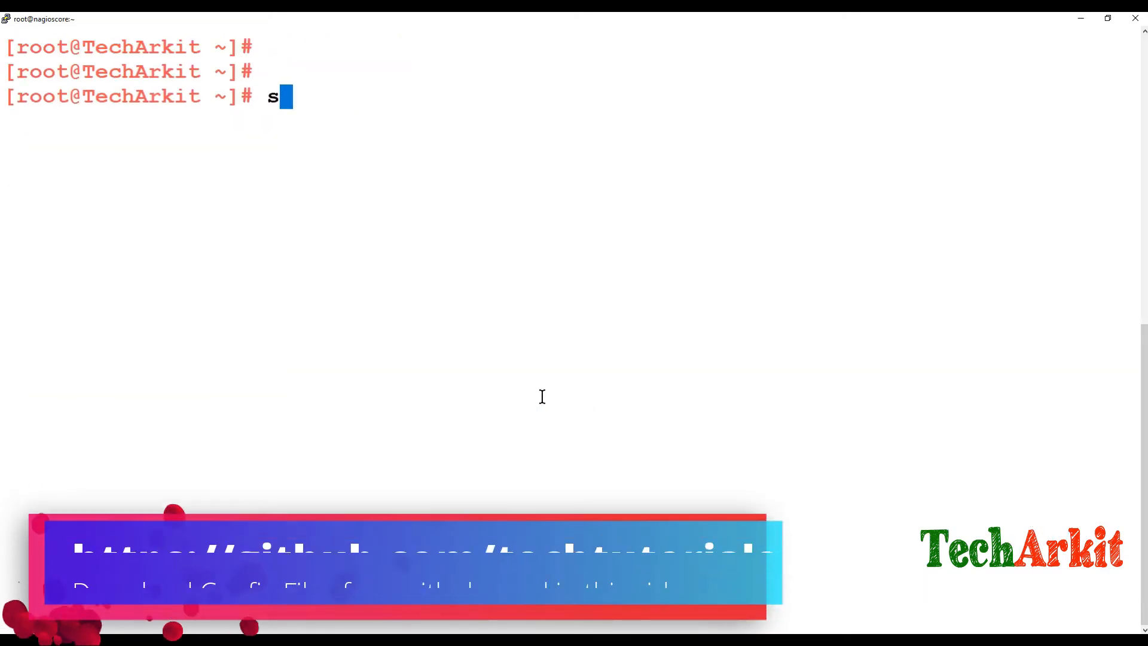
# - Run s3fs to see its usage message, then switch to the AWS Management Console
pyautogui.write('3fs')
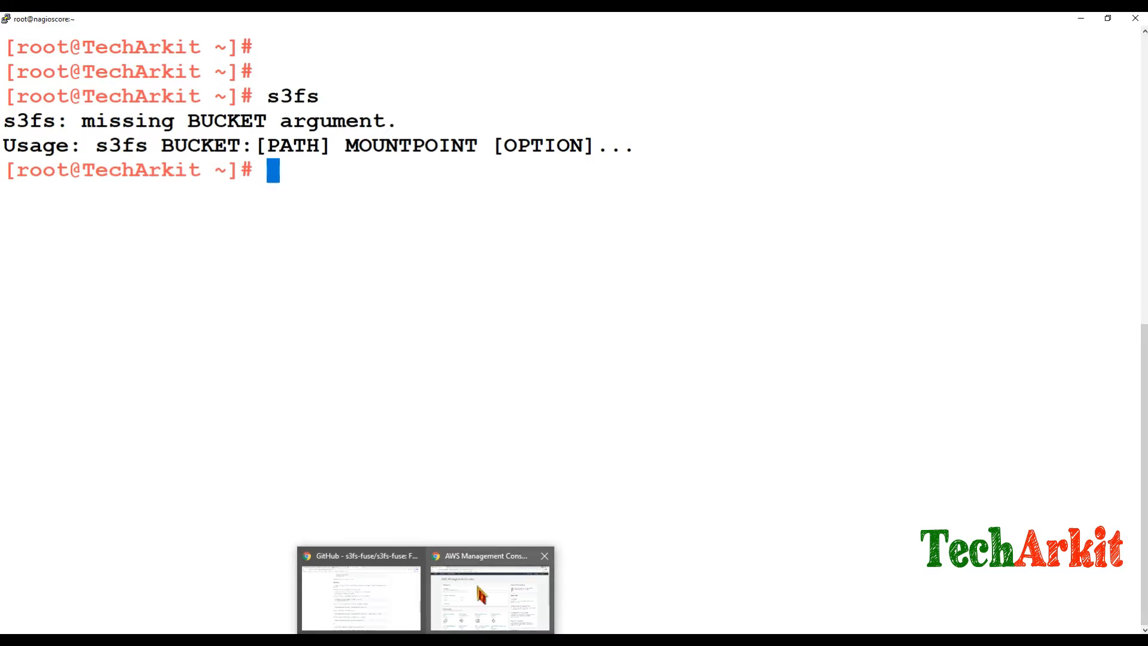
pyautogui.click(488, 593)
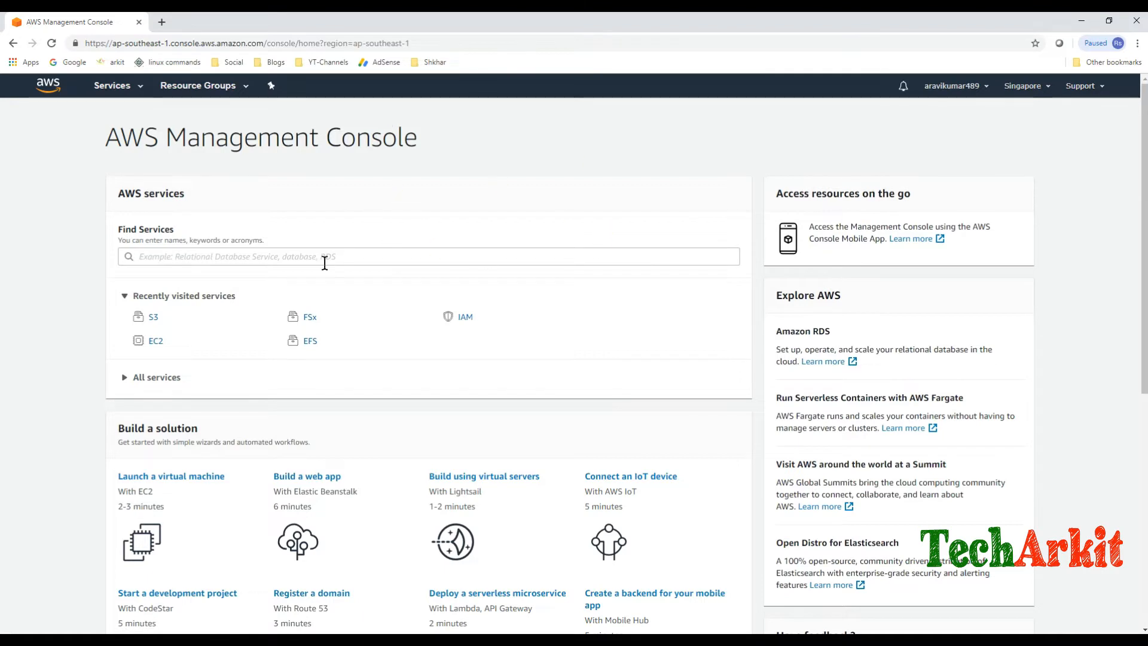
# - Open S3 from recently visited services and start a new bucket
pyautogui.click(154, 316)
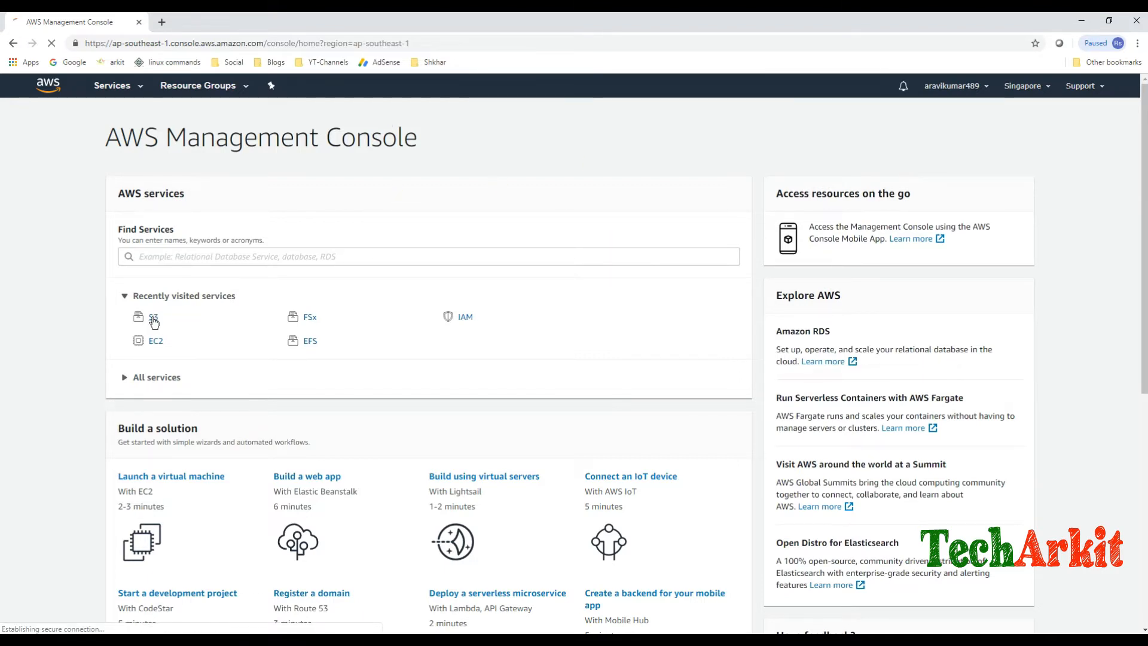
pyautogui.click(154, 317)
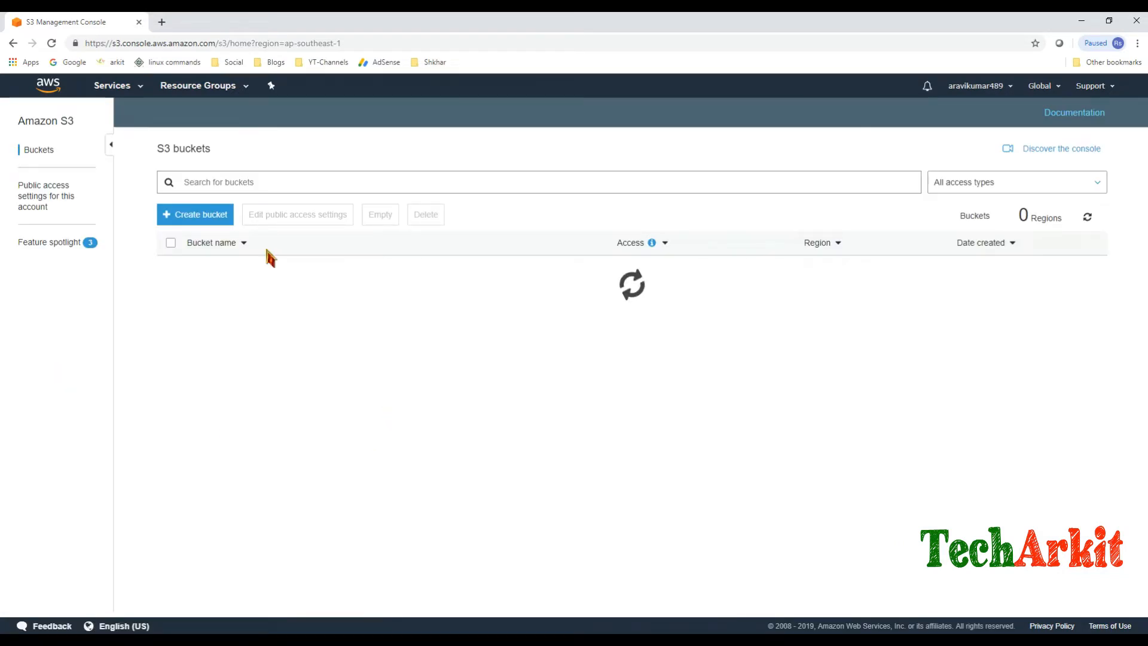
pyautogui.click(195, 214)
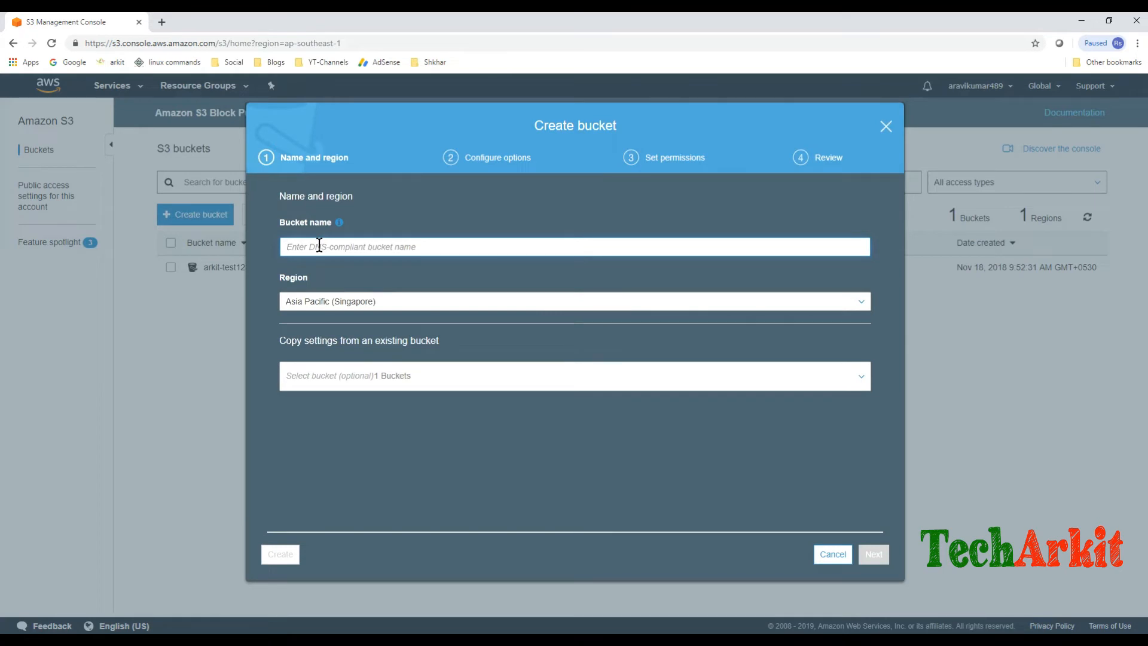
# - Name the bucket techarkityoutube and set its region to Asia Pacific (Mumbai)
pyautogui.write('techarkityoutube')
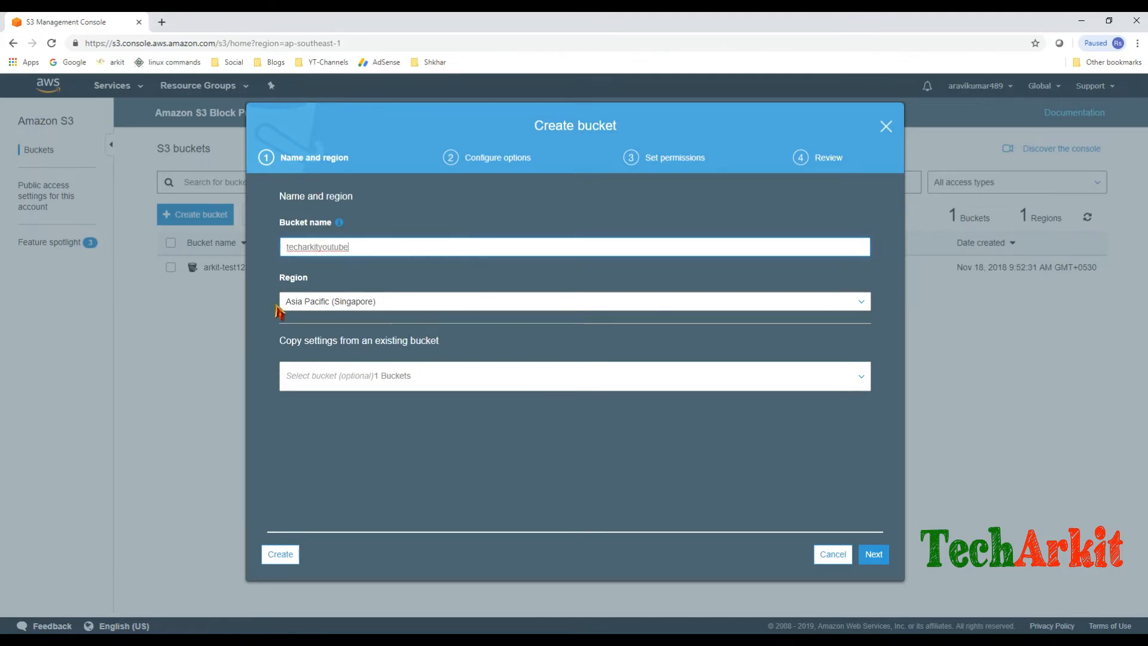
pyautogui.click(574, 301)
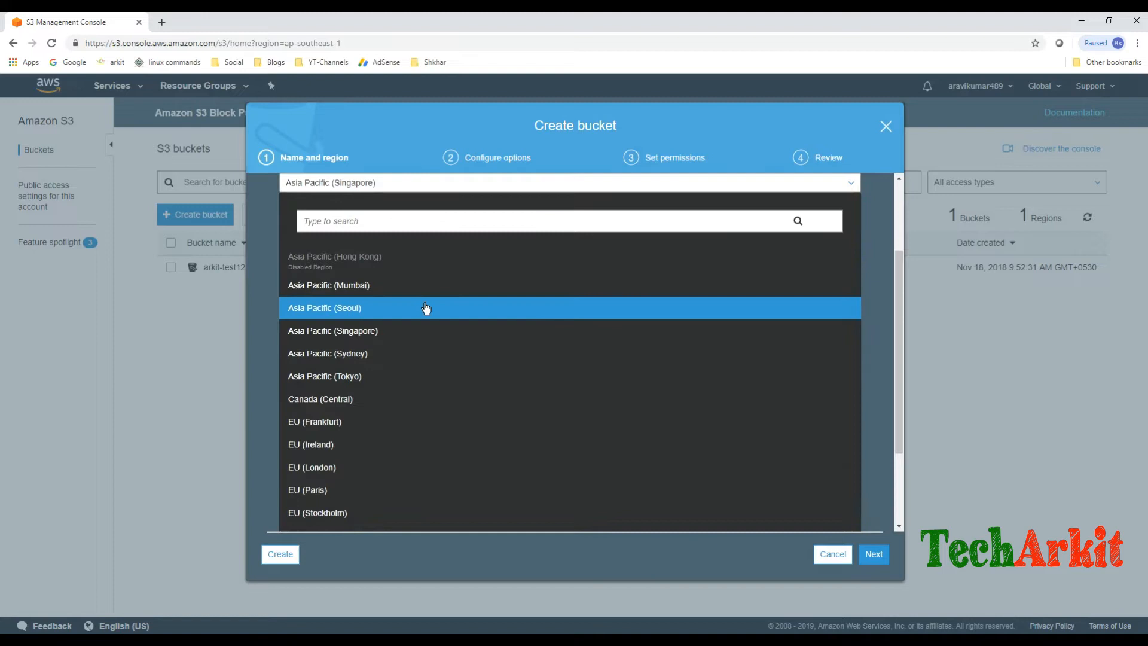
pyautogui.click(329, 284)
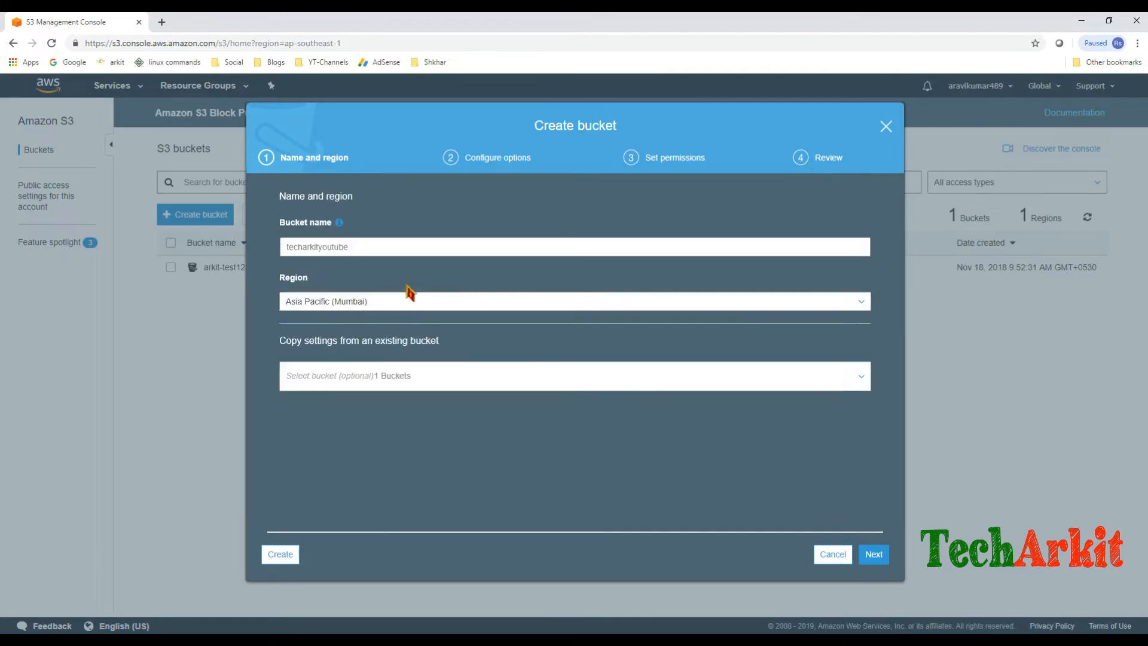
pyautogui.moveTo(874, 554)
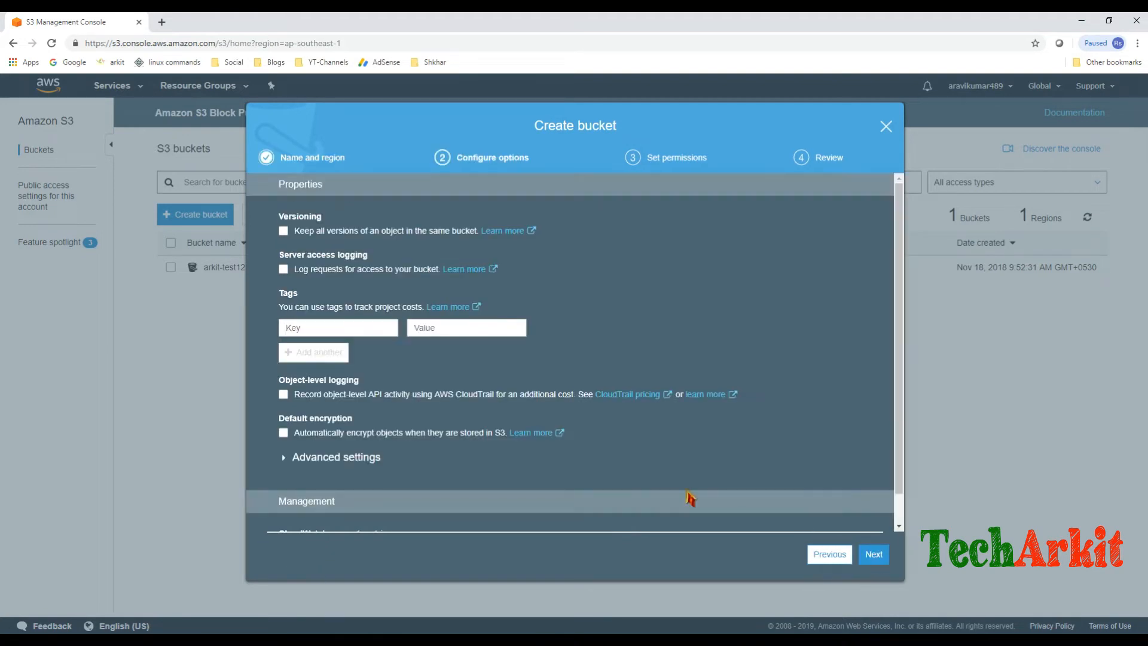
pyautogui.moveTo(576, 352)
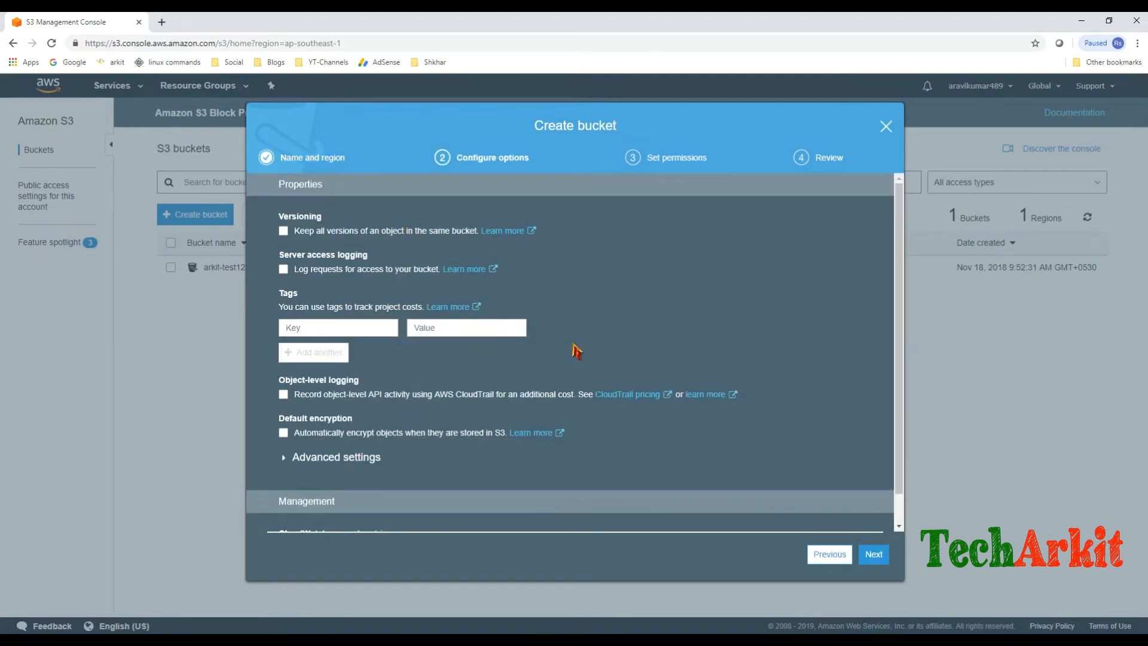
# - Accept default options and permissions, and create the bucket
pyautogui.scroll(-3)
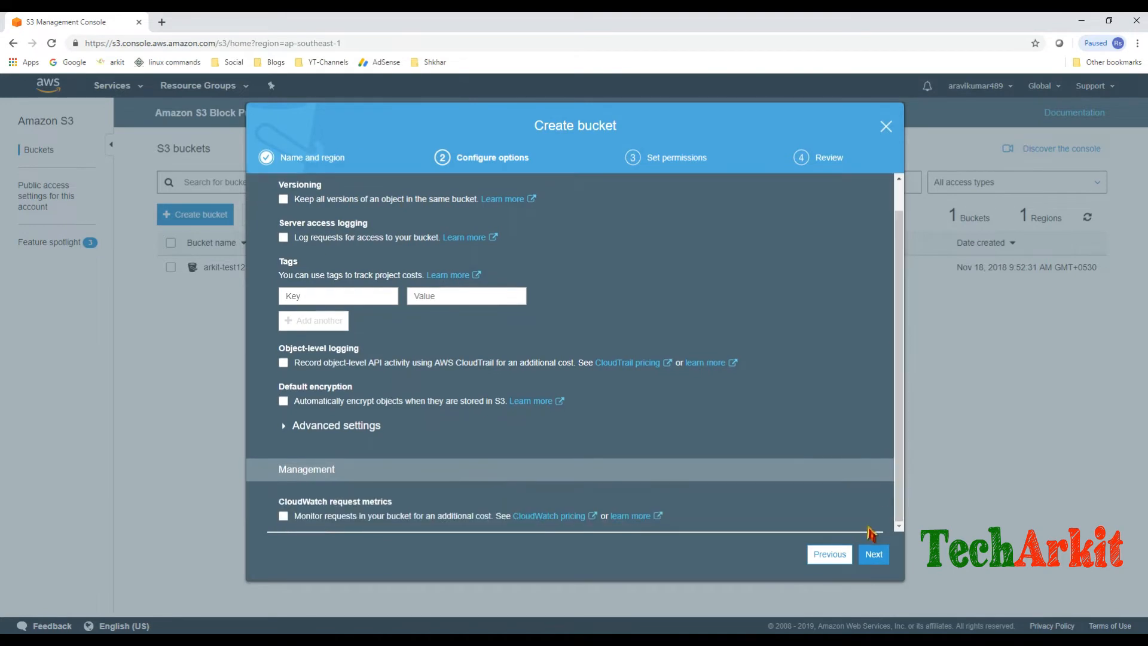
pyautogui.click(873, 554)
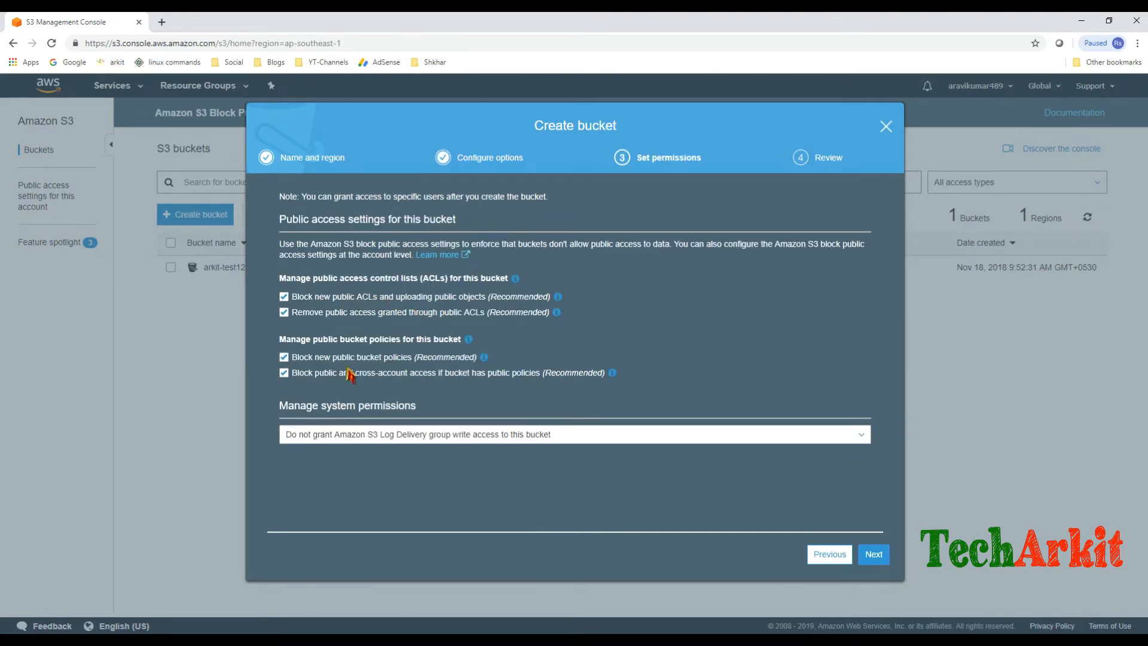
pyautogui.click(873, 554)
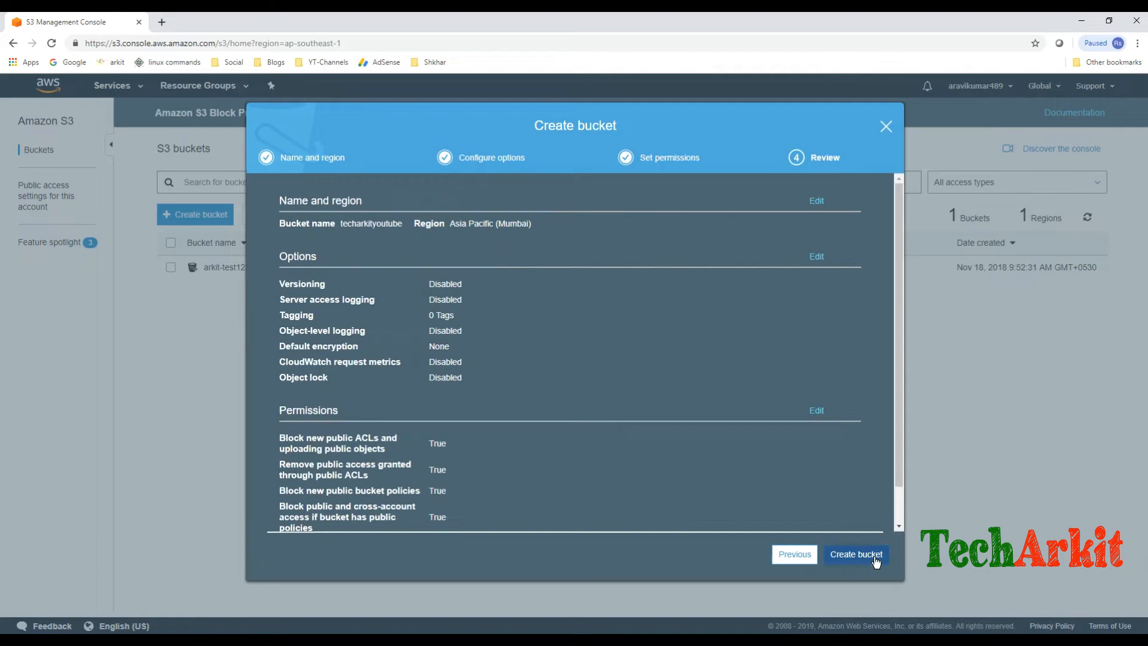
pyautogui.click(855, 555)
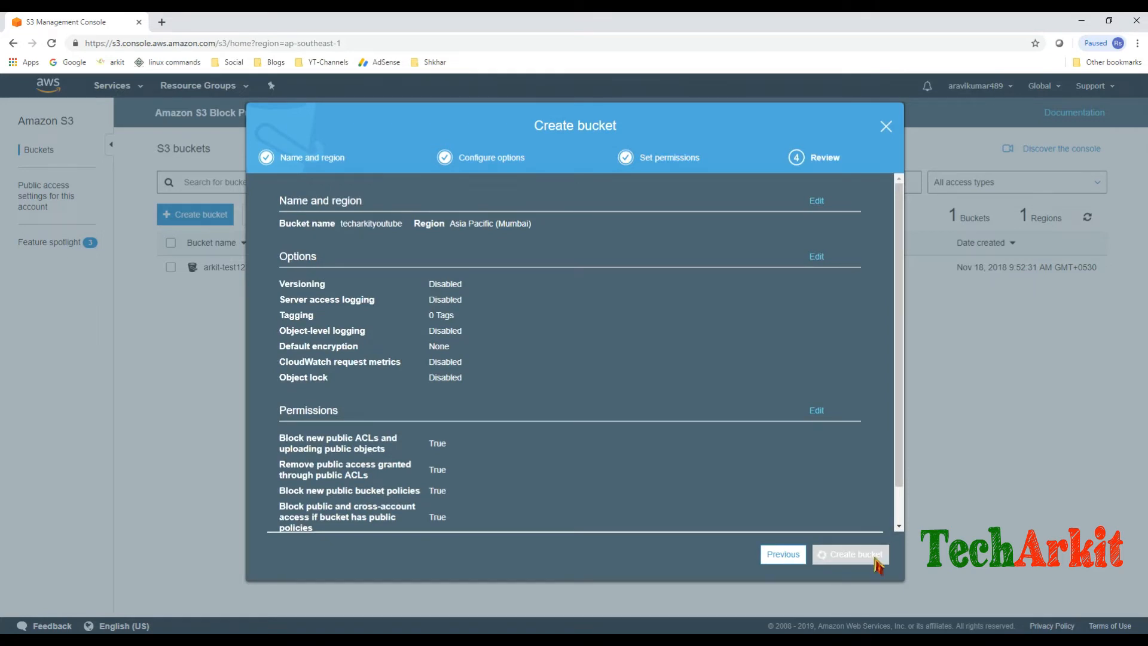
pyautogui.click(850, 555)
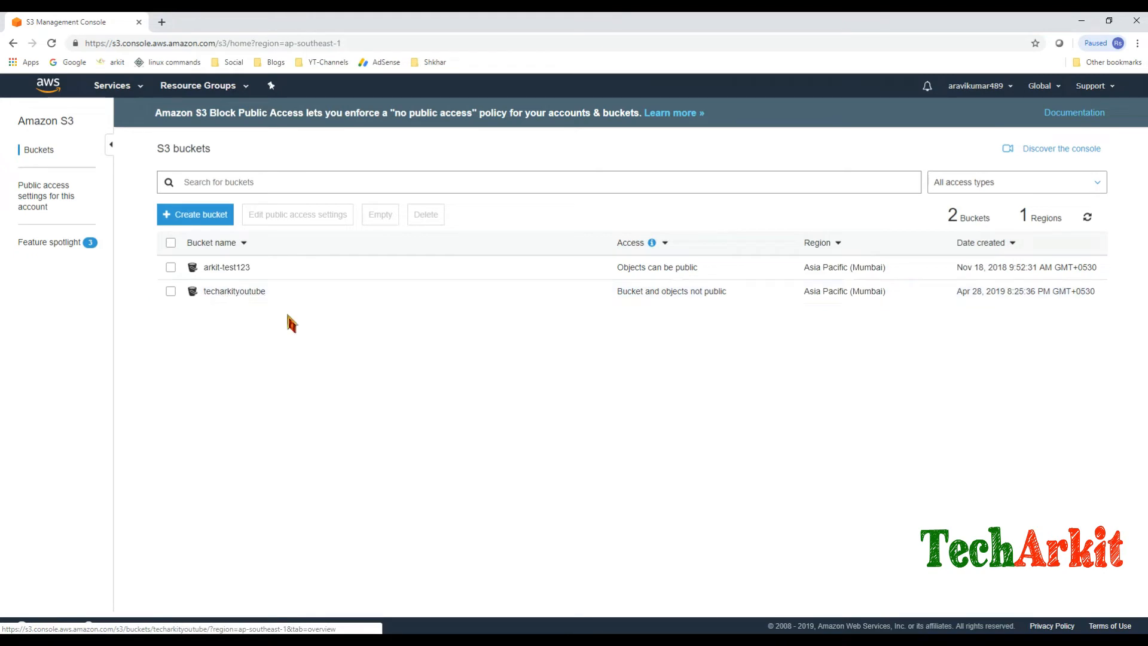
# - View the techarkityoutube bucket's properties, then open the AWS Services menu
pyautogui.click(171, 290)
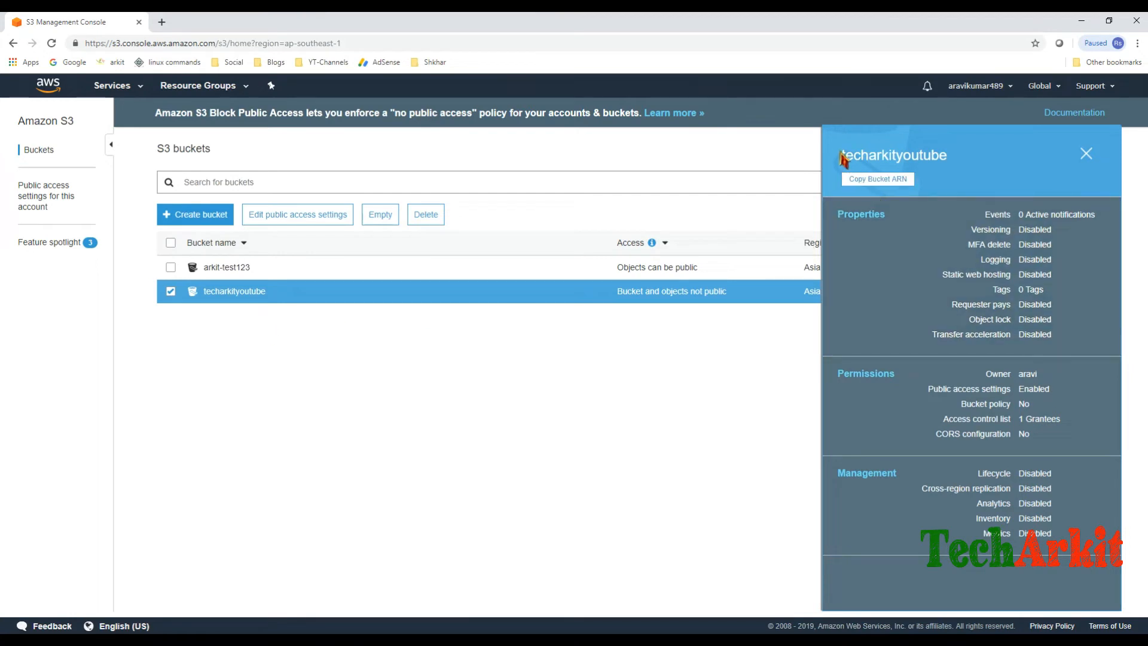
pyautogui.rightClick(892, 154)
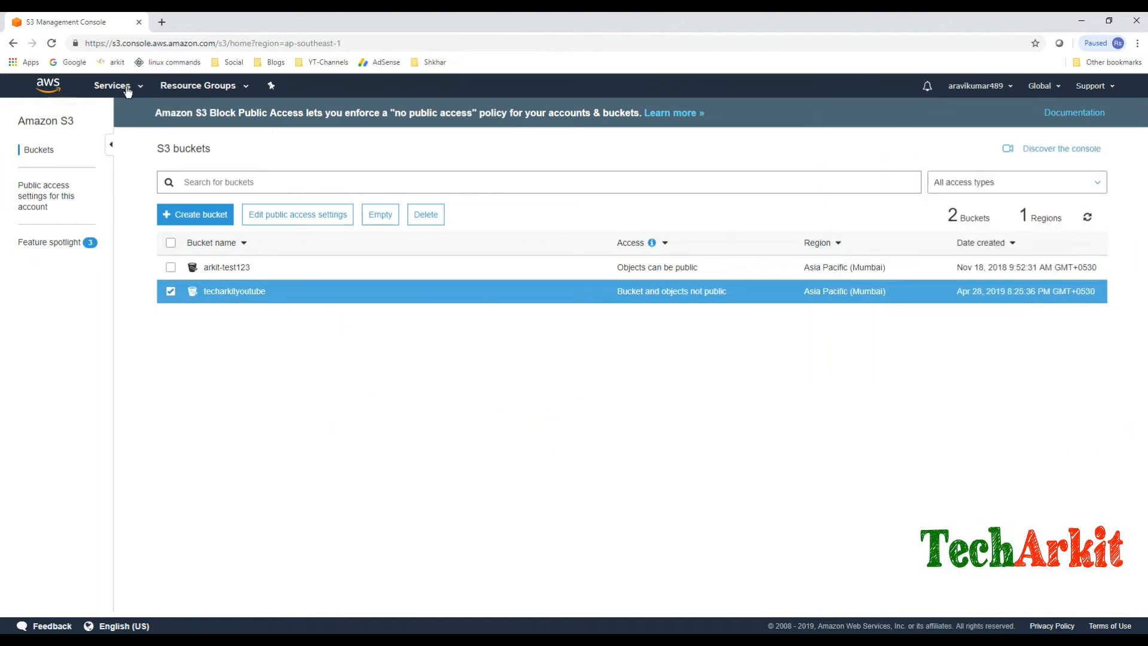
pyautogui.click(111, 85)
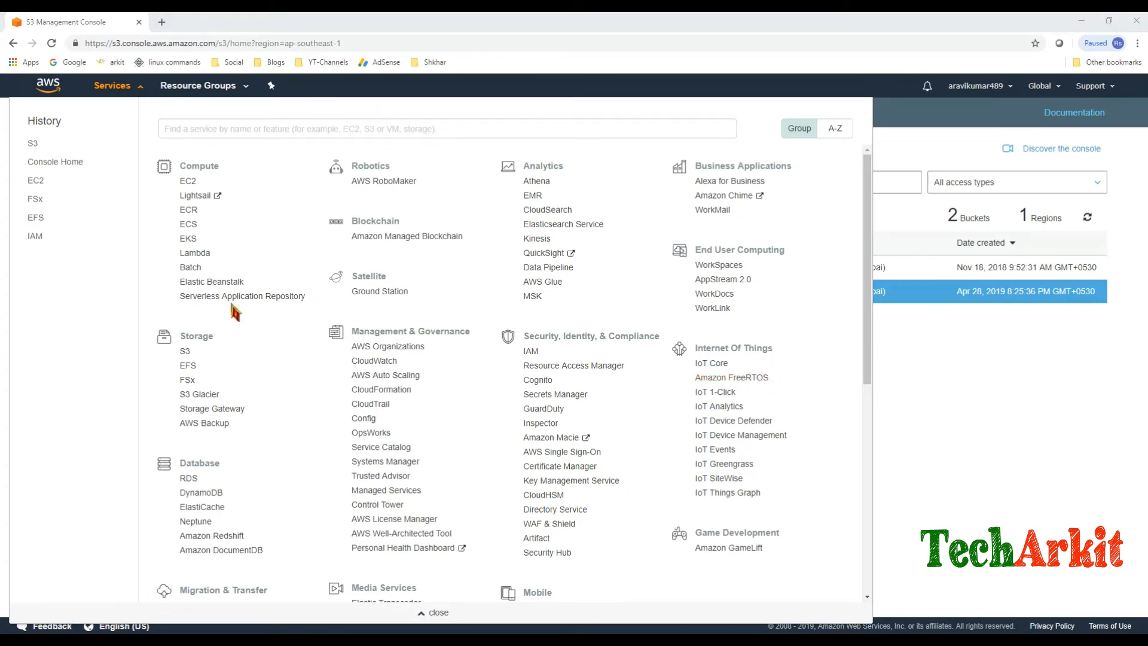
pyautogui.moveTo(945, 110)
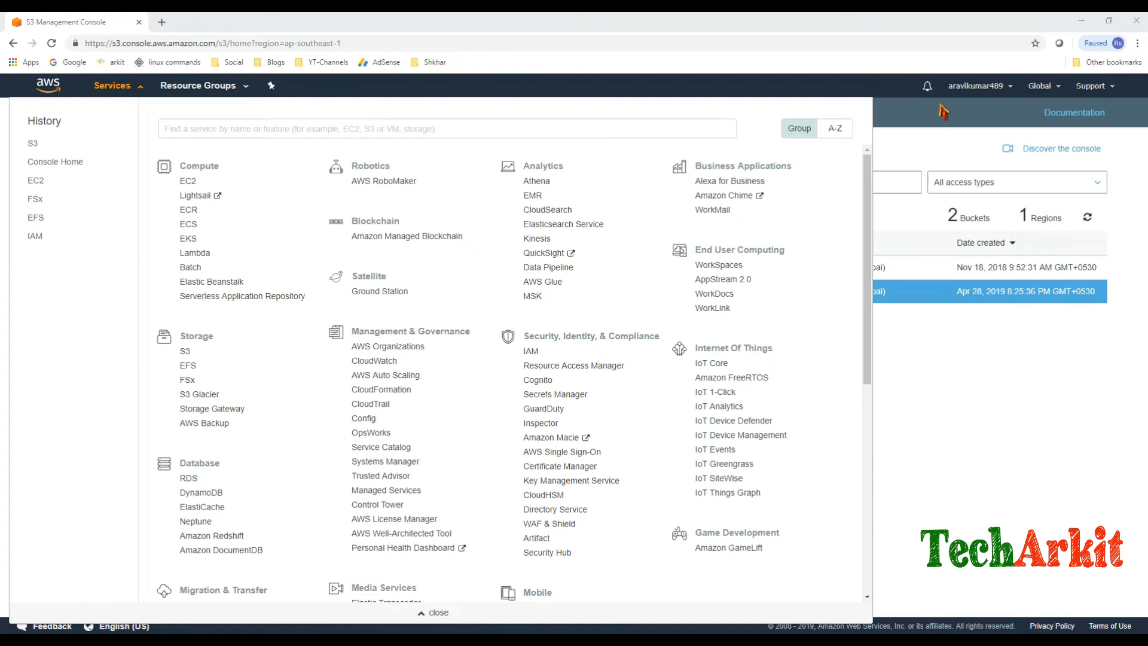
# - Go to My Security Credentials, continue past the warning, and begin Add user
pyautogui.click(976, 85)
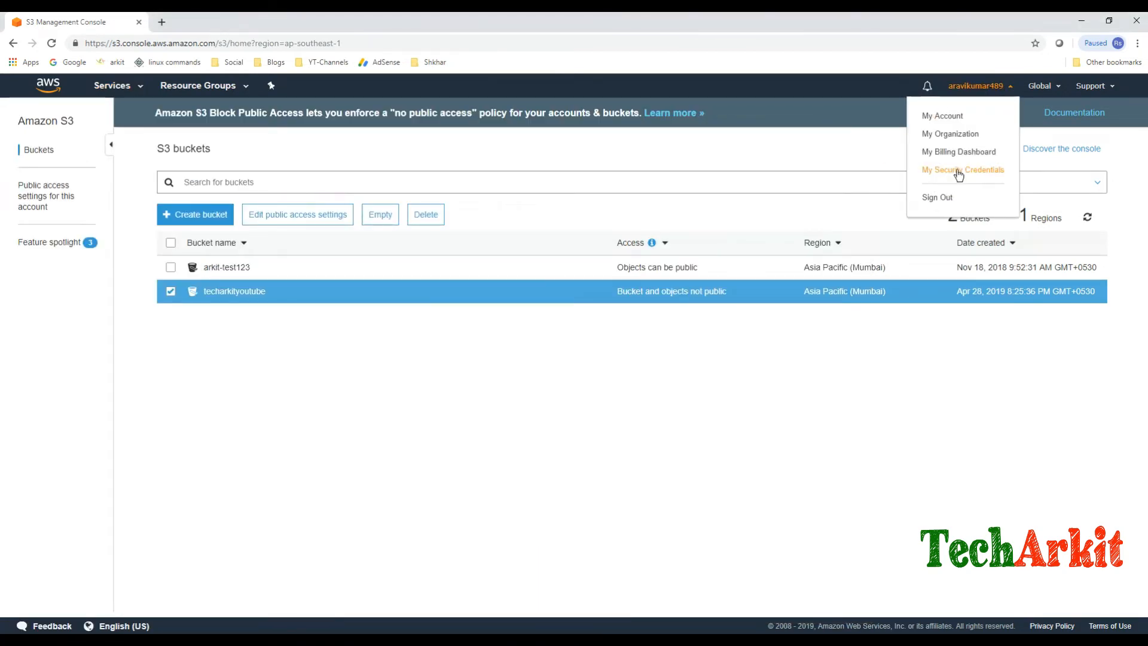
pyautogui.click(963, 169)
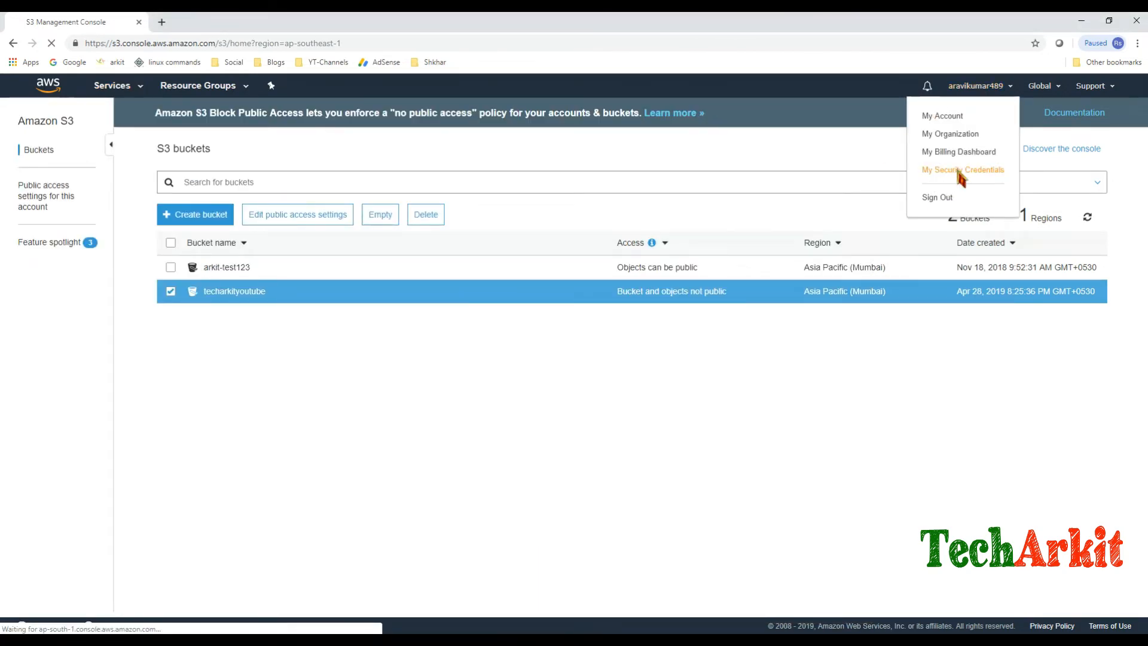
pyautogui.click(963, 170)
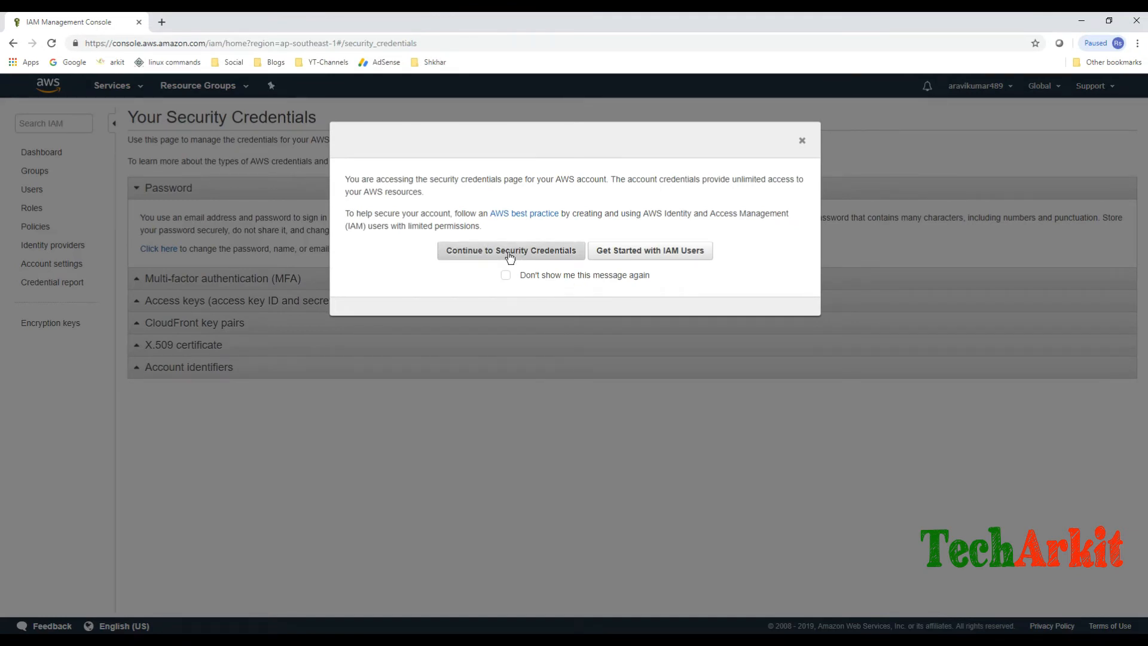
pyautogui.click(510, 250)
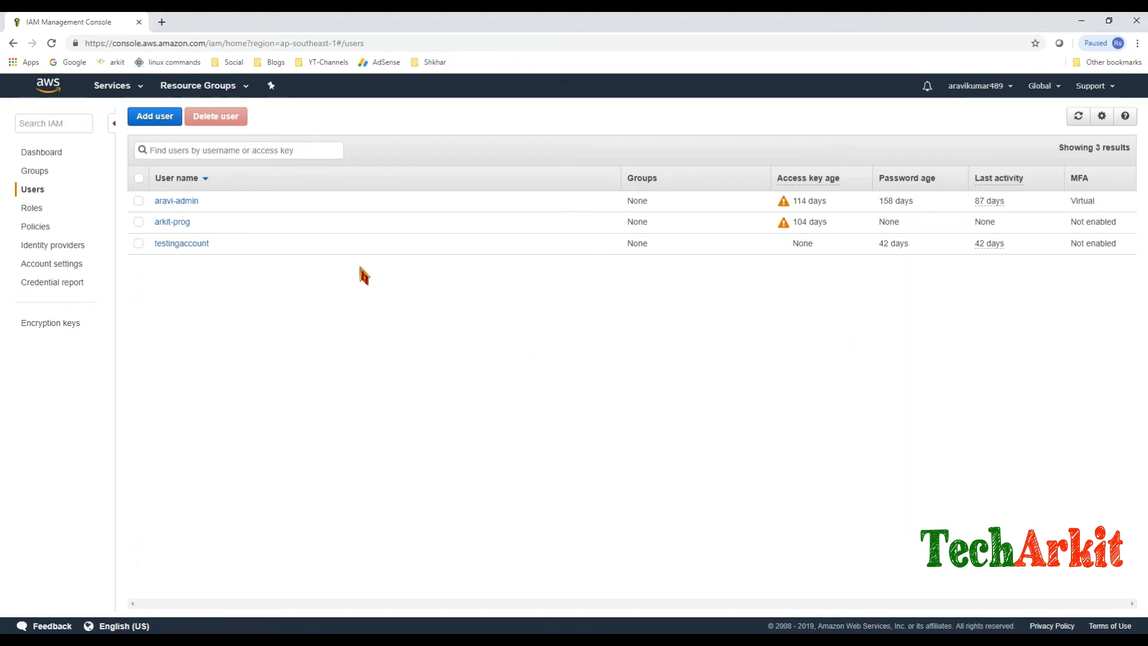
pyautogui.click(153, 116)
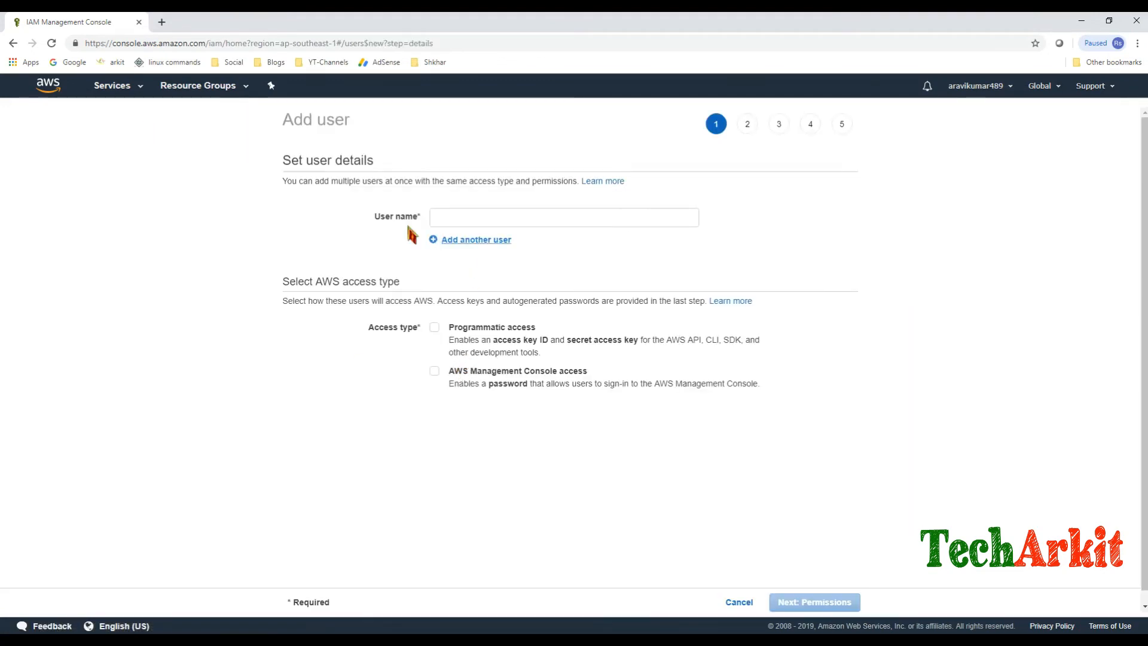
# - Name the user demos3, enable programmatic access, and continue to permissions
pyautogui.click(563, 217)
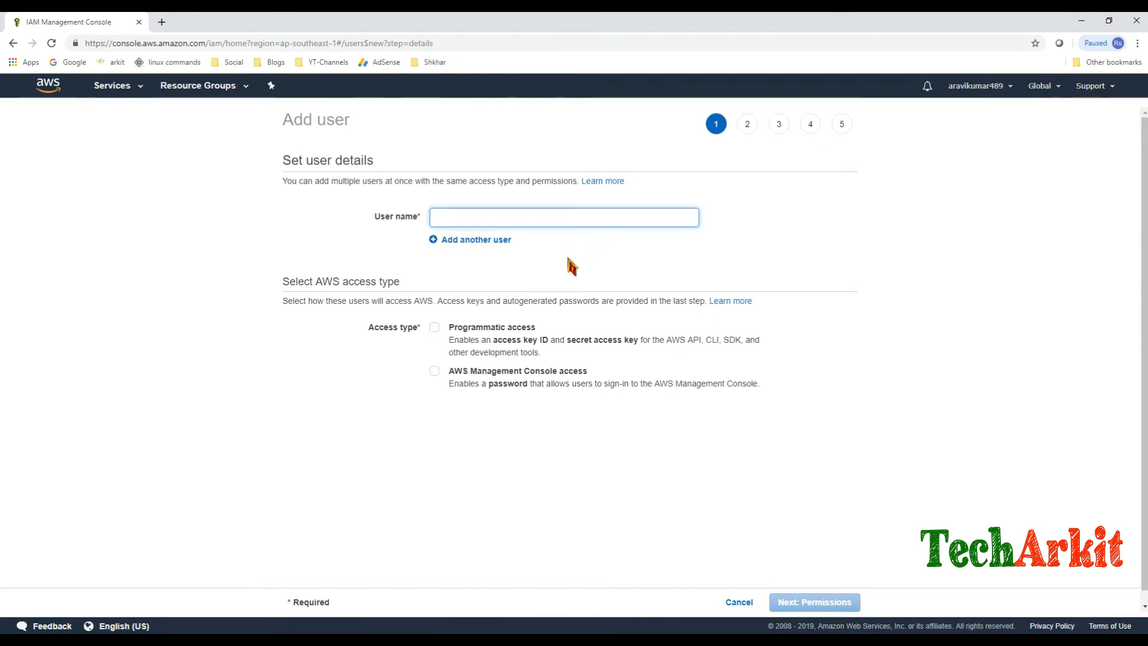
pyautogui.write('demo')
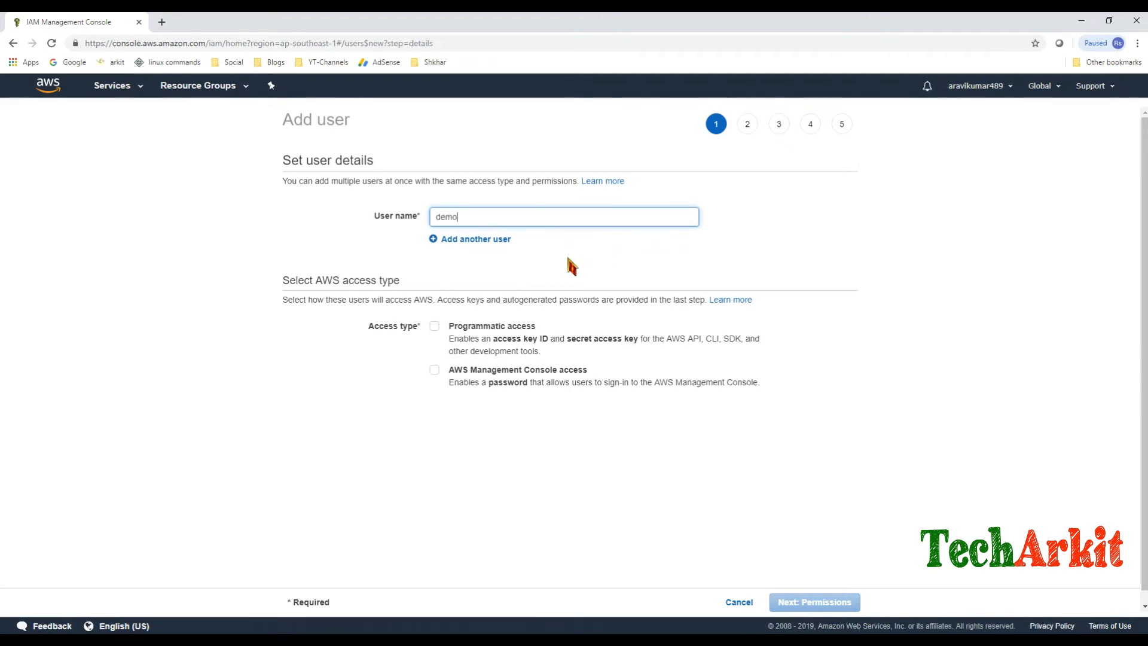
pyautogui.write('account')
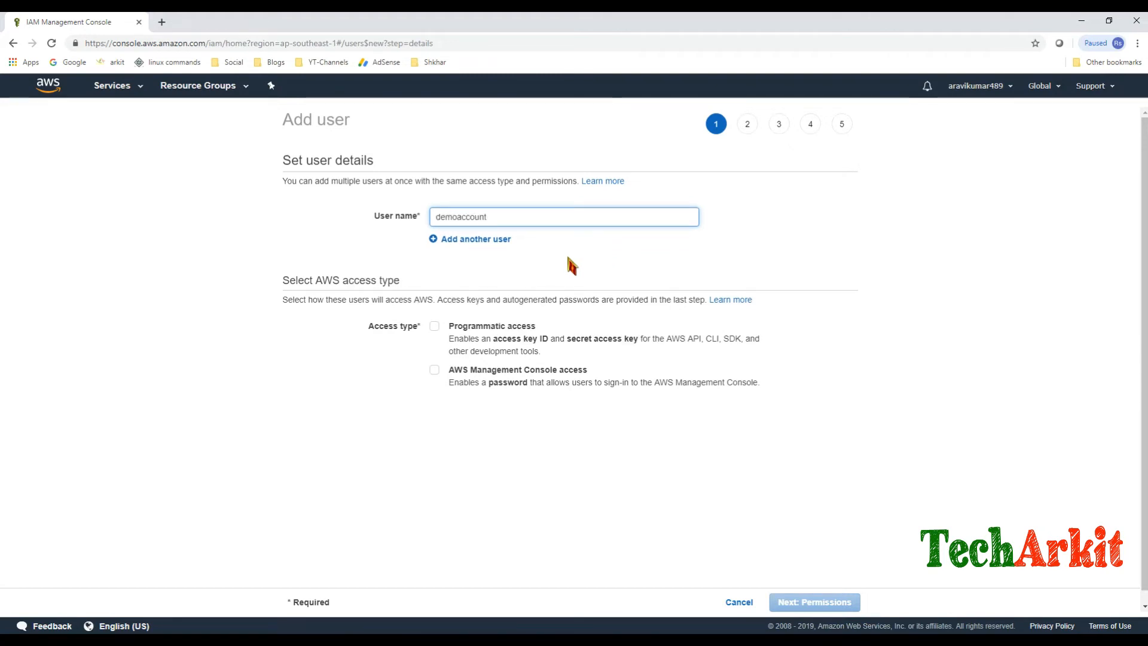
pyautogui.doubleClick(461, 216)
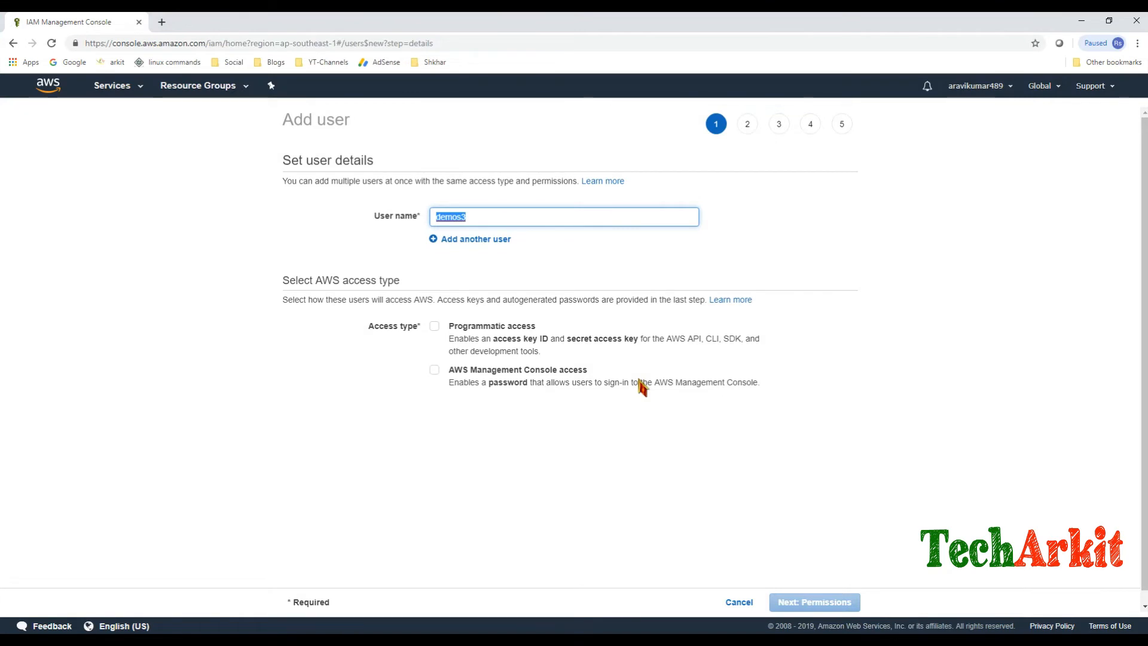
pyautogui.moveTo(550, 336)
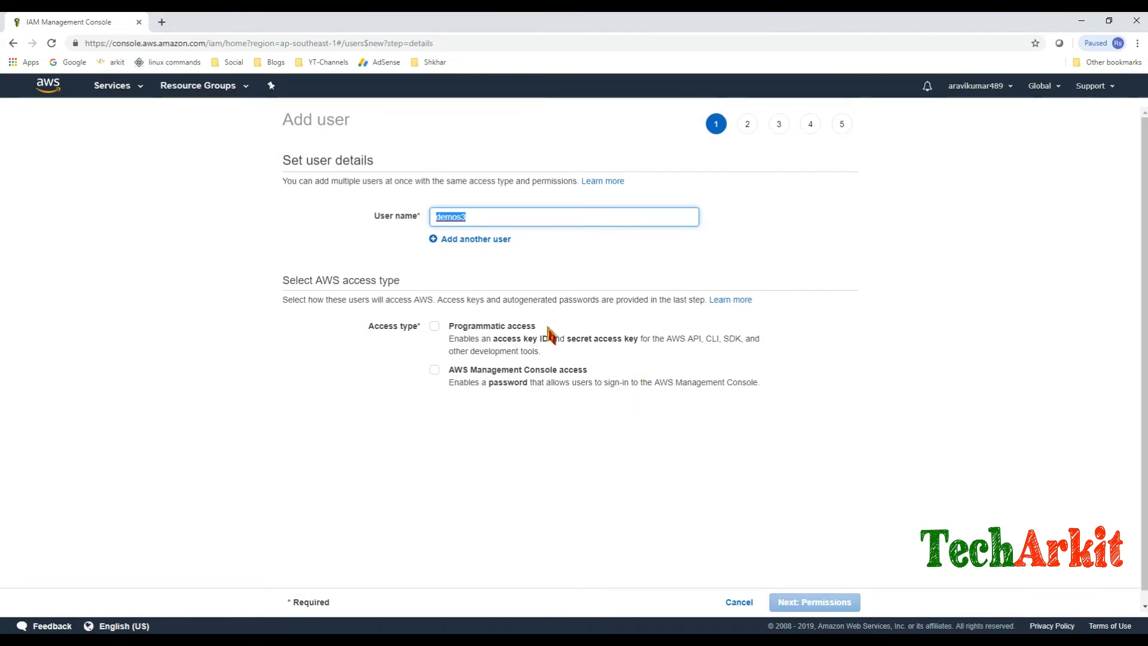
pyautogui.click(434, 326)
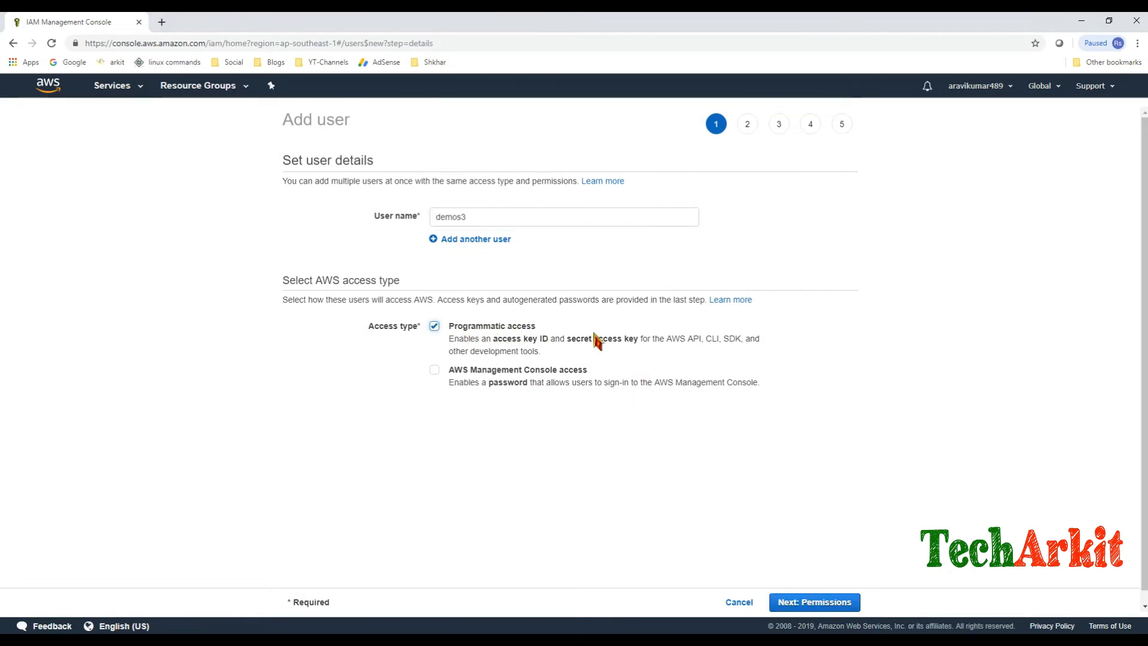
pyautogui.click(813, 603)
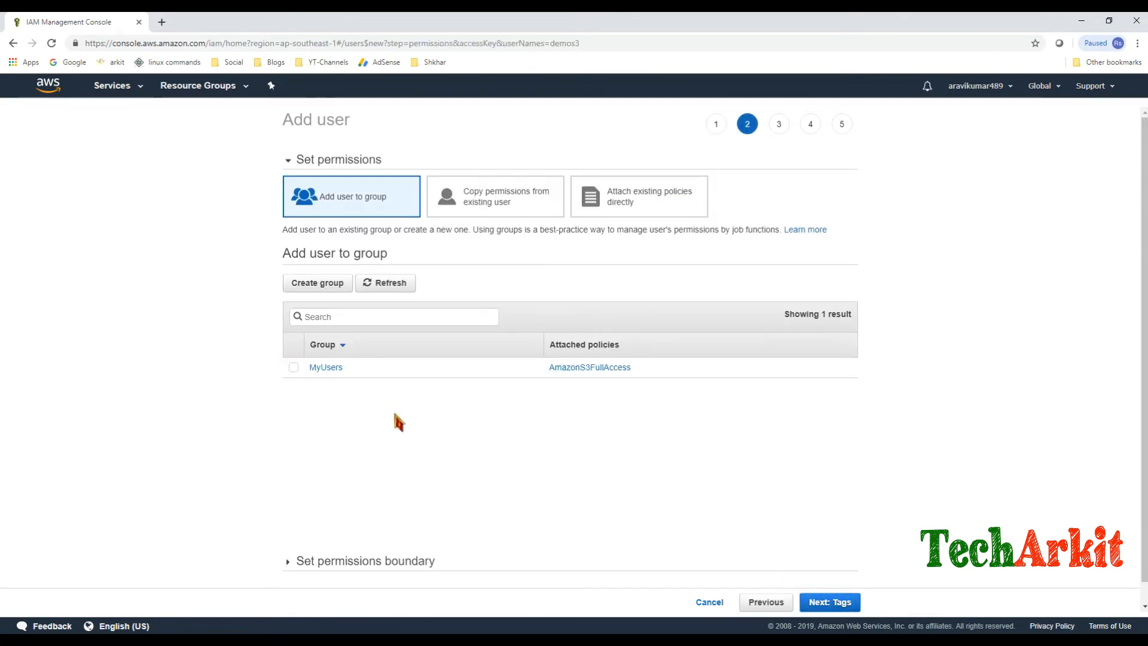
pyautogui.moveTo(445, 438)
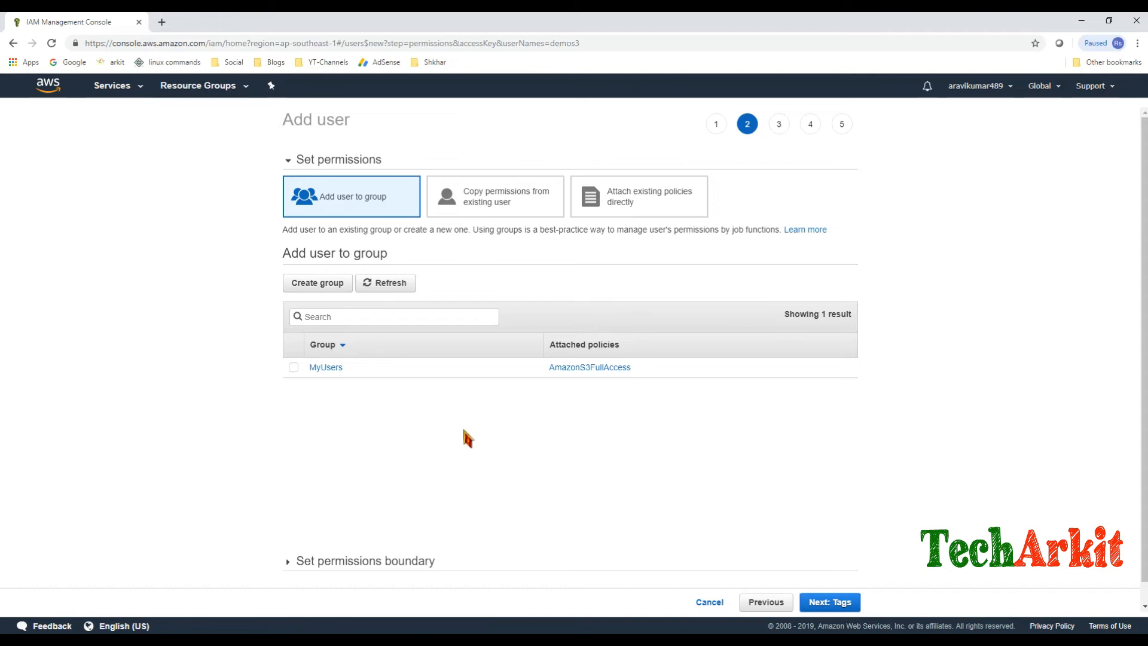
# - Tick the MyUsers group so demos3 gets AmazonS3FullAccess
pyautogui.click(294, 367)
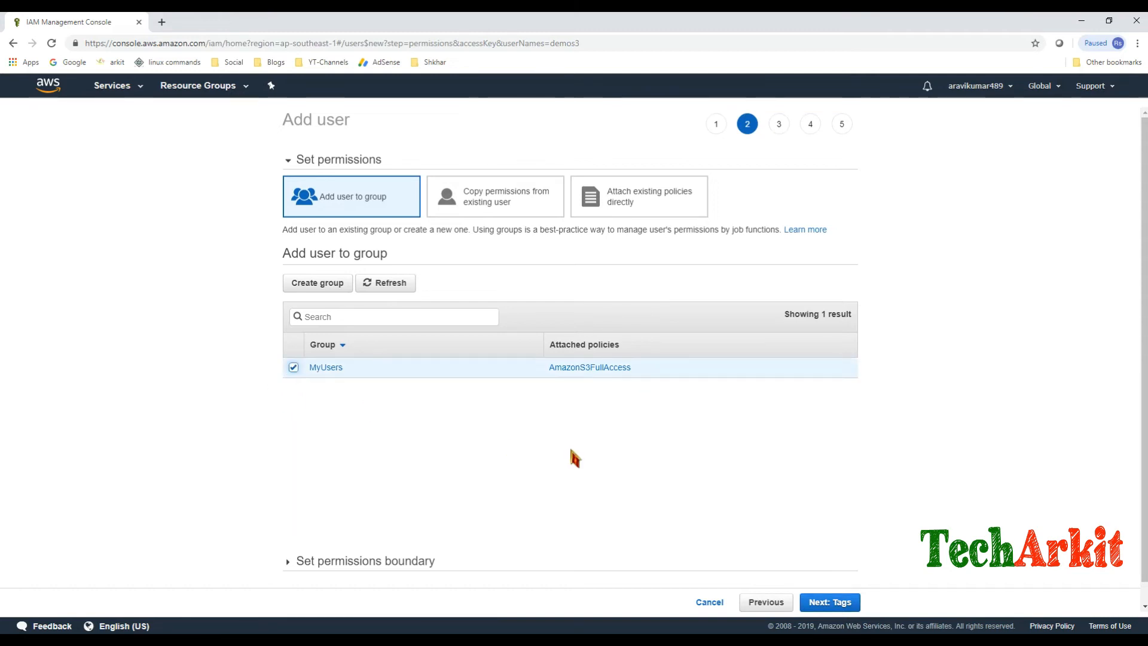
pyautogui.moveTo(548, 377)
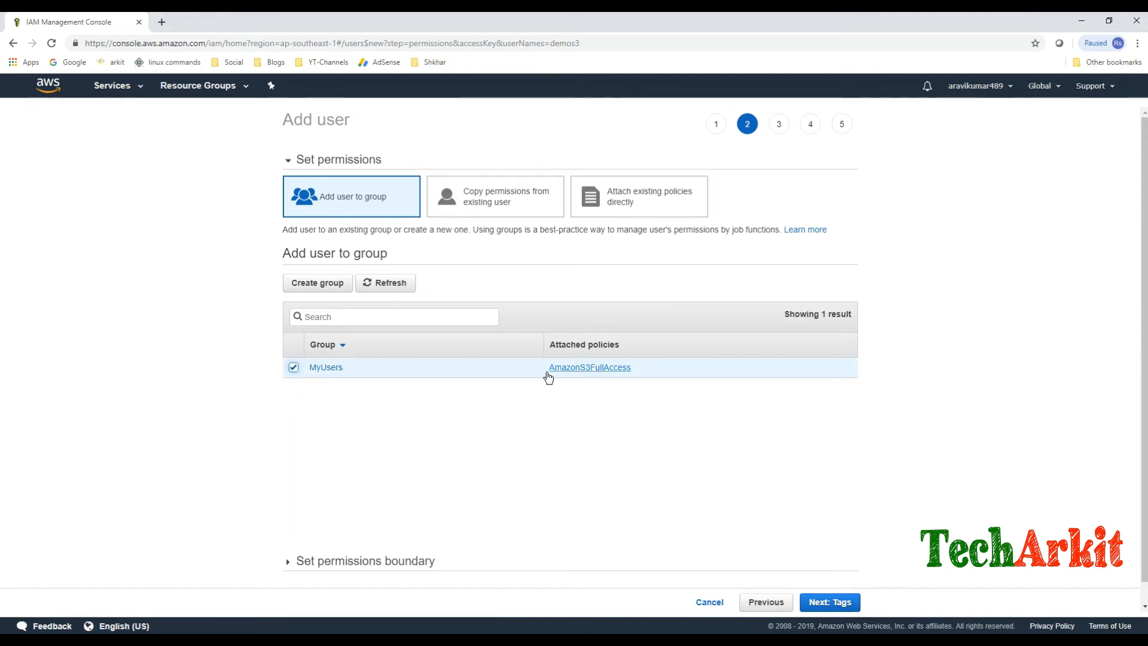
# - Add the tag Purpose = 'S3 Bucket mounting' to the demos3 user
pyautogui.click(829, 602)
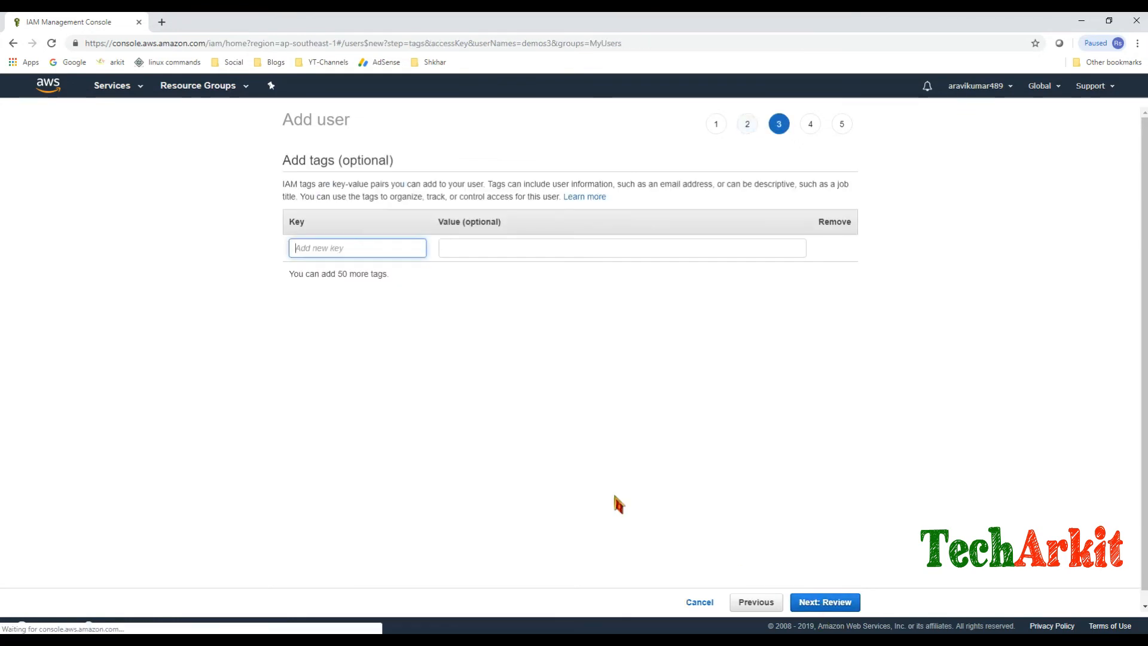
pyautogui.moveTo(498, 395)
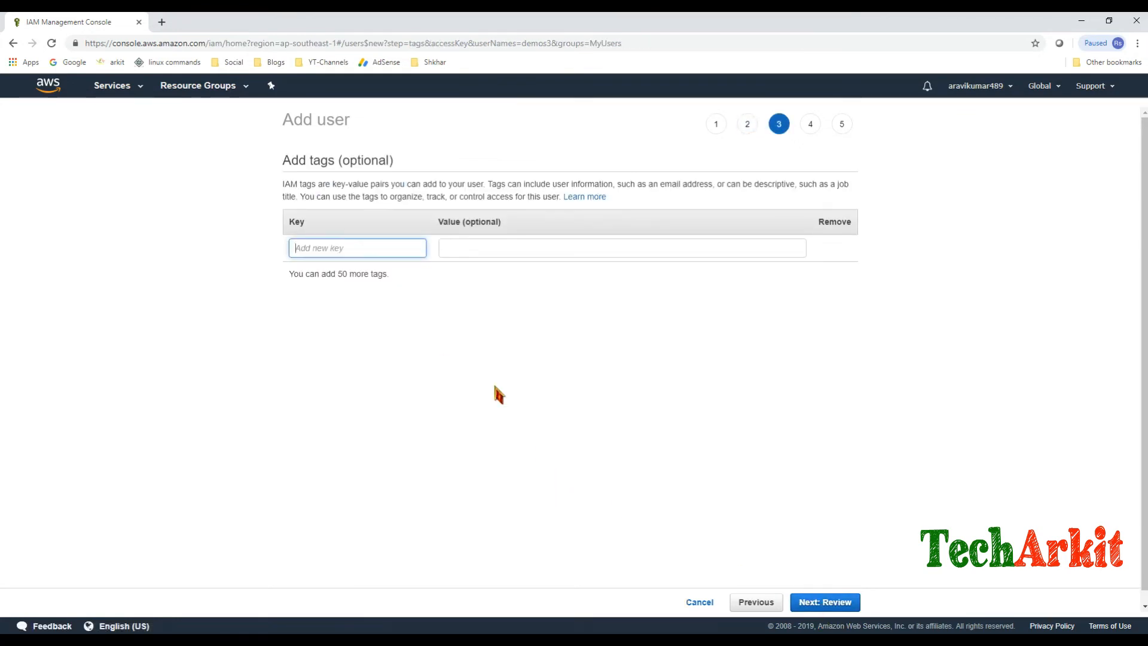
pyautogui.write('S3 Bucket')
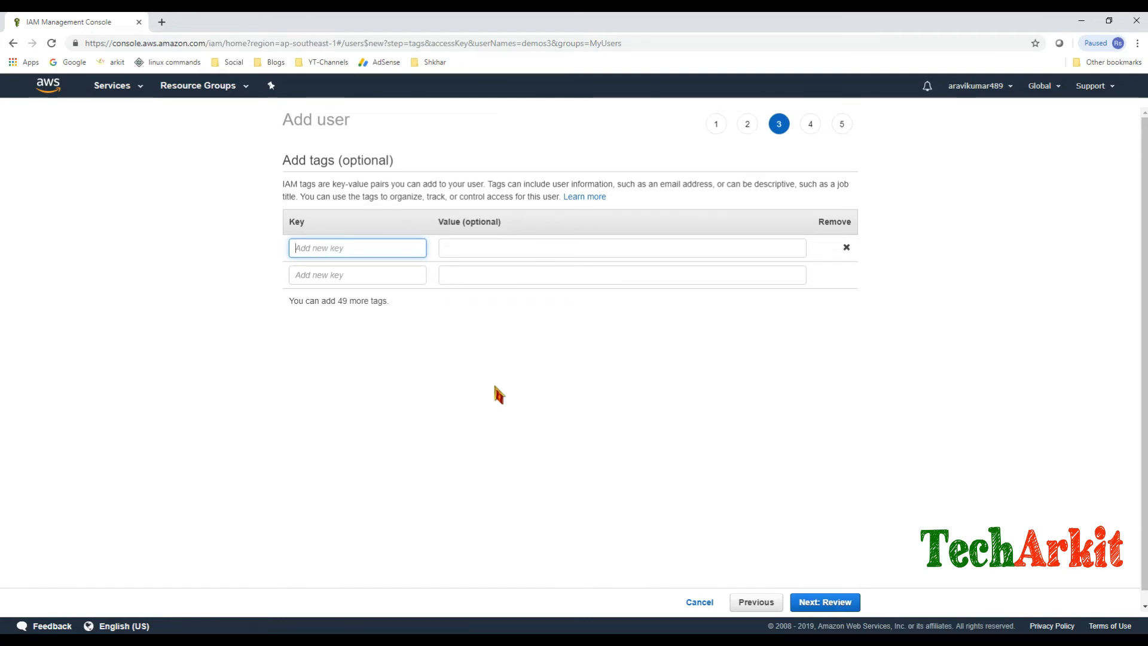
pyautogui.write('Pupo')
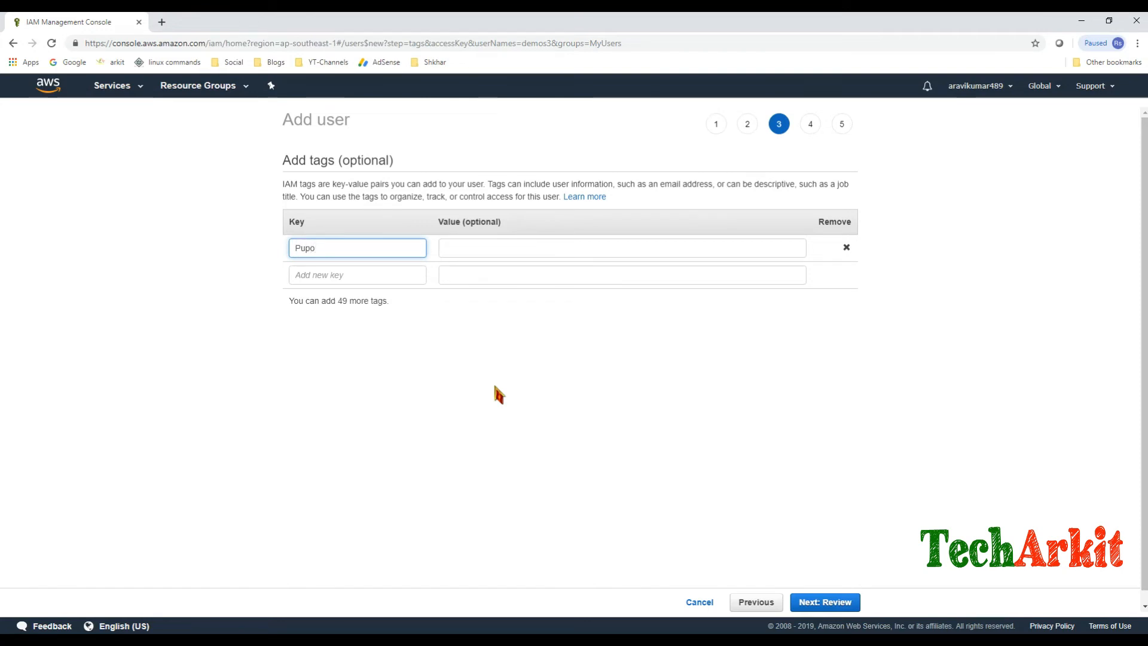
pyautogui.write('Purp')
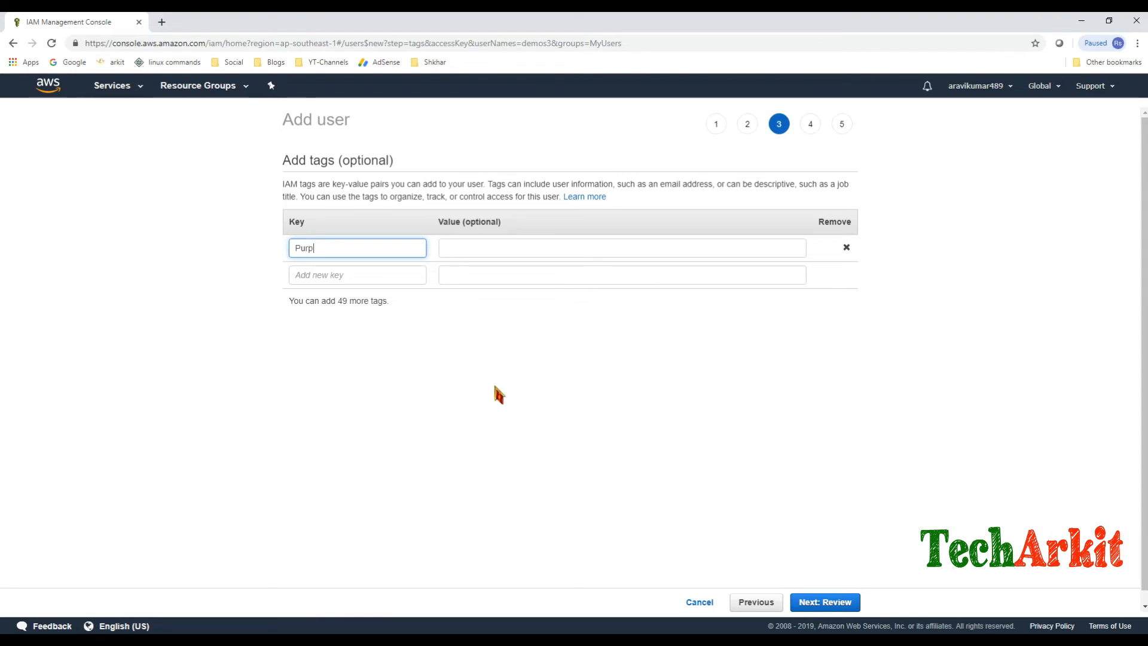
pyautogui.write('oe')
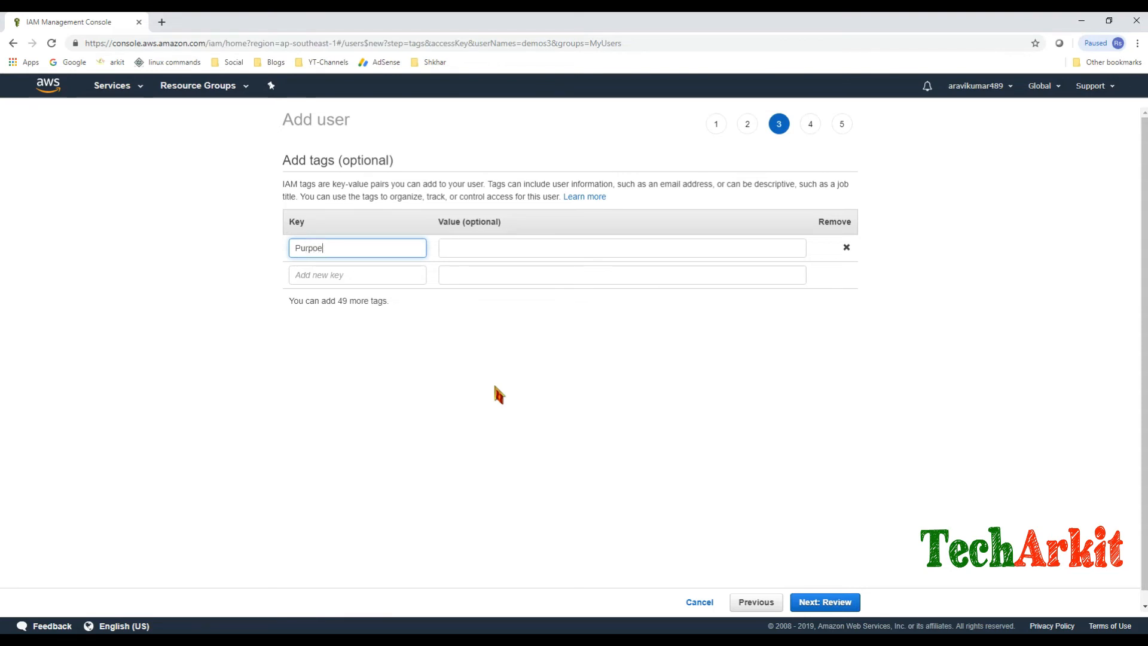
pyautogui.write('S3')
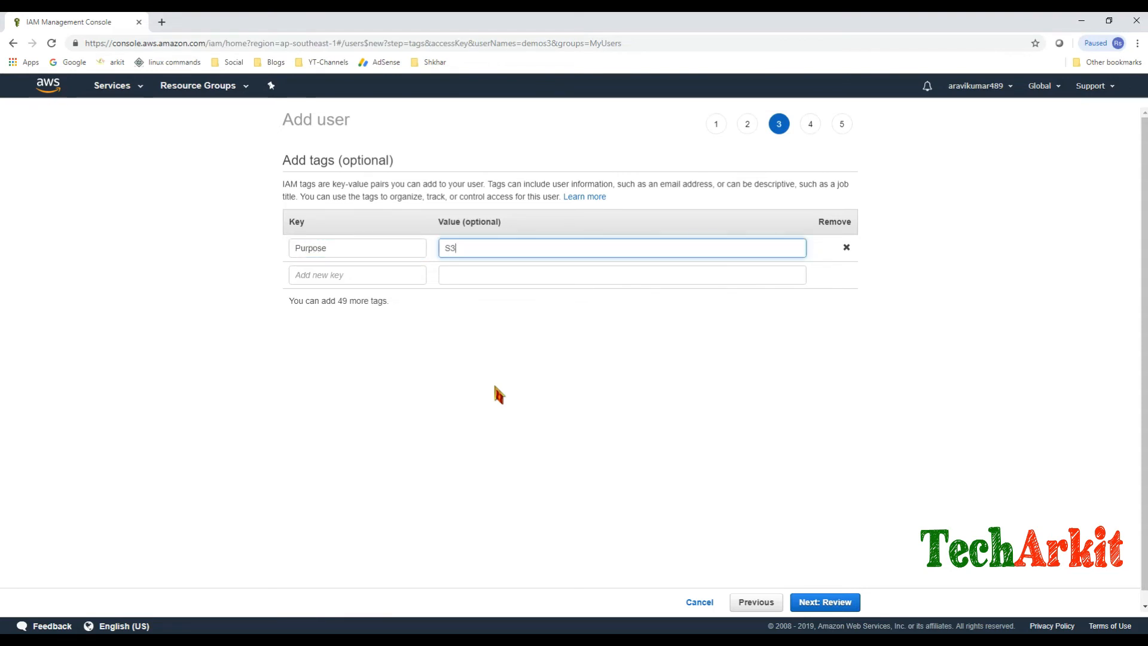
pyautogui.write('Bucket')
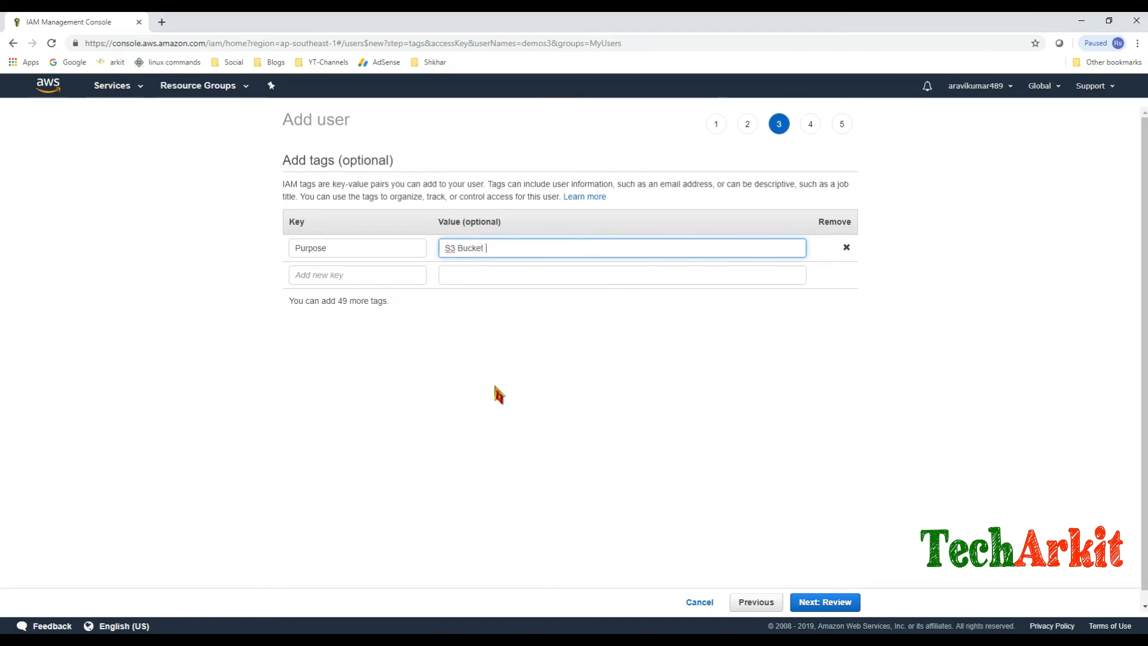
pyautogui.write('mounting')
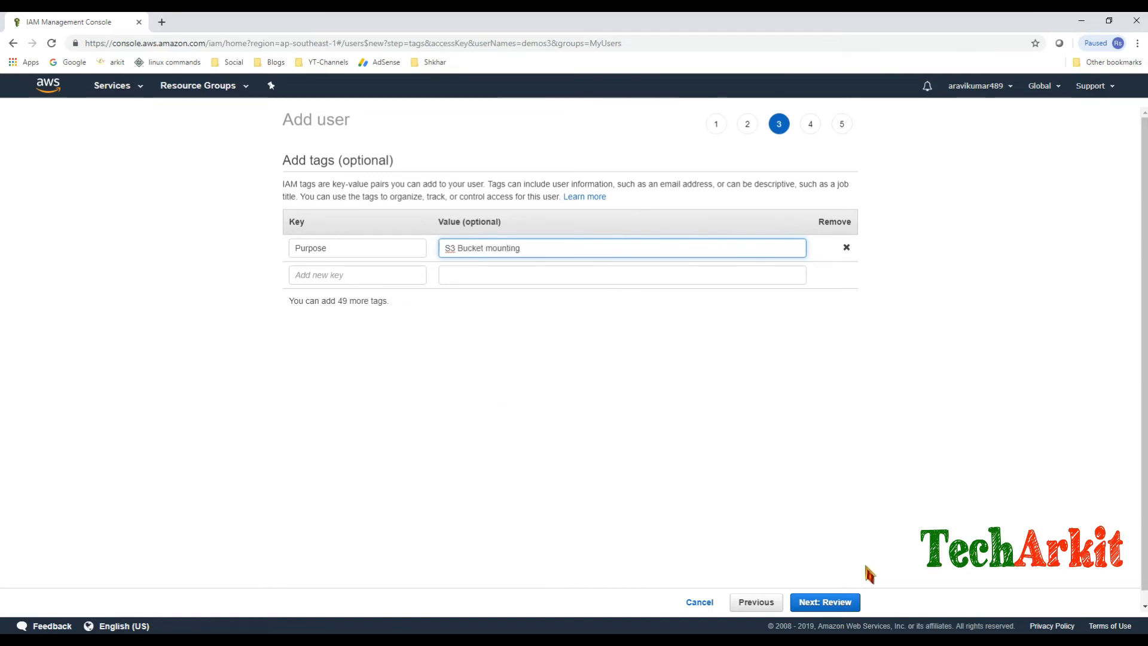
# - Review the settings and create the demos3 user
pyautogui.click(824, 602)
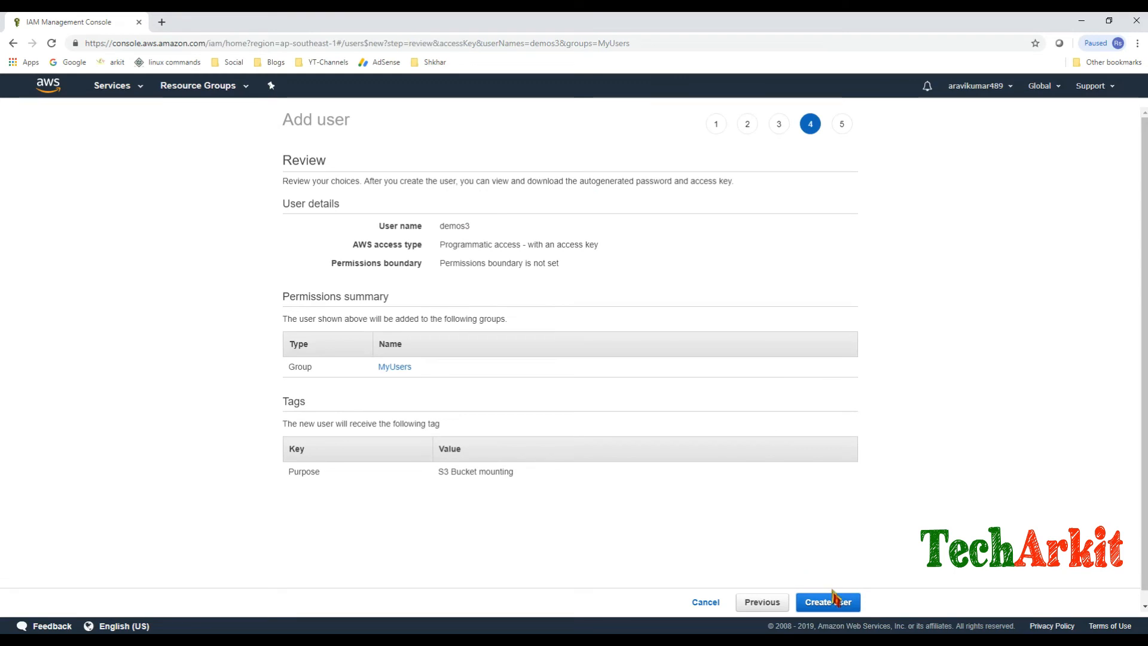
pyautogui.click(827, 601)
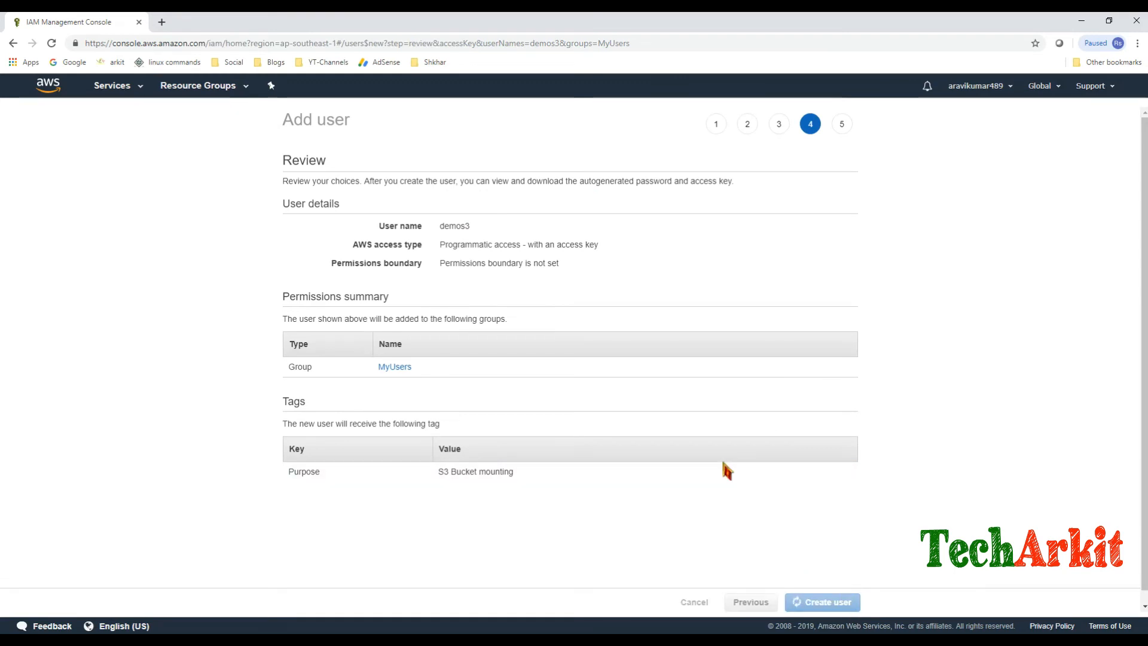
pyautogui.click(822, 603)
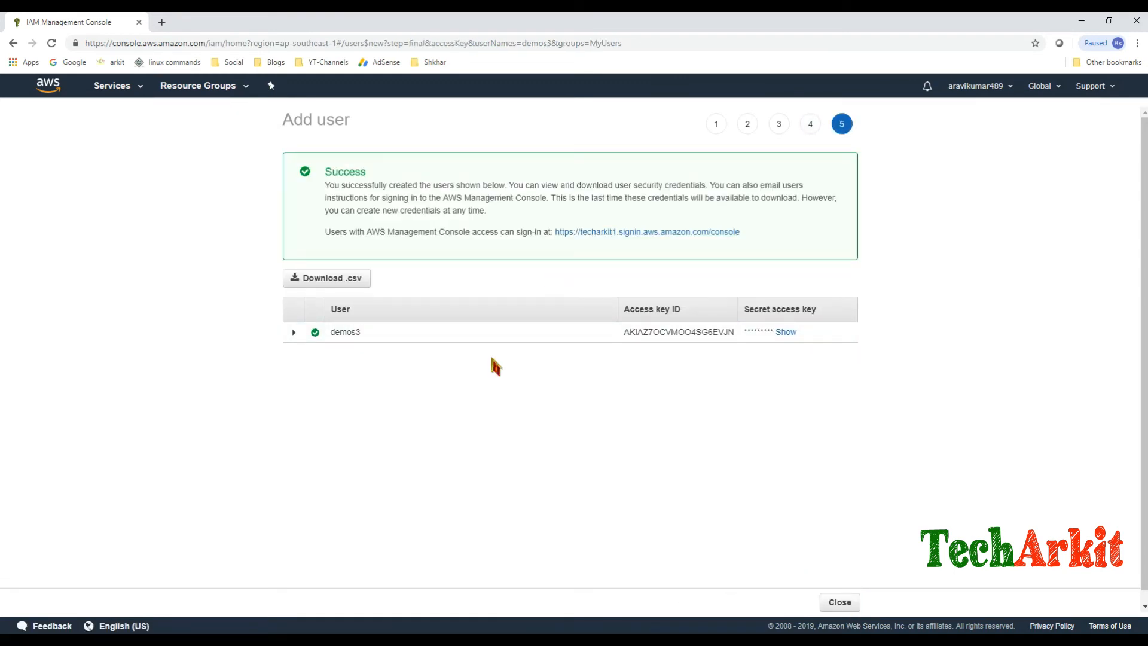
pyautogui.moveTo(824, 326)
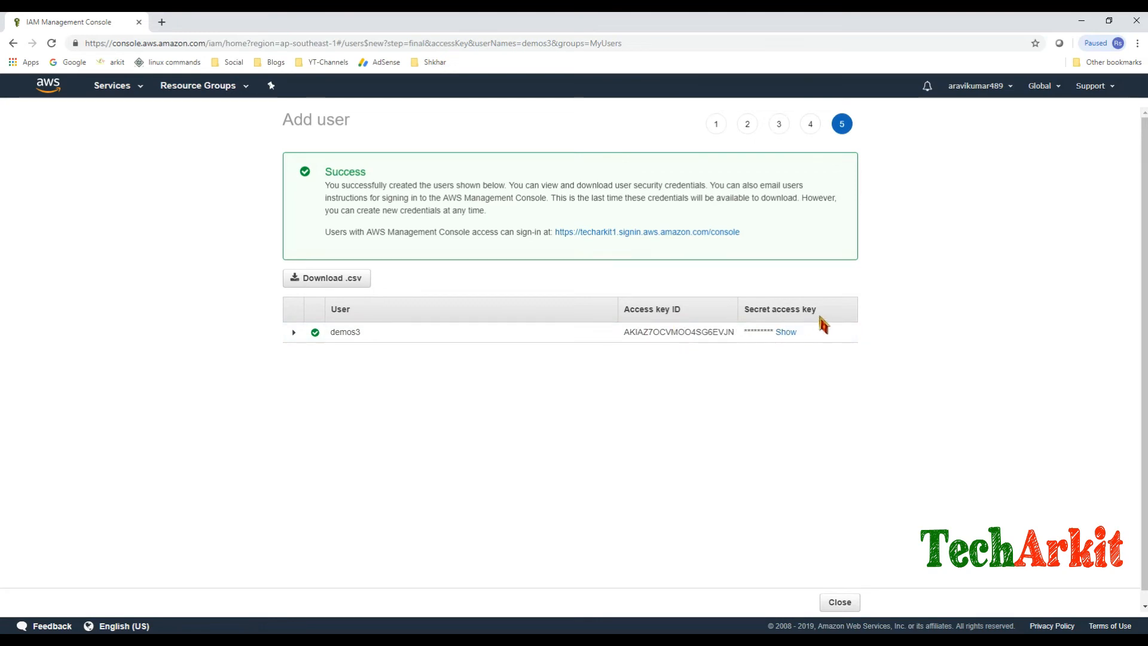
pyautogui.moveTo(777, 337)
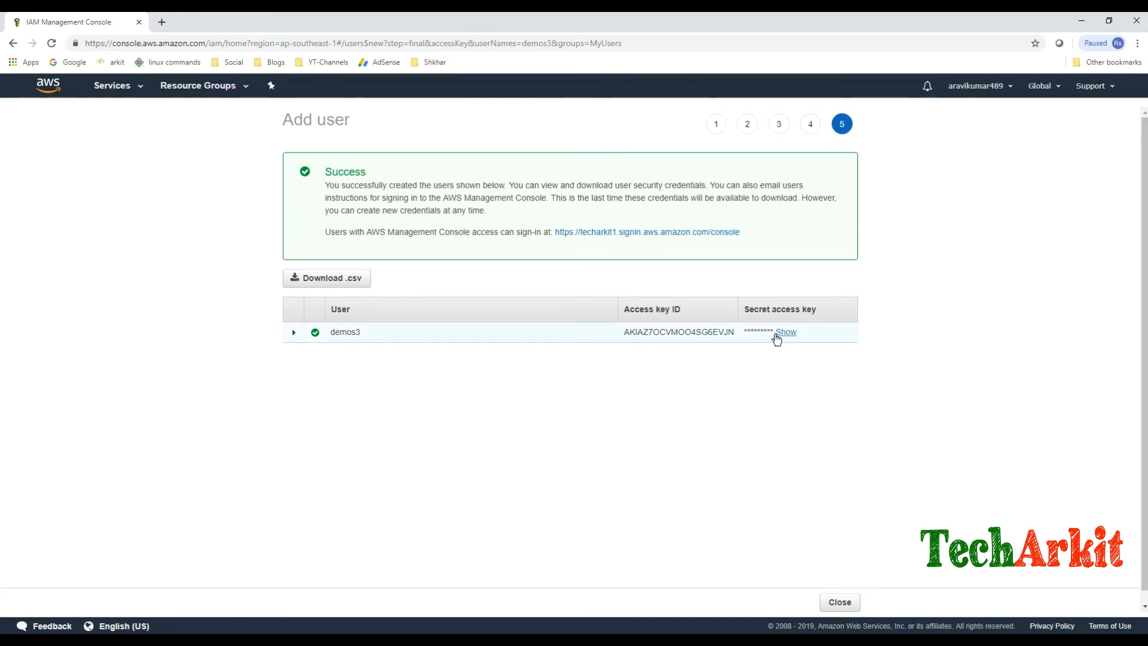
pyautogui.moveTo(792, 339)
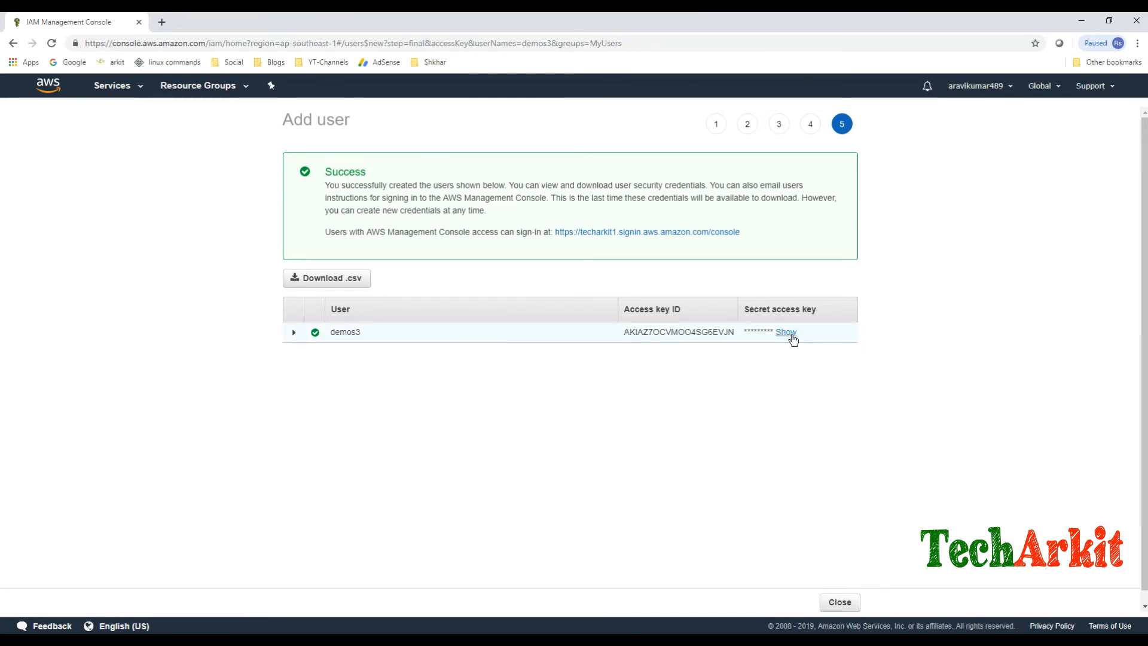
# - Reveal and copy the access keys, download credentials.csv, and close the wizard
pyautogui.click(786, 332)
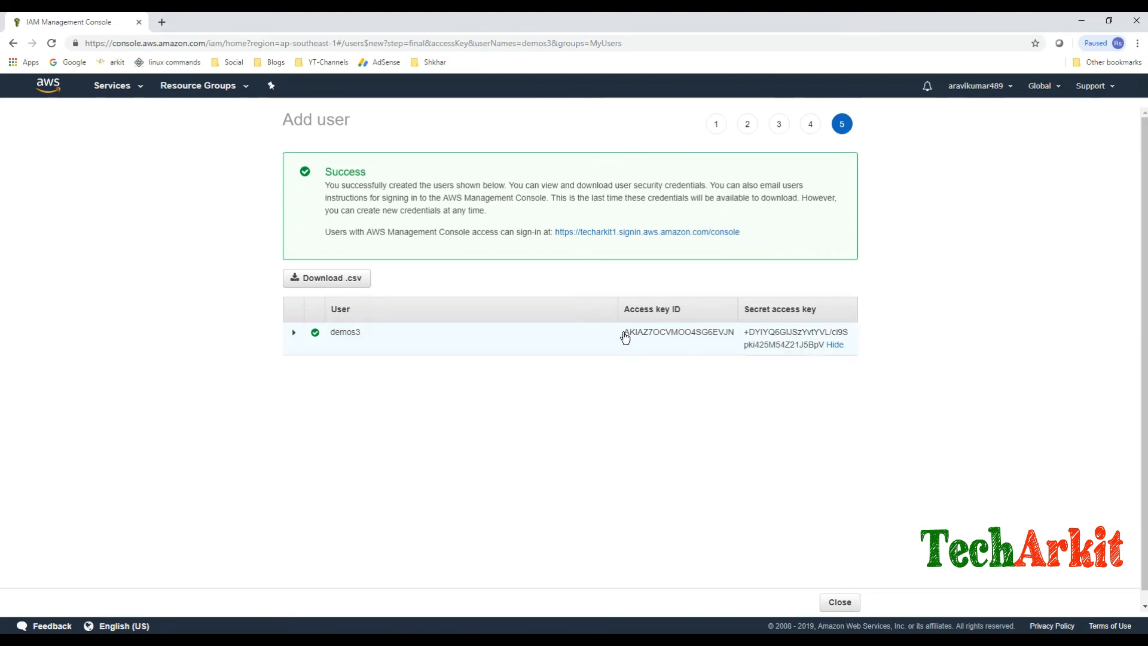
pyautogui.moveTo(624, 332); pyautogui.dragTo(842, 345)
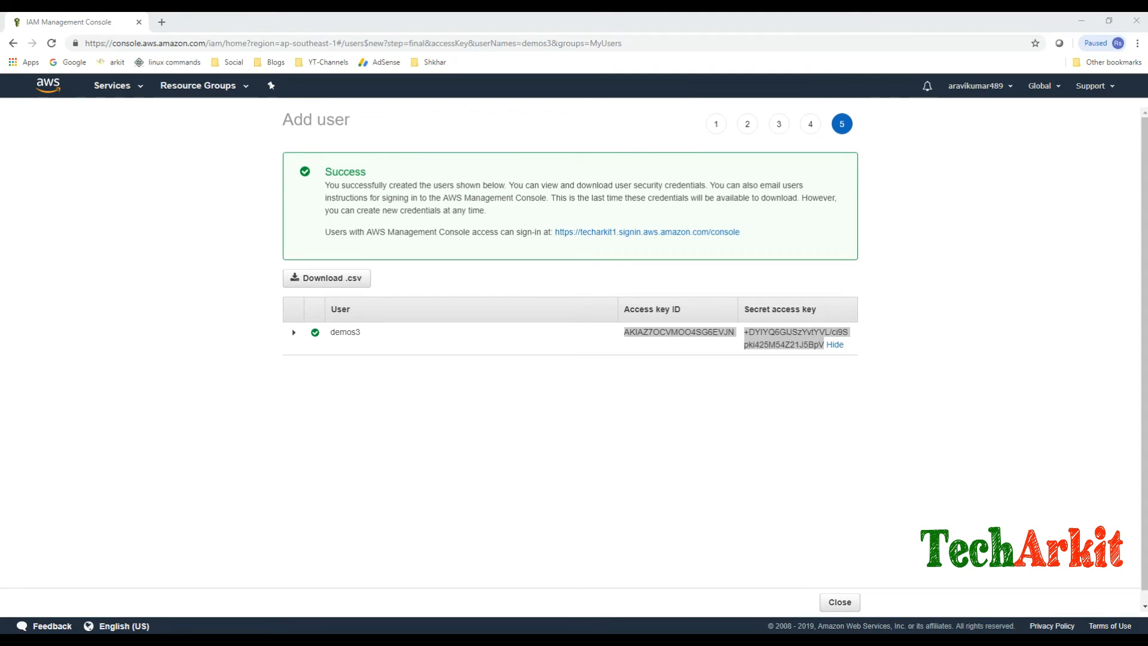
pyautogui.moveTo(505, 396)
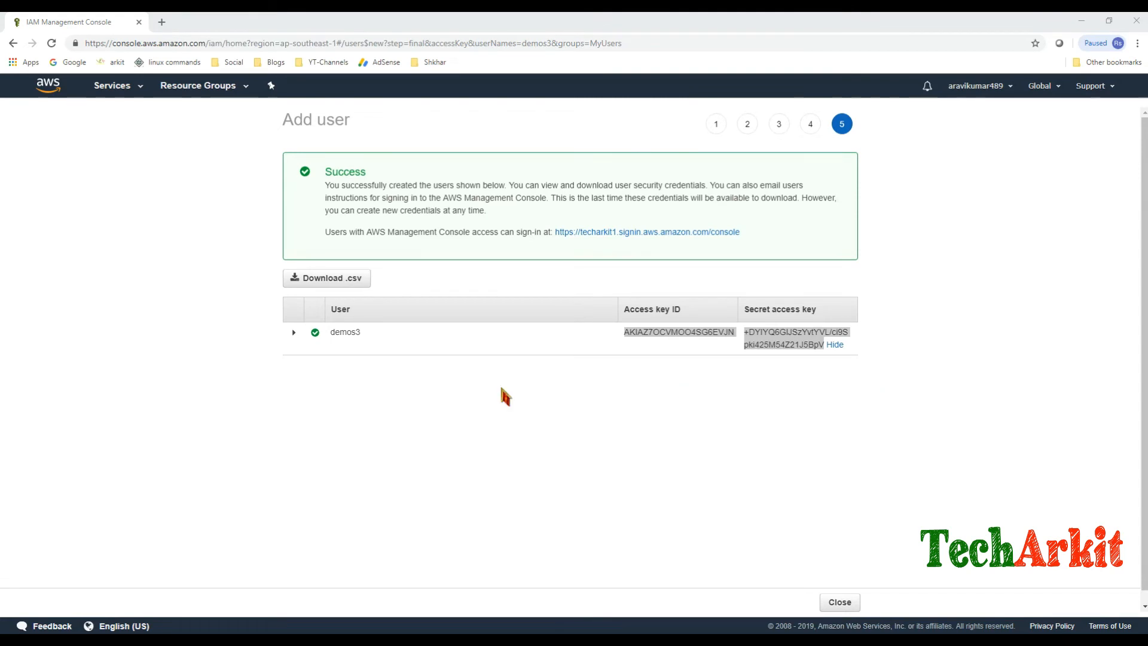
pyautogui.click(326, 278)
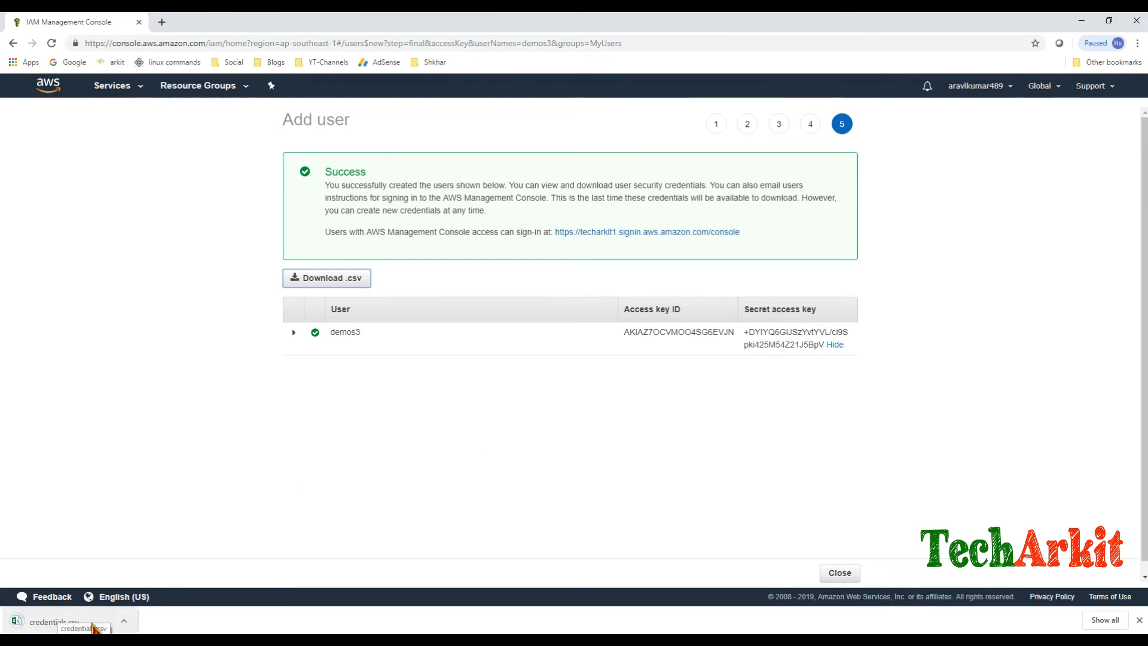
pyautogui.click(838, 573)
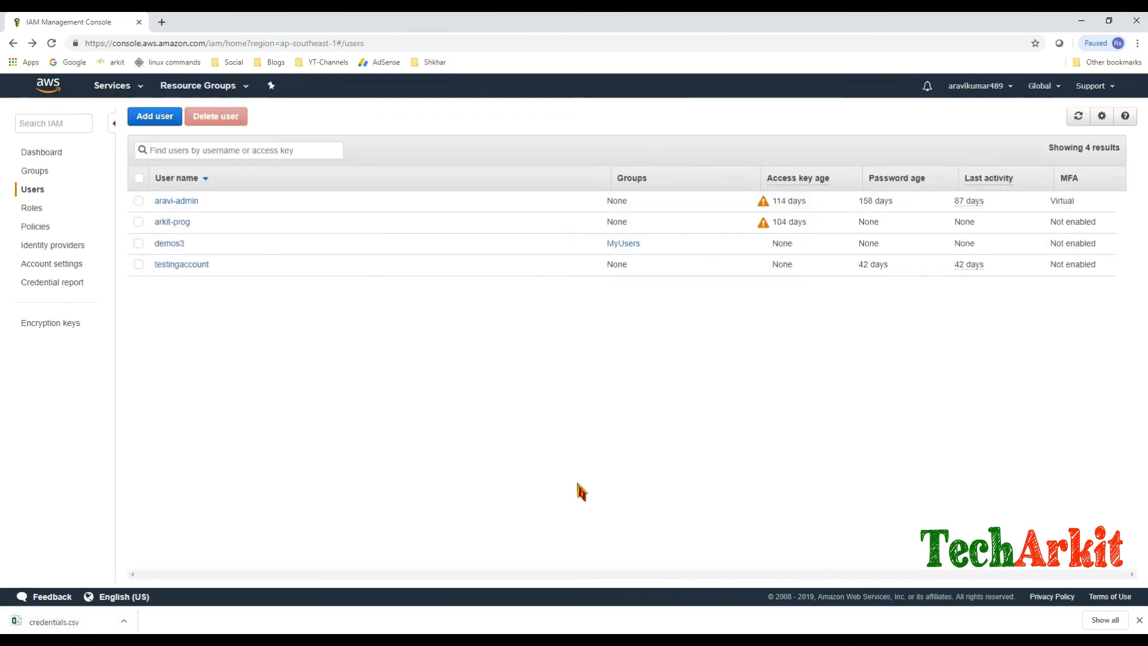
# - Switch from the browser to the PuTTY root terminal session
pyautogui.click(112, 86)
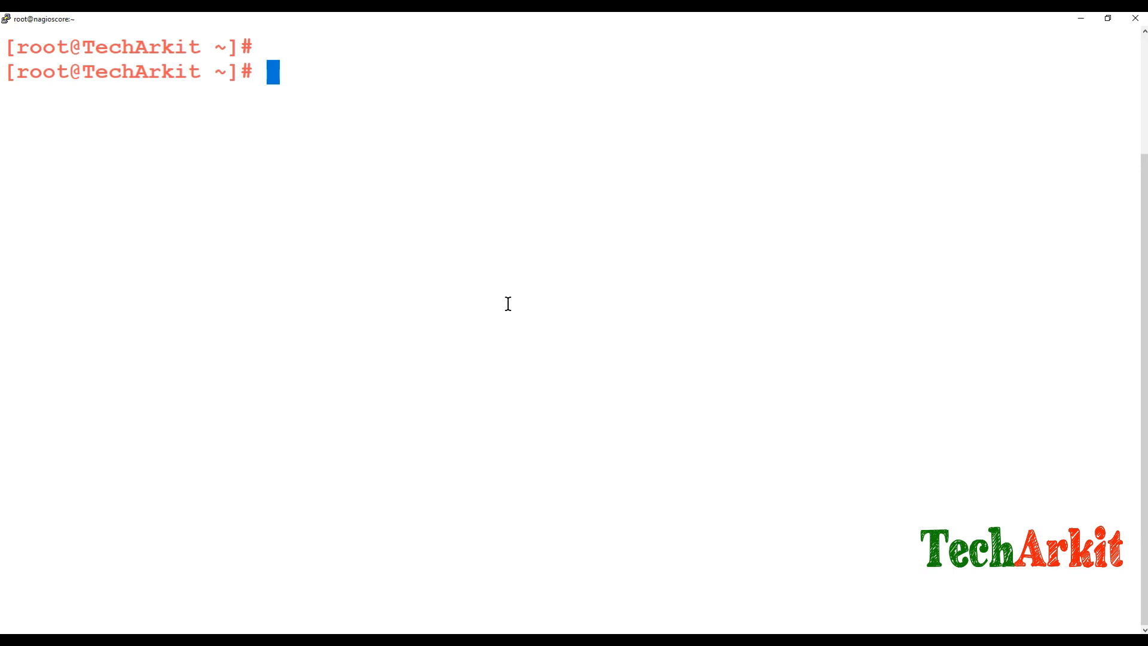
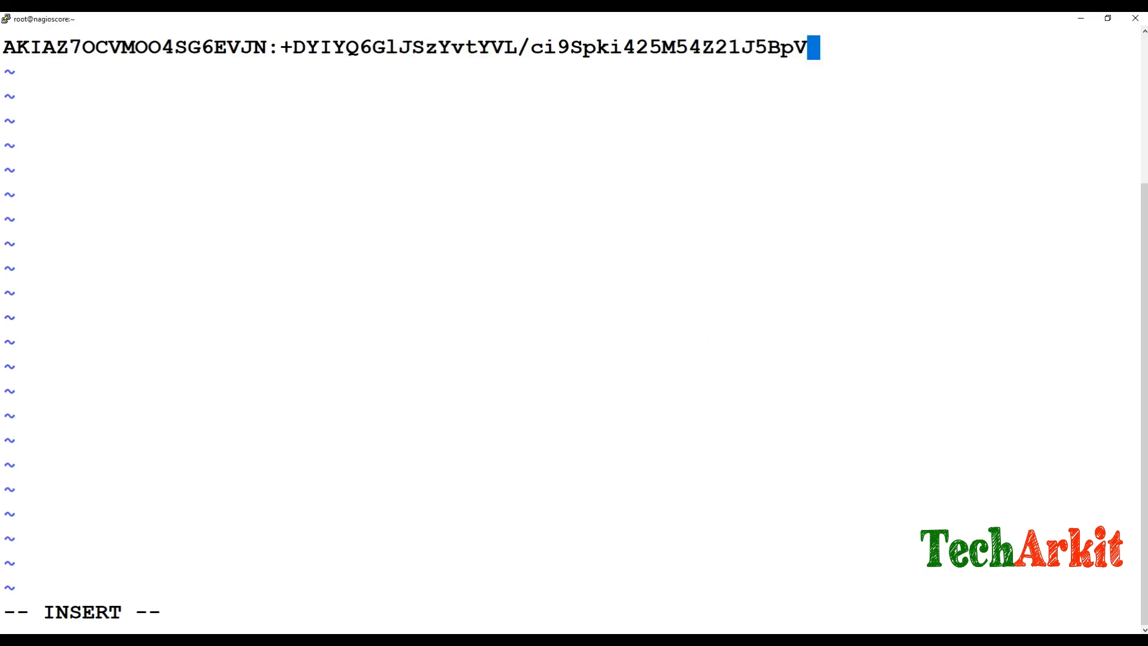
# - Write the demos3 access key and secret key, colon-joined, into .passwd-s3fs with vi
pyautogui.press('Escape')
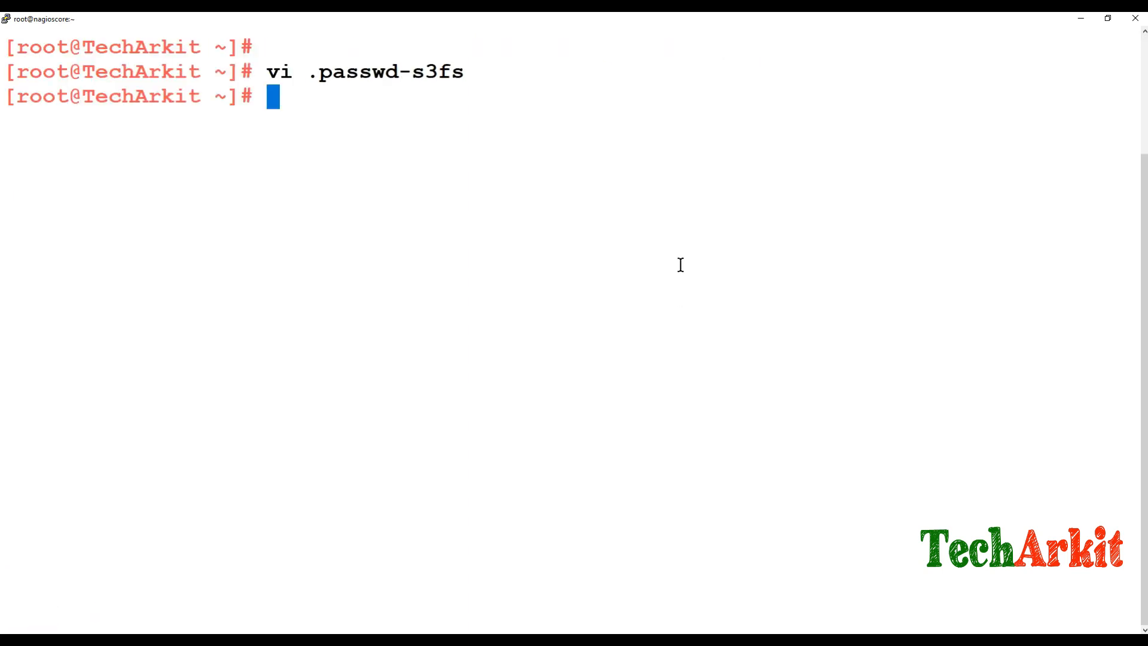
# - Run chmod 600 on the .passwd-s3fs credentials file
pyautogui.write('chmod')
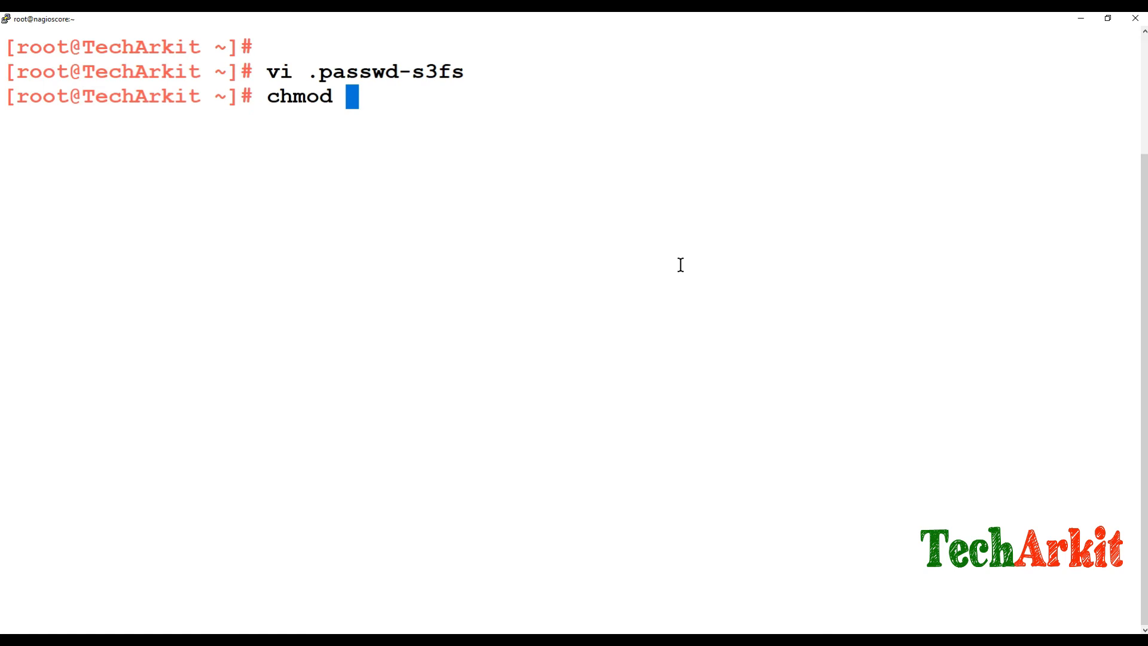
pyautogui.write('600')
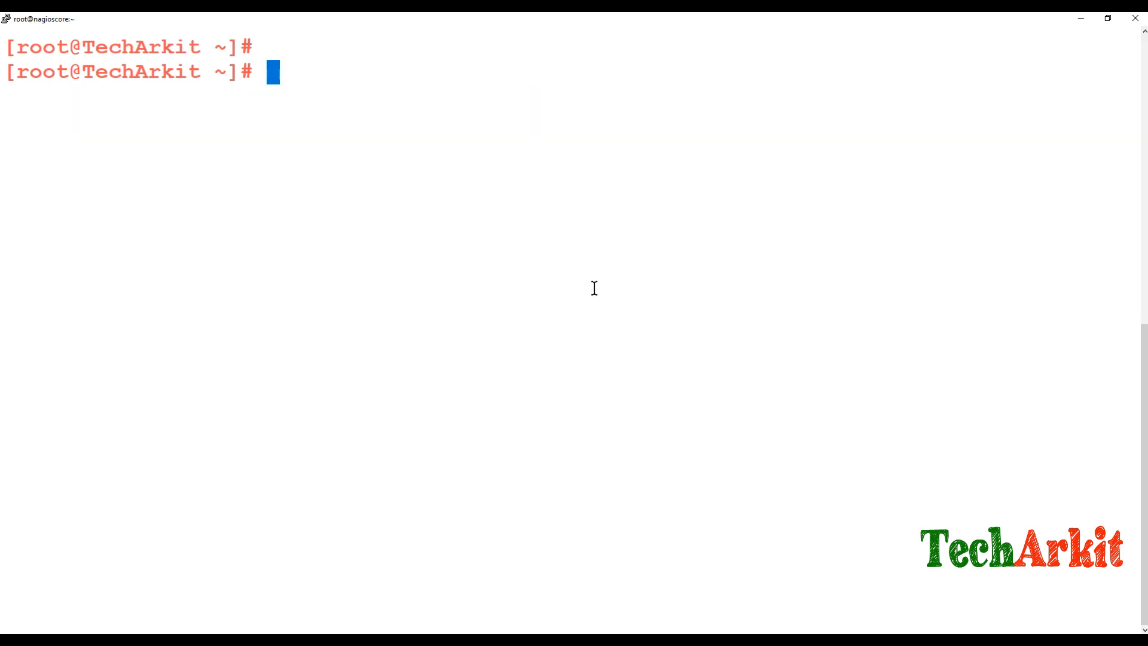
pyautogui.write('s3fs')
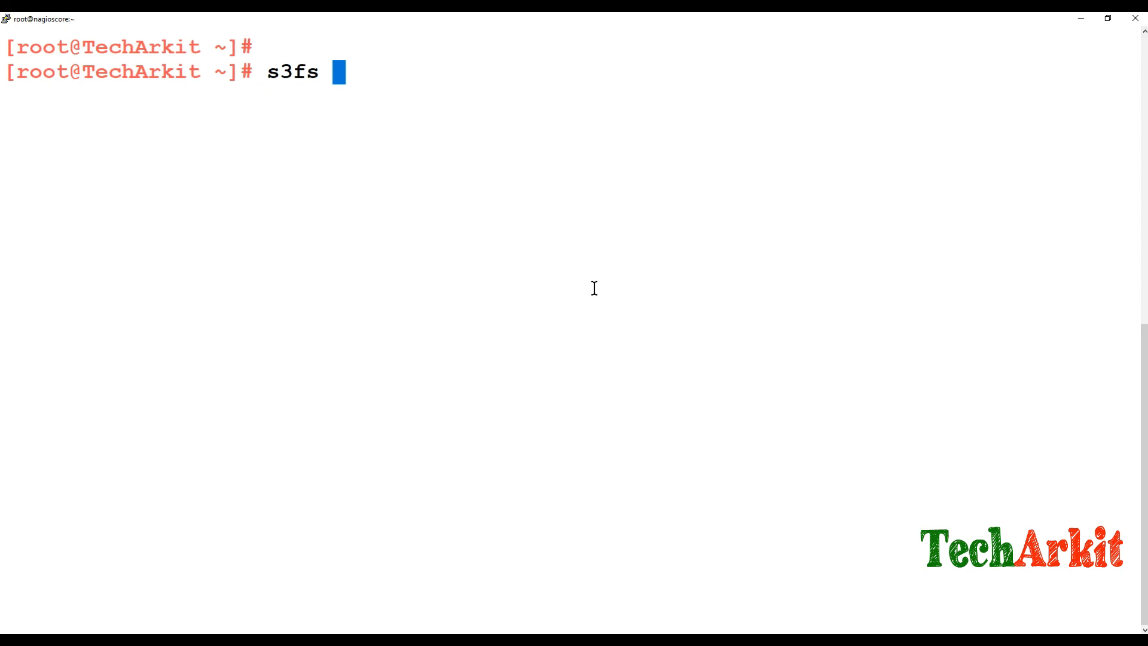
pyautogui.write('te')
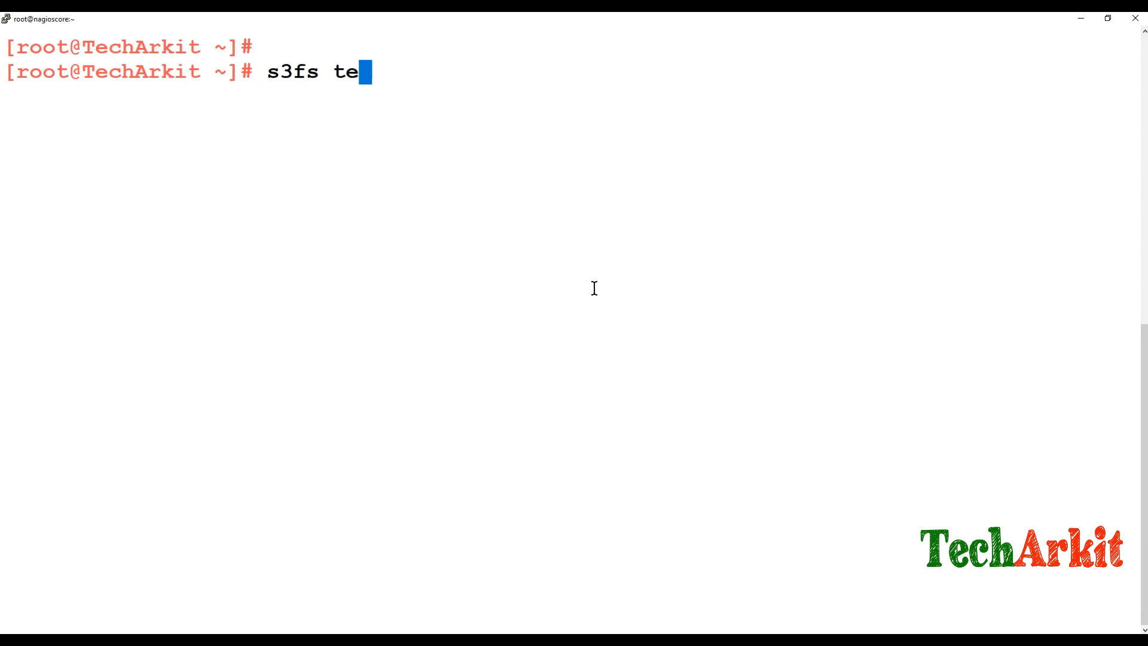
pyautogui.write('char')
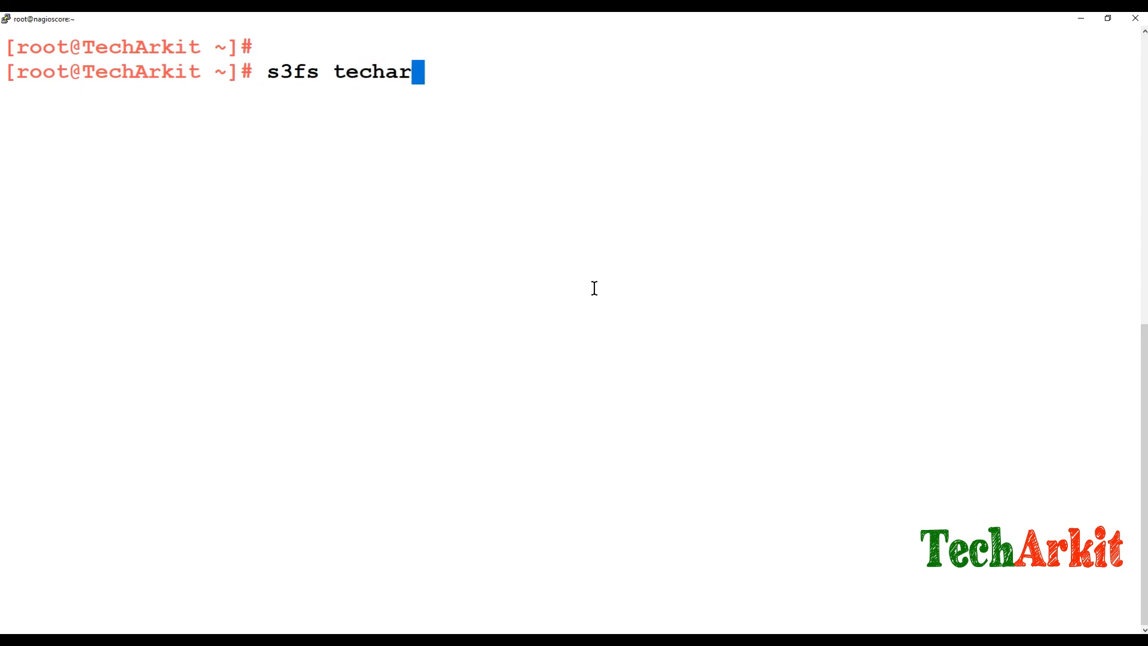
pyautogui.write('kityoutu')
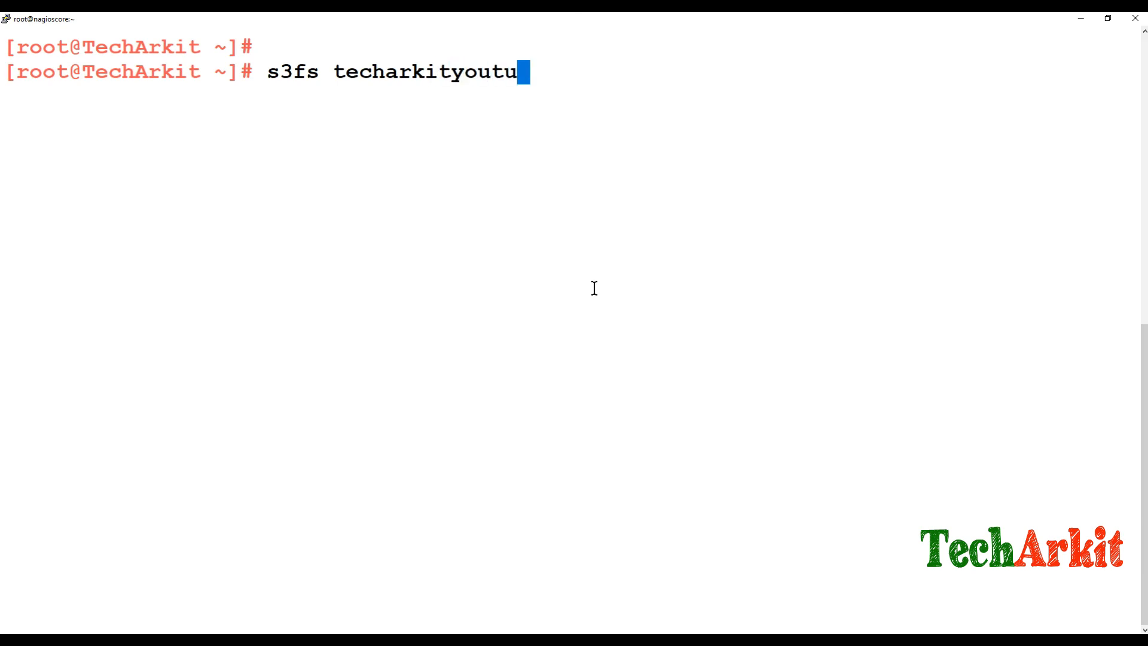
pyautogui.write('be')
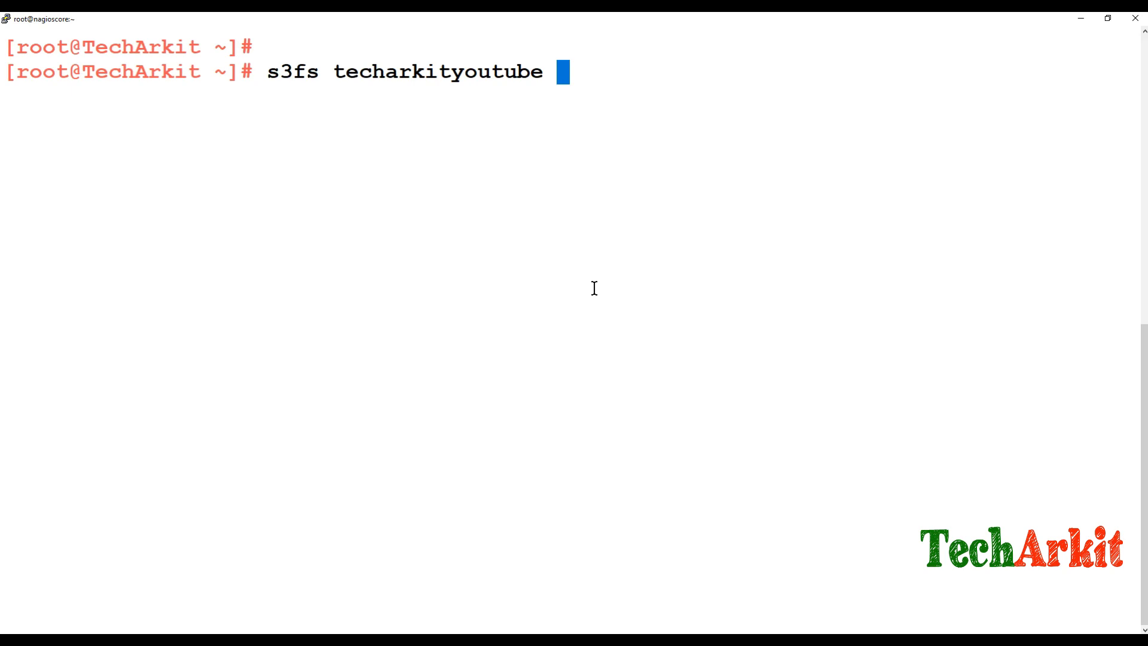
pyautogui.write('/mnt')
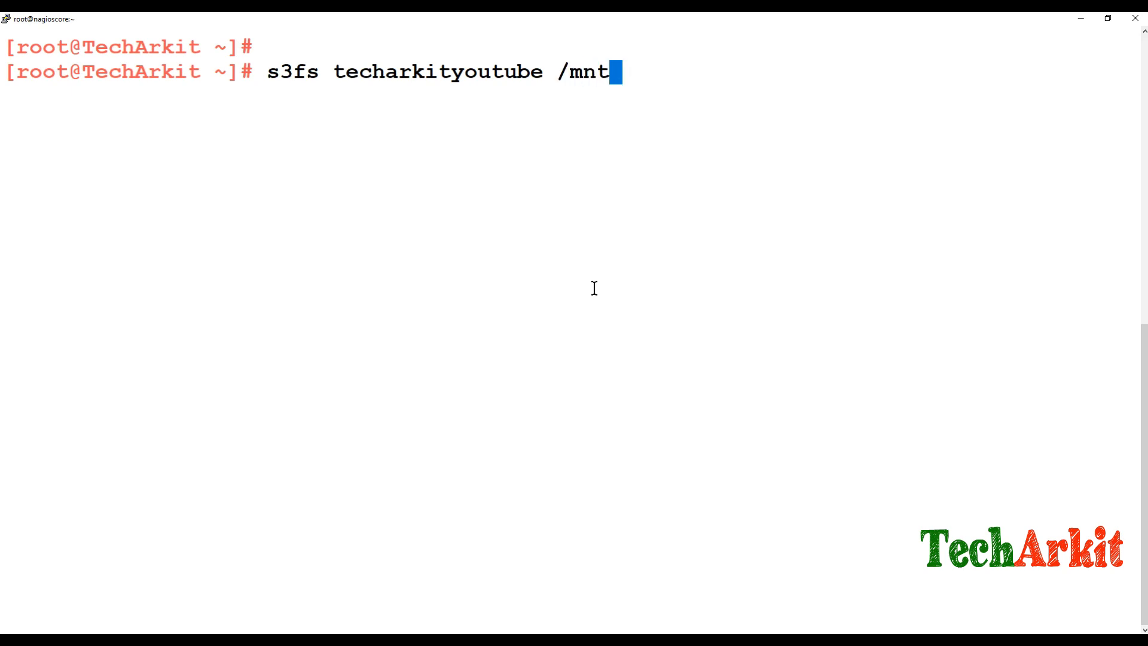
pyautogui.press('ctrl+u')
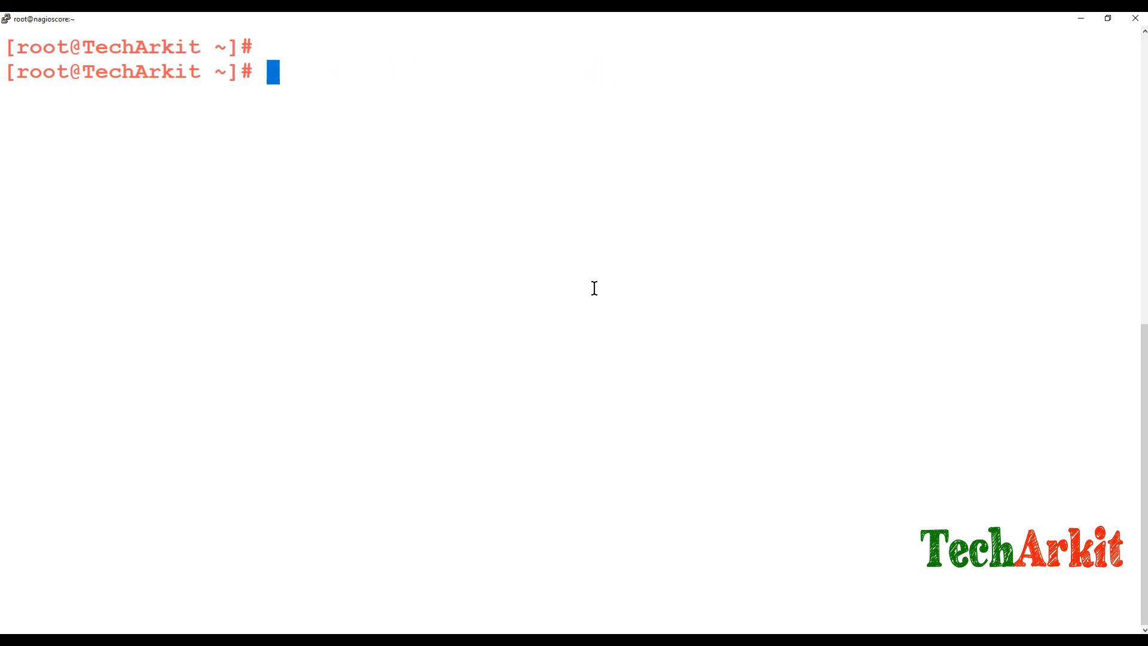
# - Create /s3bucket and start the s3fs mount of the techarkityoutube bucket onto /s3bucket
pyautogui.write('mkdir /')
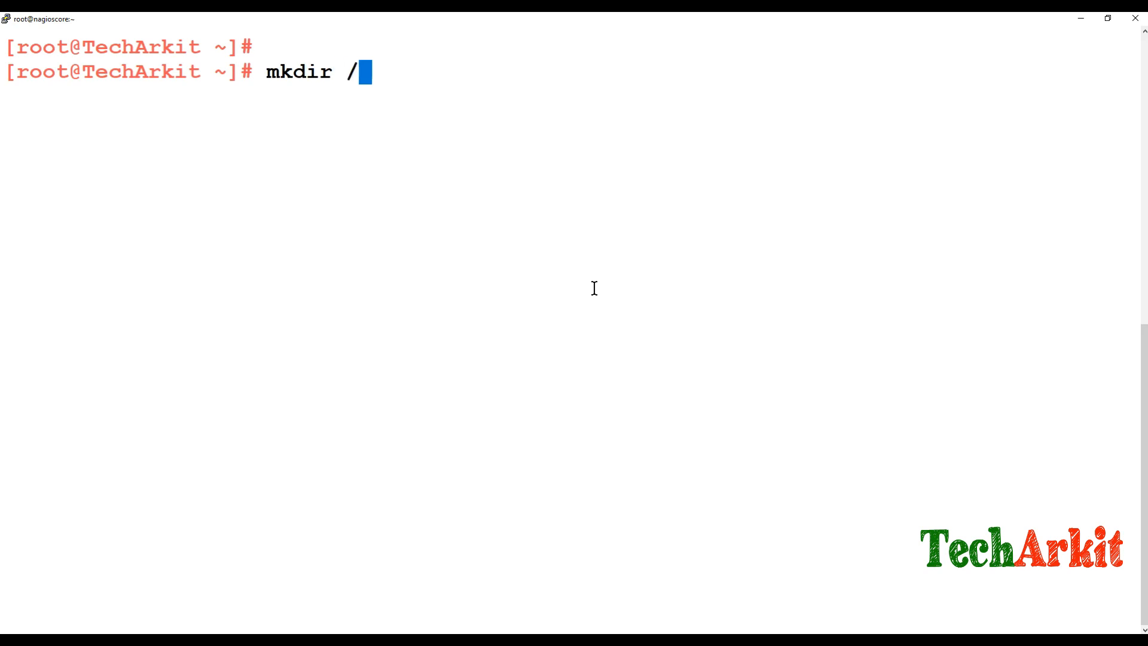
pyautogui.write('s3bucket')
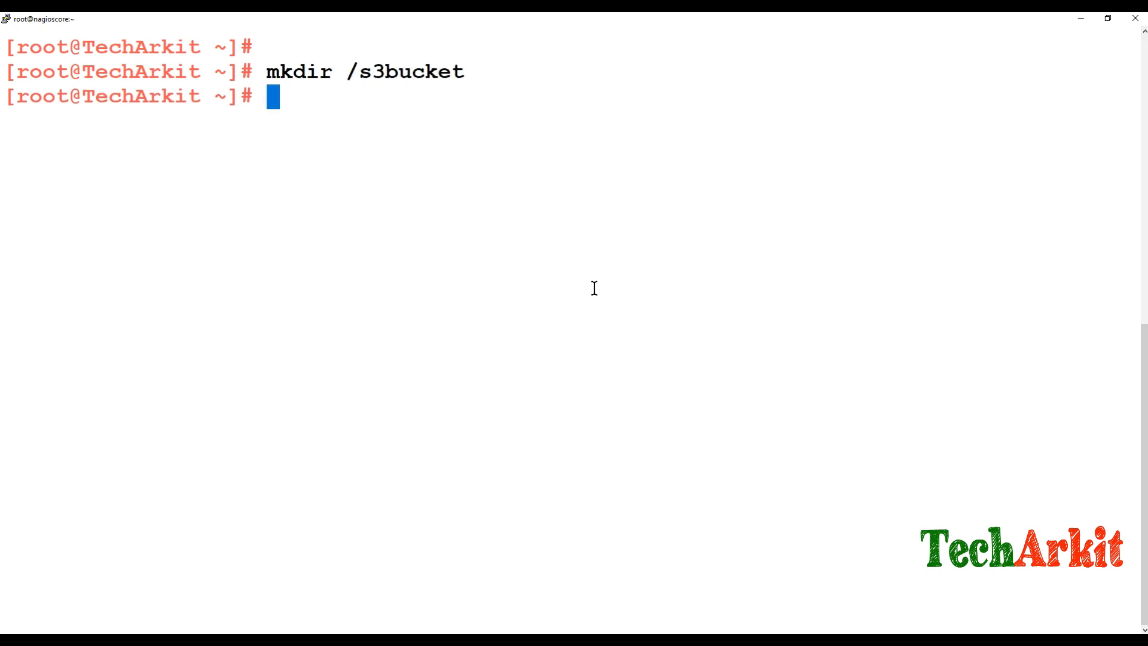
pyautogui.write('s3fs')
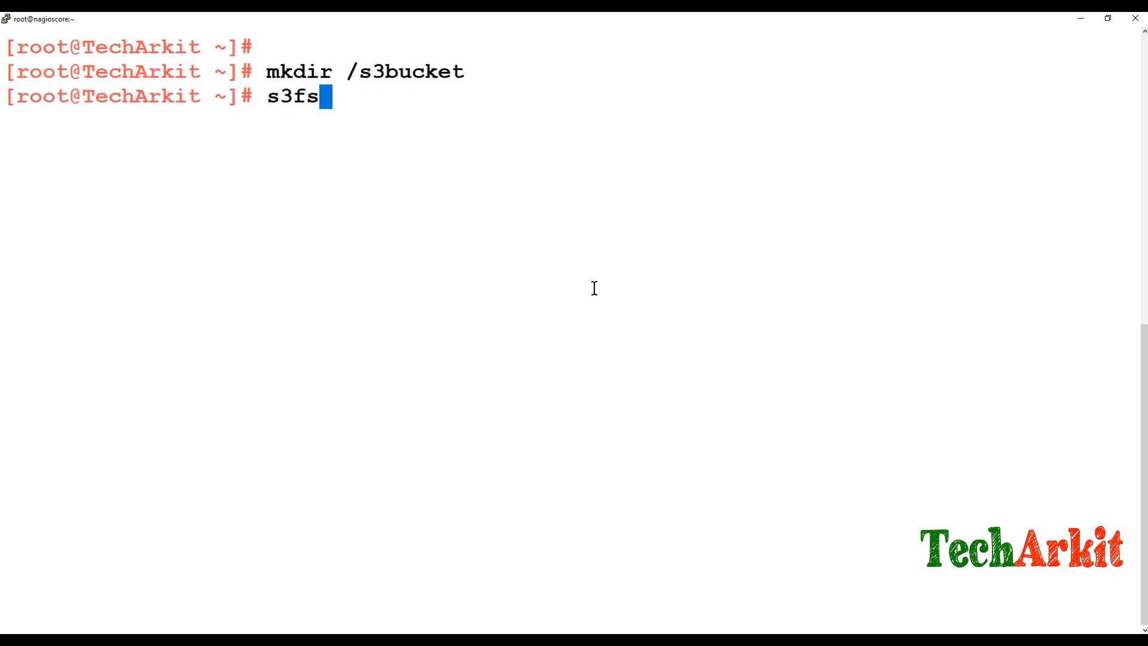
pyautogui.write('techarkityoutu')
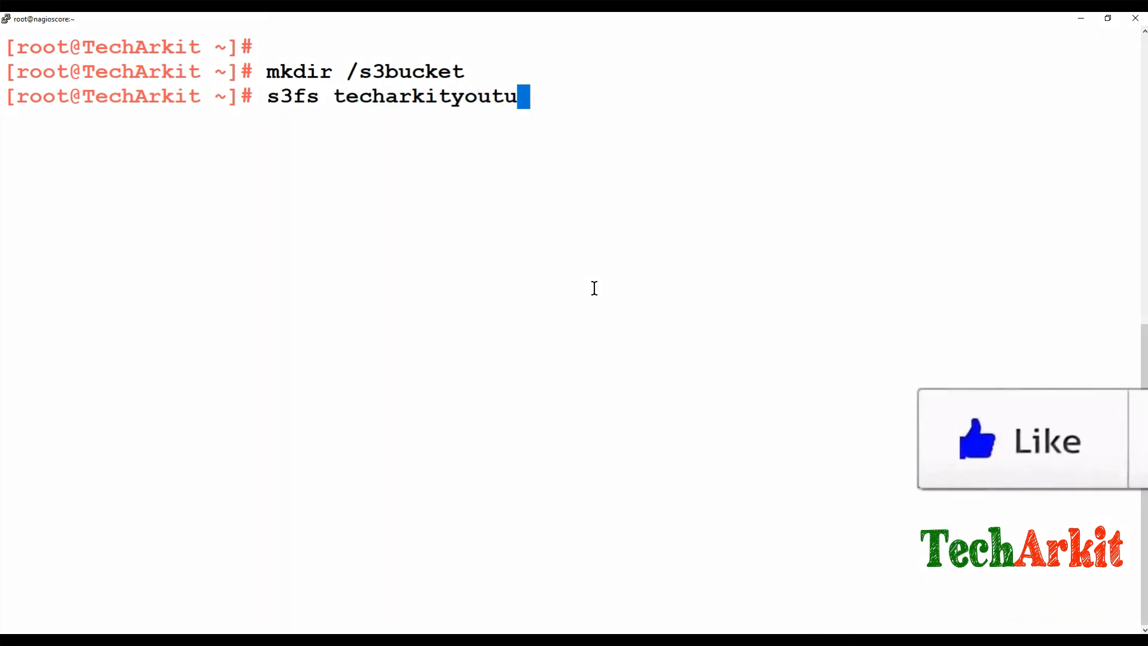
pyautogui.write('be')
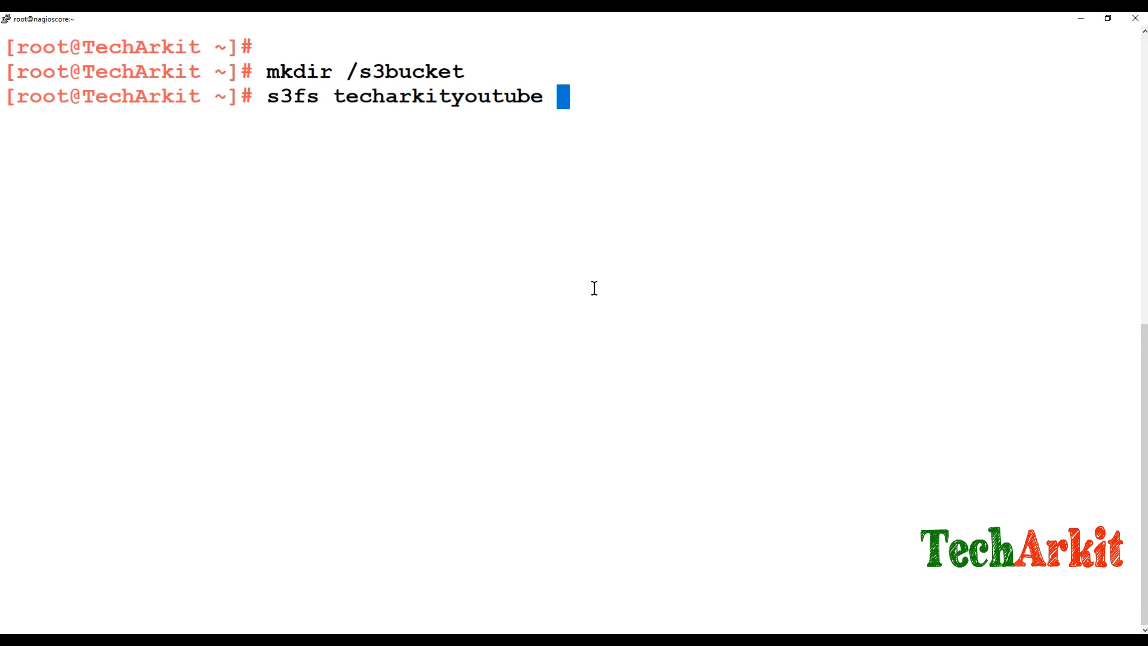
pyautogui.write('/s')
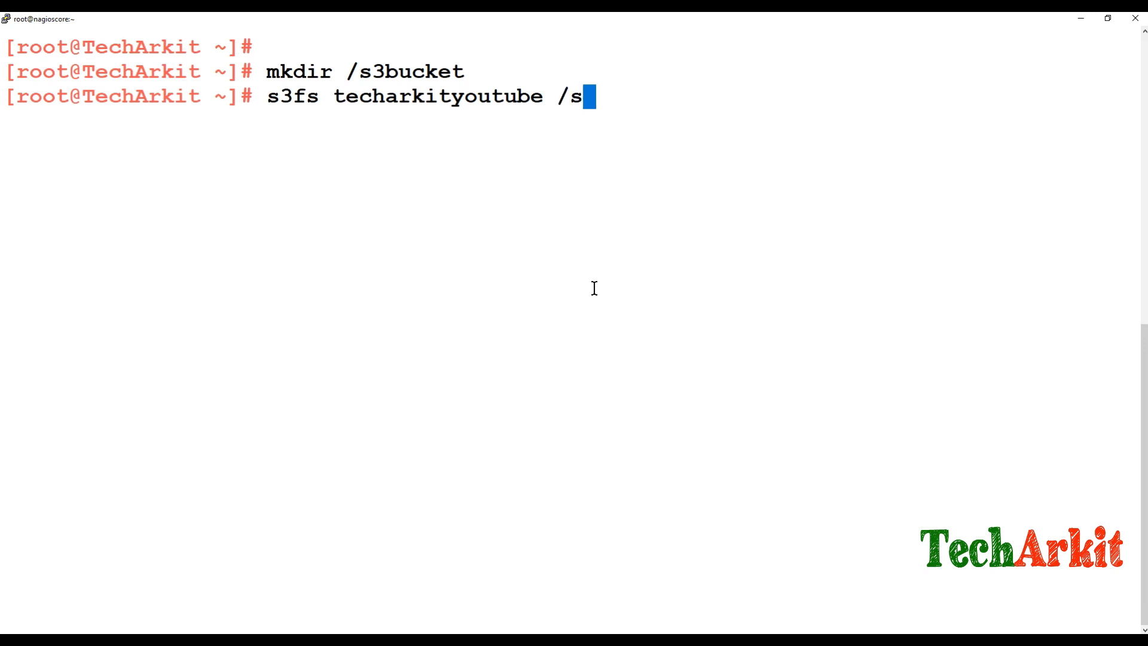
pyautogui.write('3bucket/')
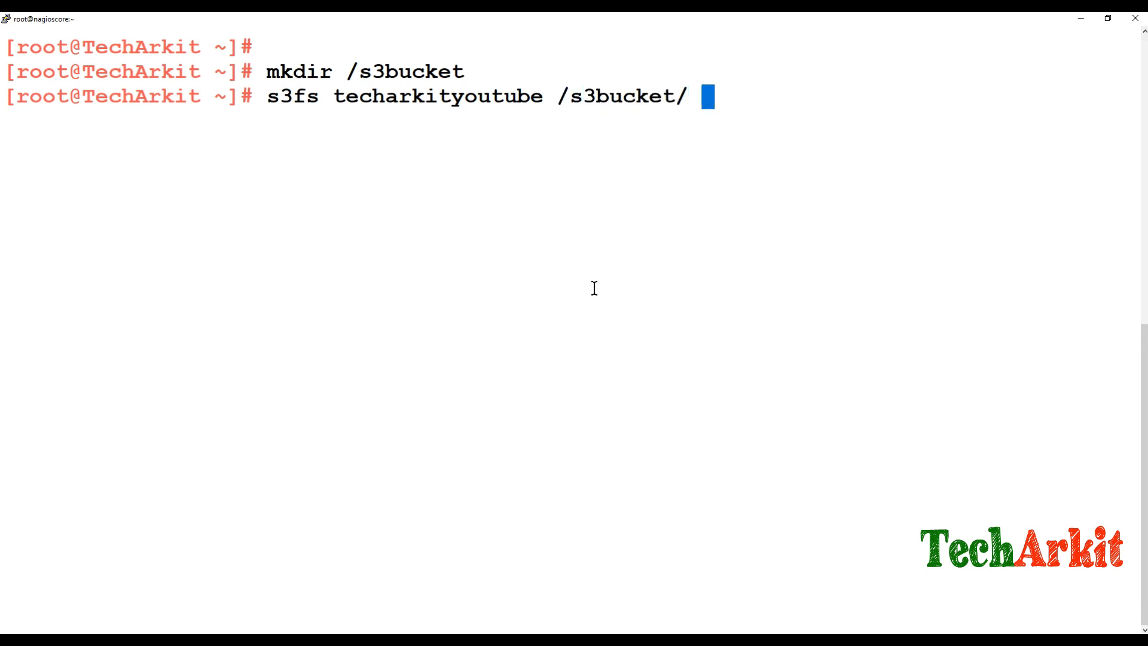
pyautogui.press('BackSpace')
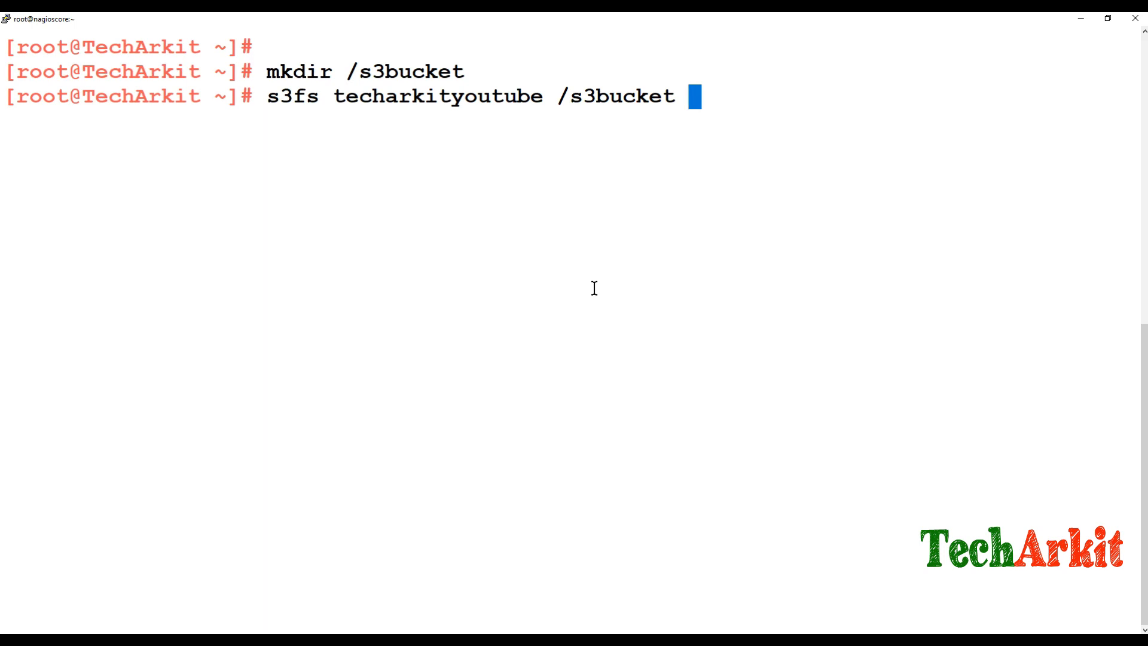
# - Pass passwd_file=/root/.passwd-s3fs to the mount, then check it with df -h
pyautogui.write('-o')
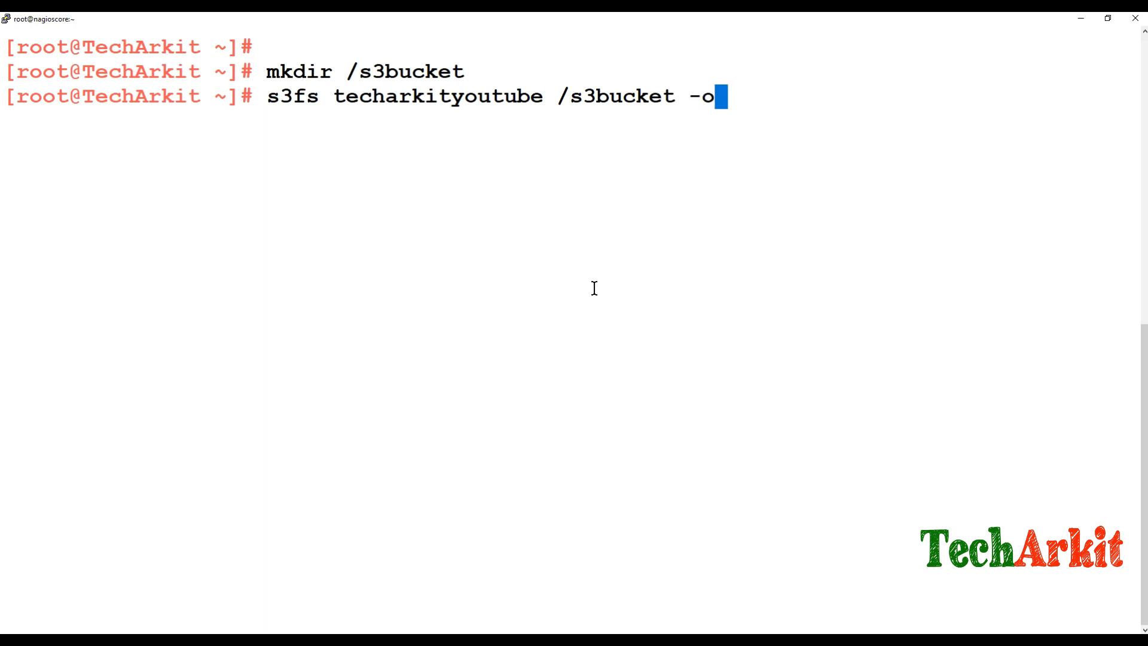
pyautogui.write('pas')
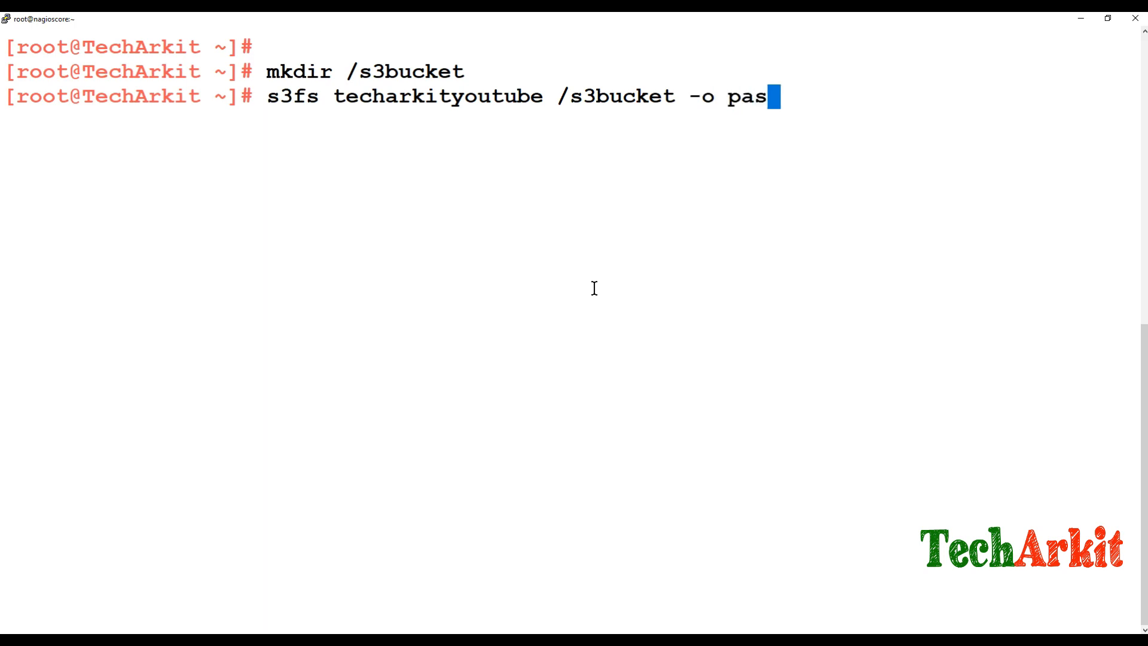
pyautogui.write('swd')
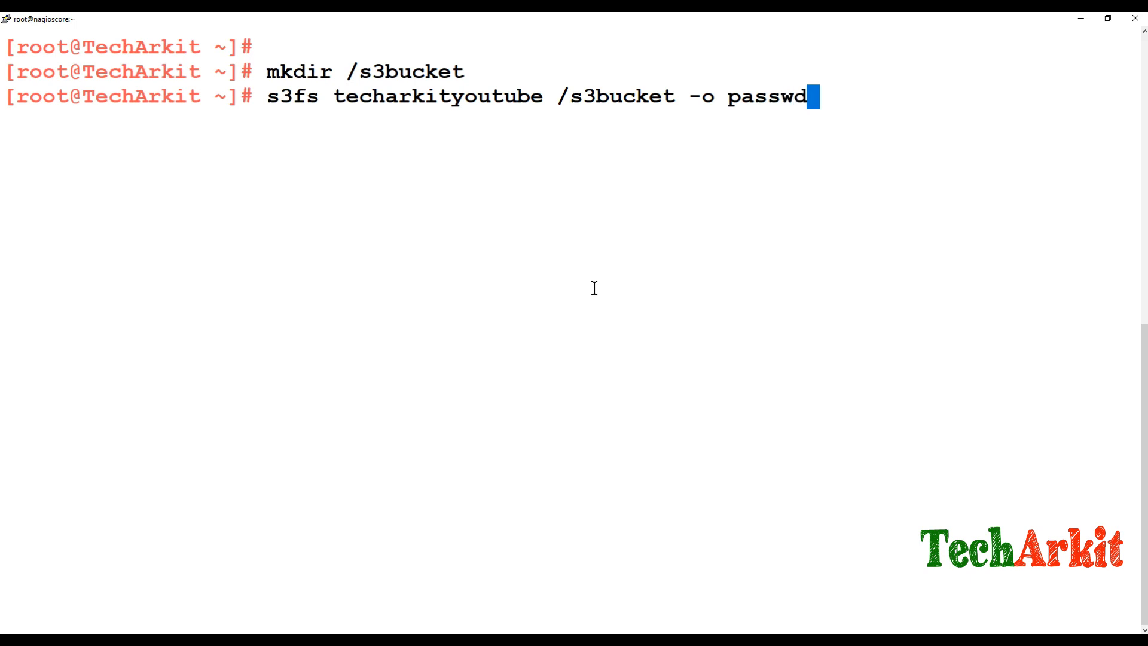
pyautogui.write('_file')
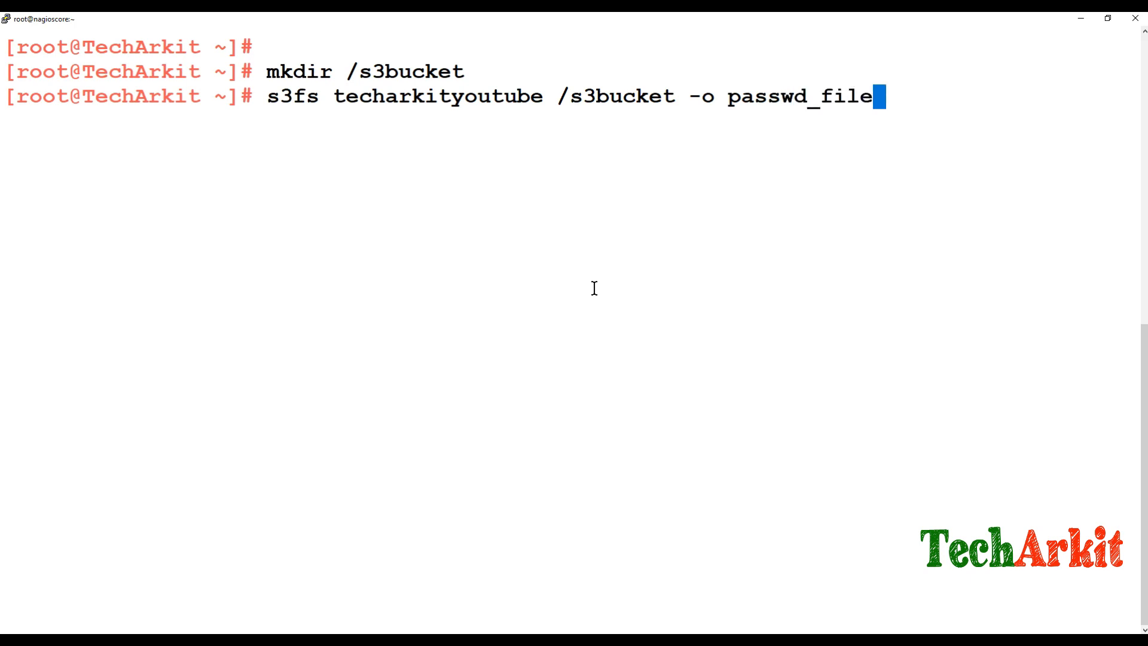
pyautogui.write('=')
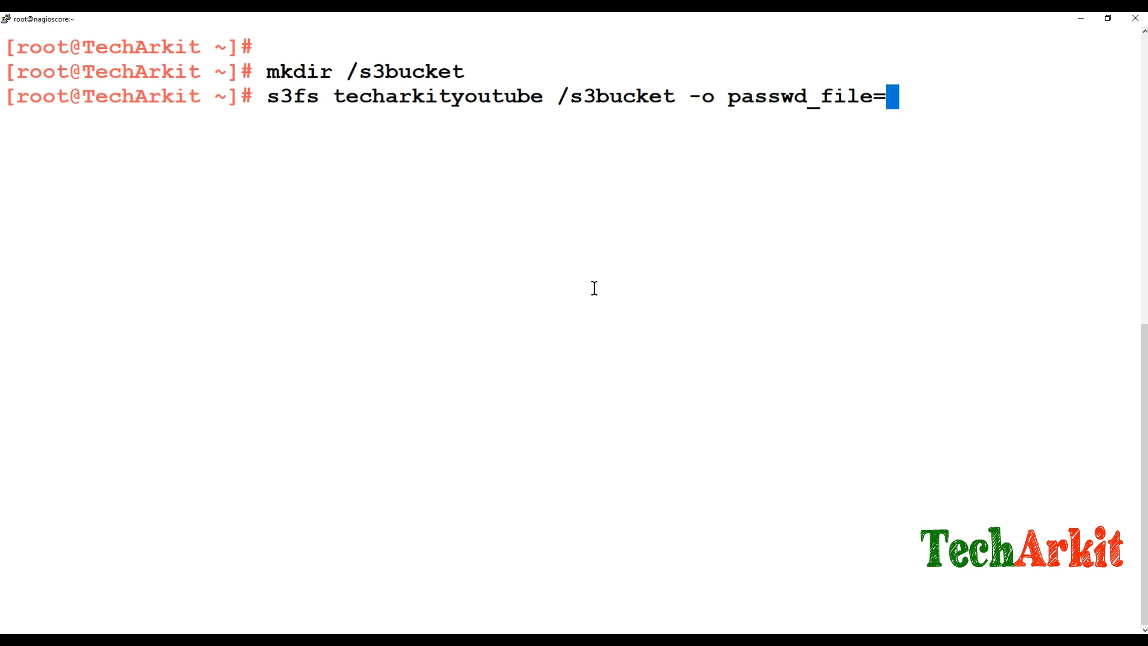
pyautogui.write('.pas')
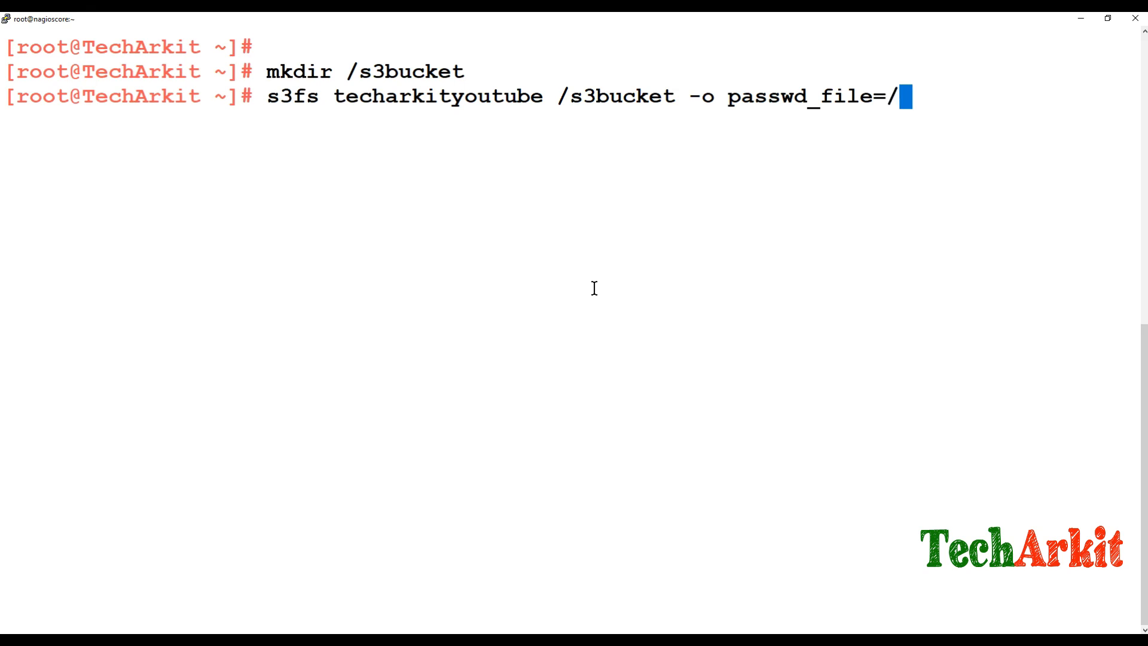
pyautogui.write('roo')
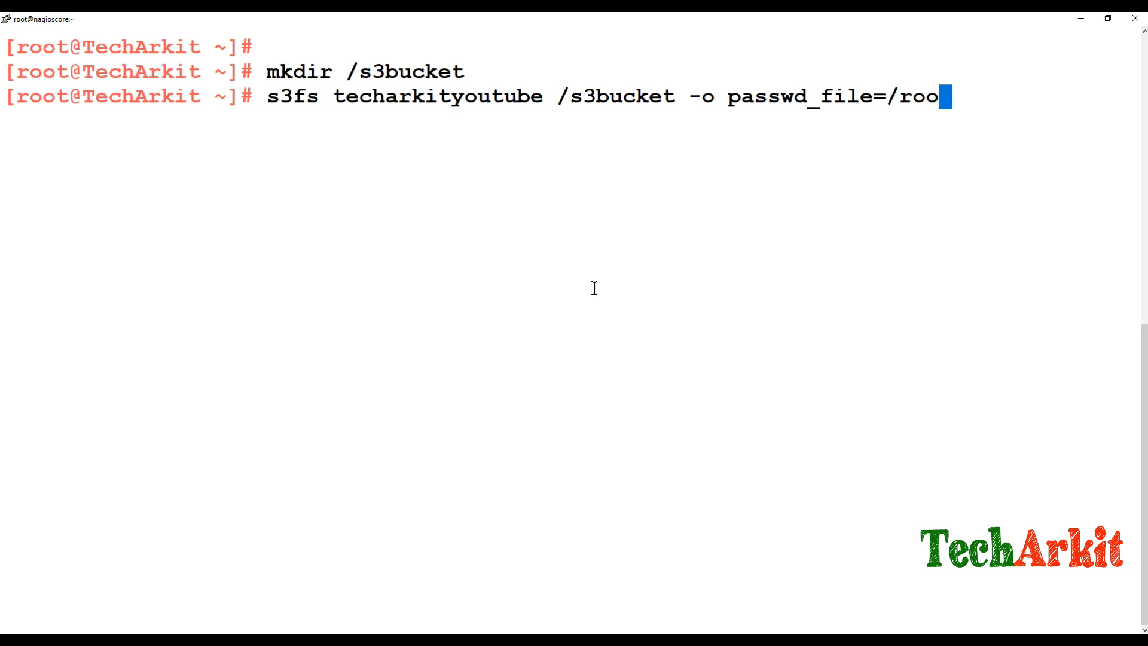
pyautogui.write('t/.')
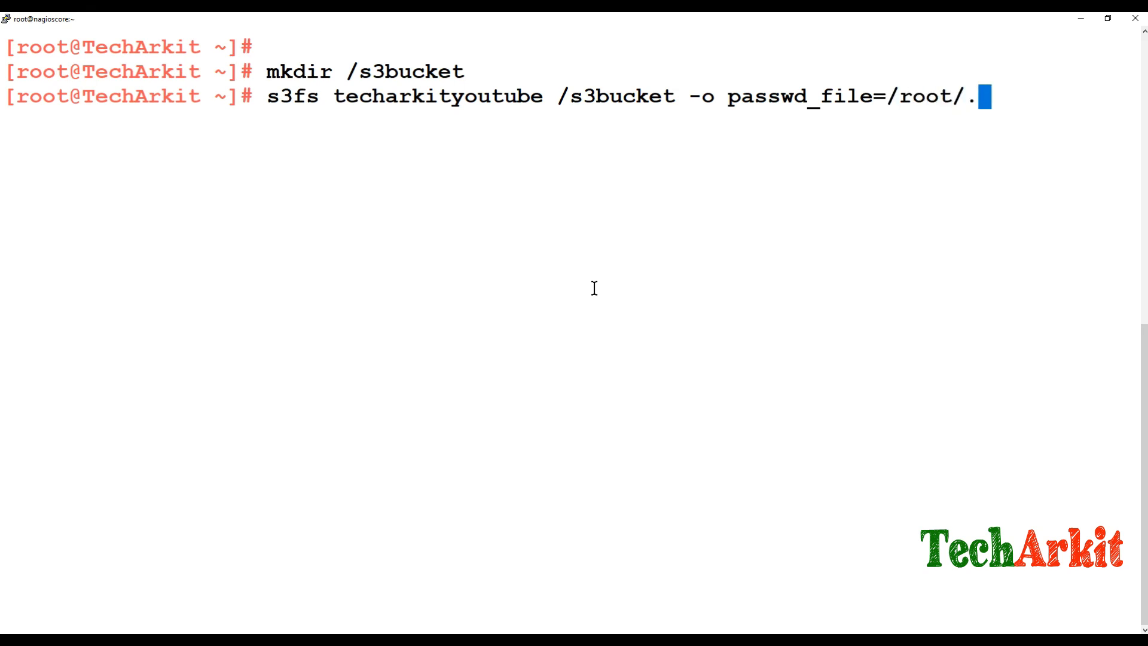
pyautogui.write('passwd')
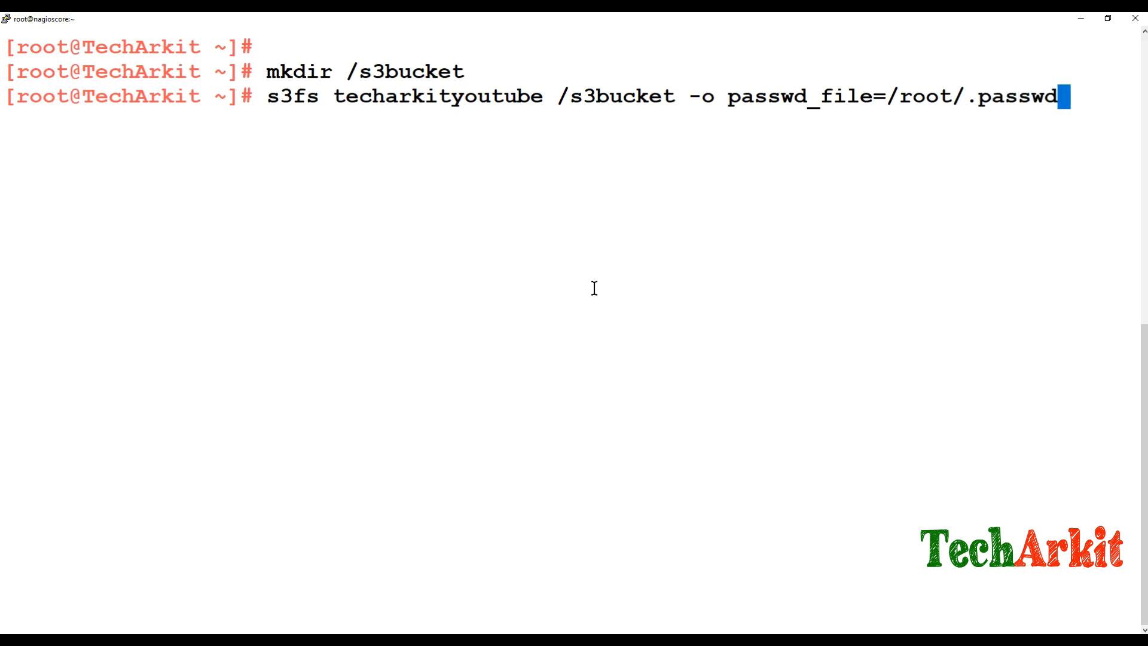
pyautogui.write('-')
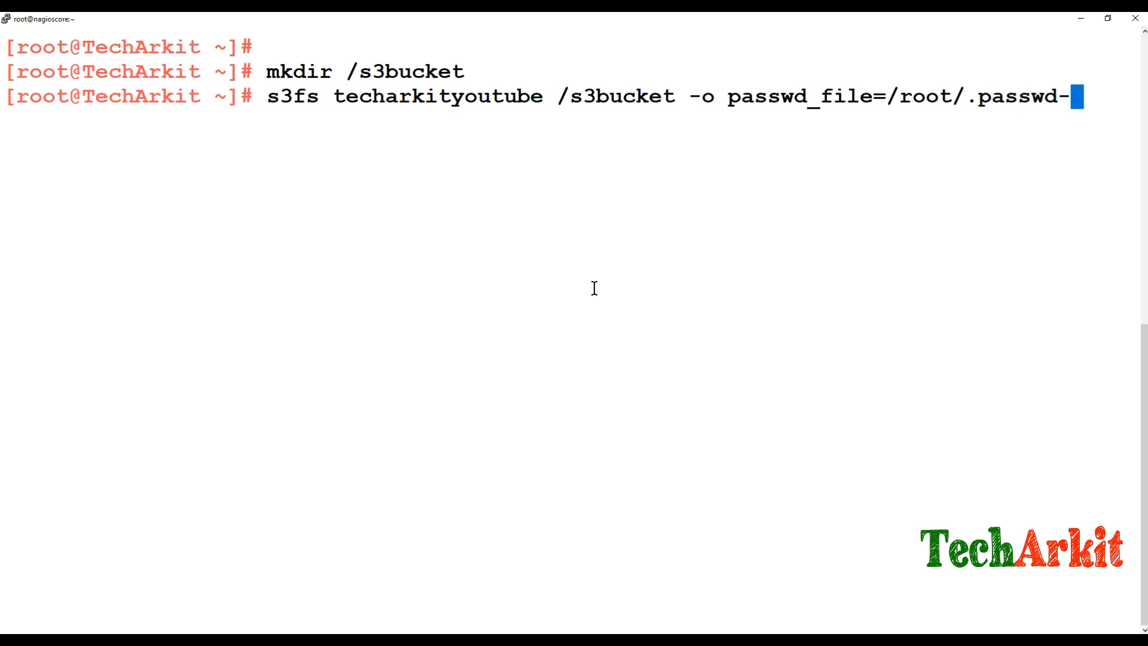
pyautogui.write('s3fs')
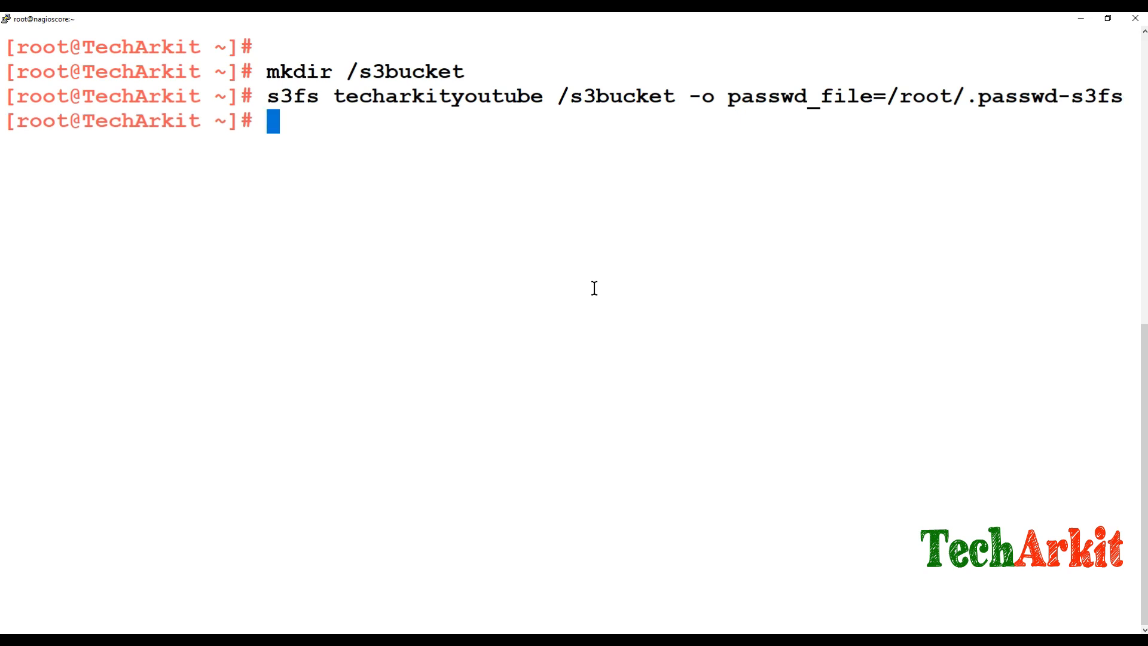
pyautogui.write('df -h')
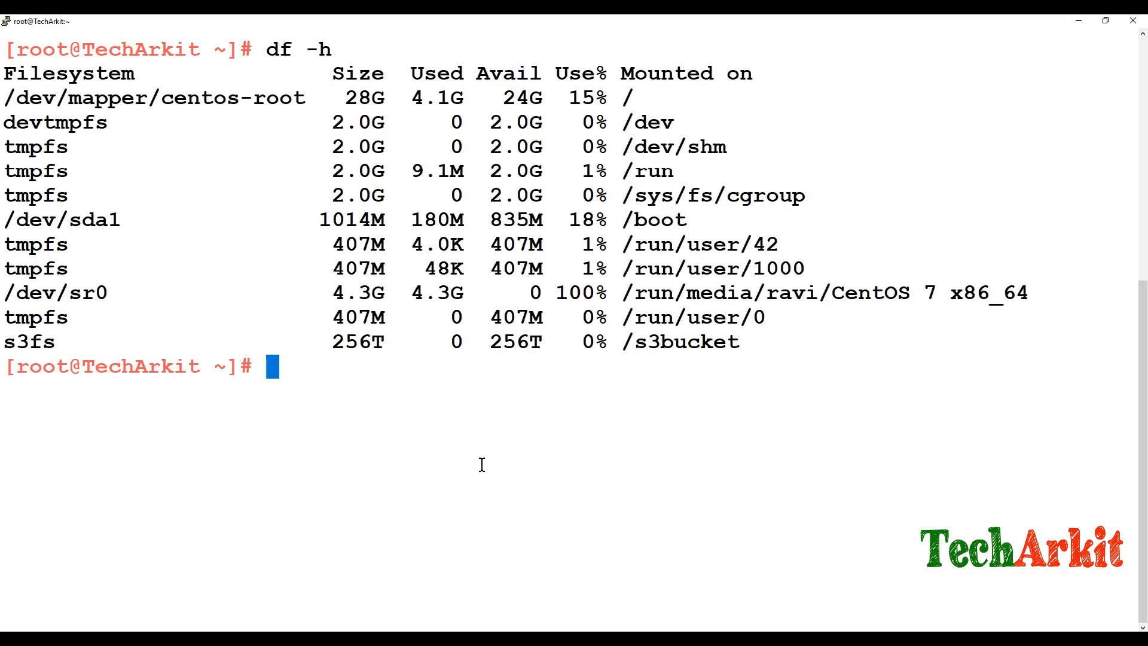